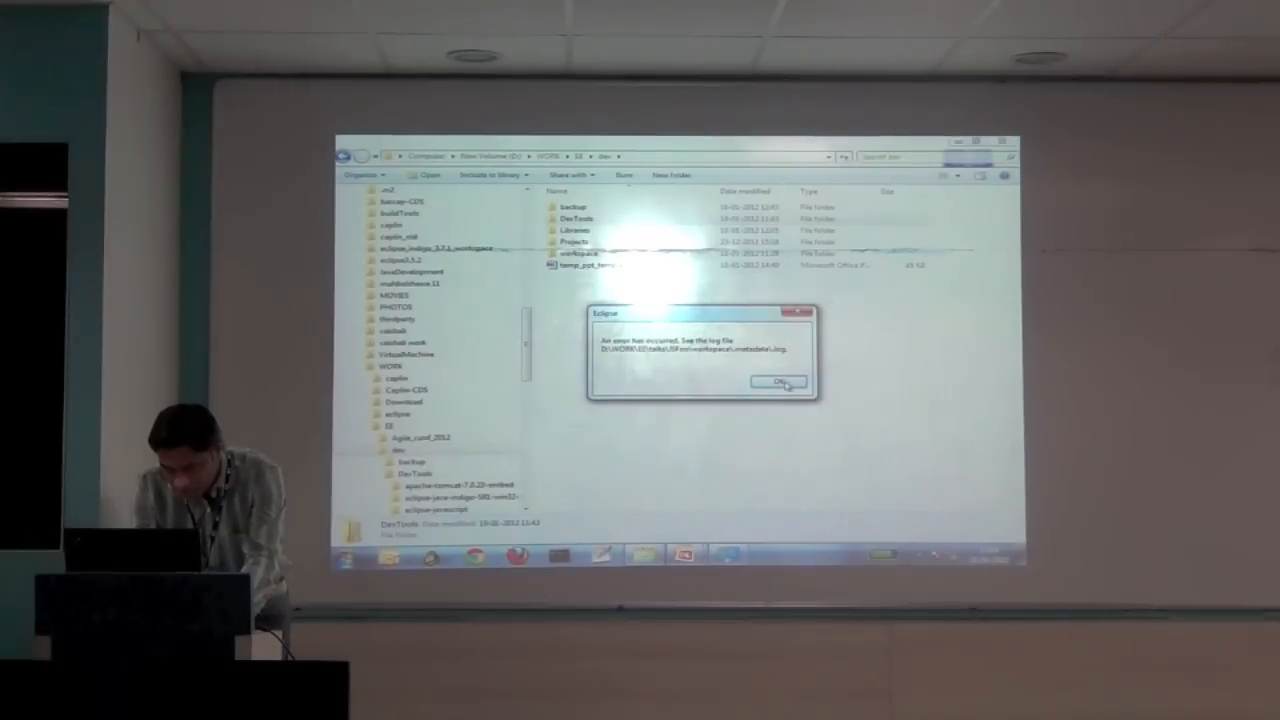
# - Dismiss the Eclipse error and launch eclipse.exe from DevTools' eclipse-javascript folder
pyautogui.click(777, 383)
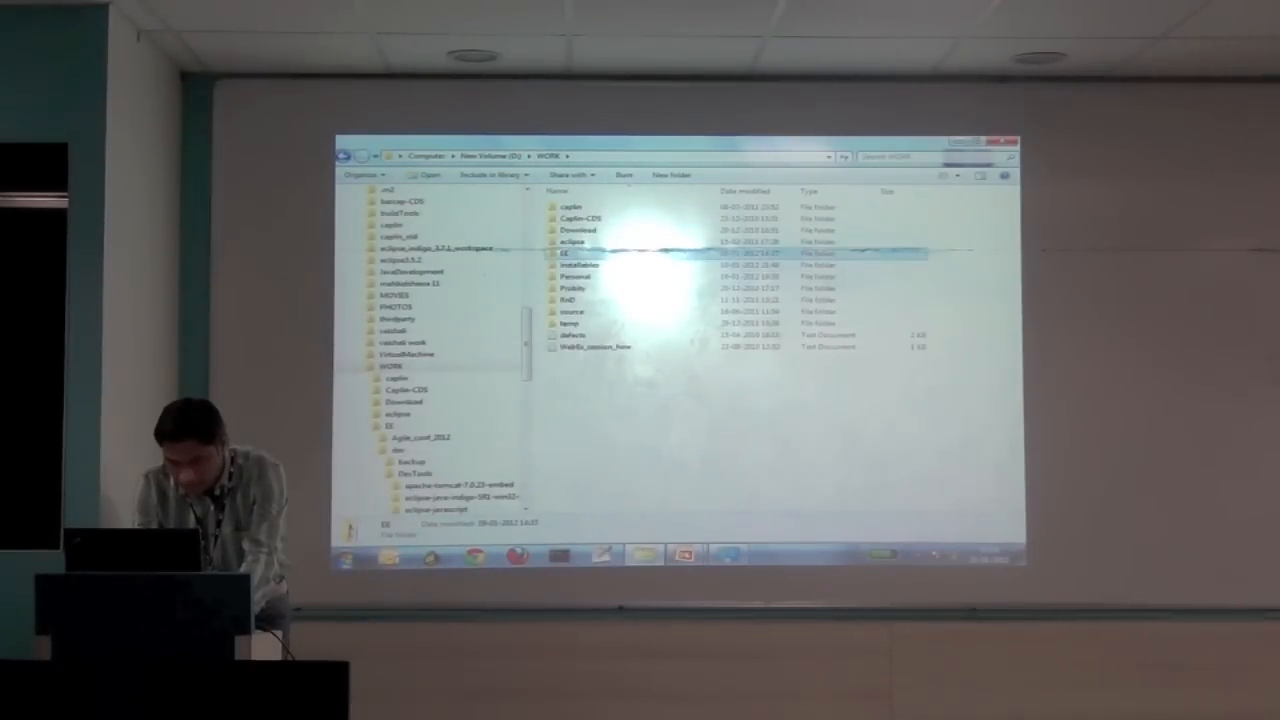
pyautogui.doubleClick(575, 253)
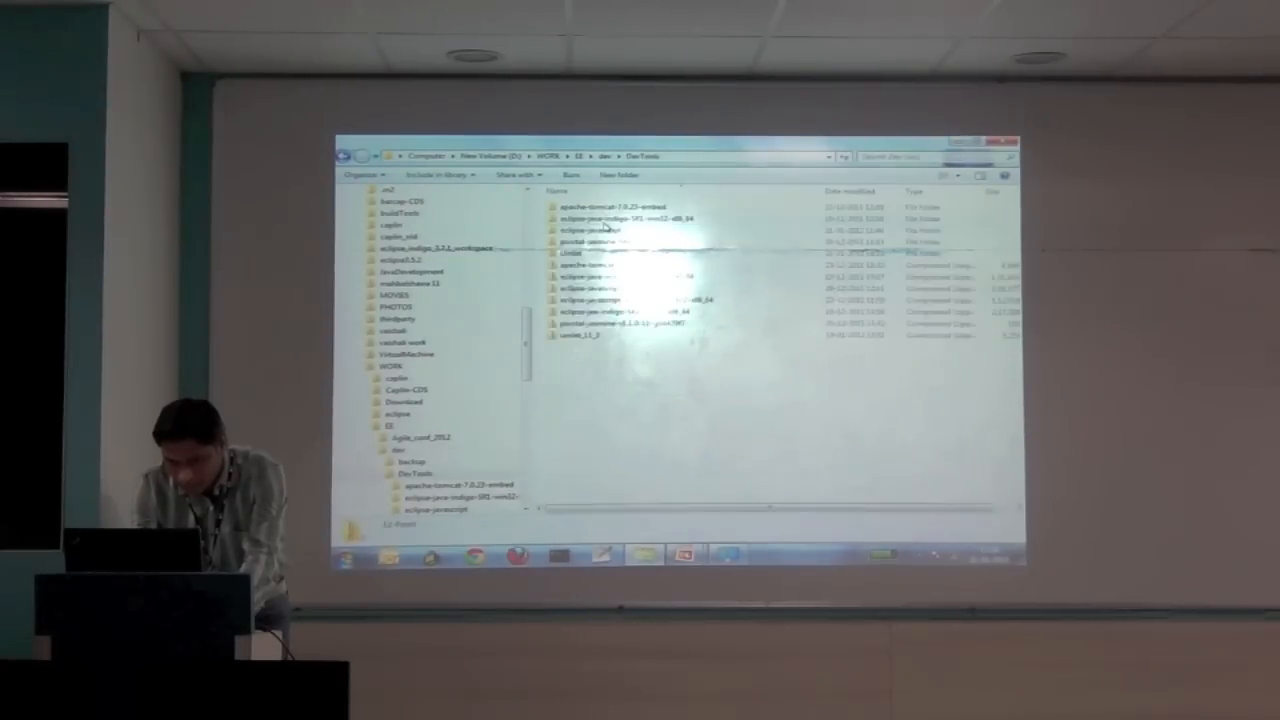
pyautogui.doubleClick(597, 219)
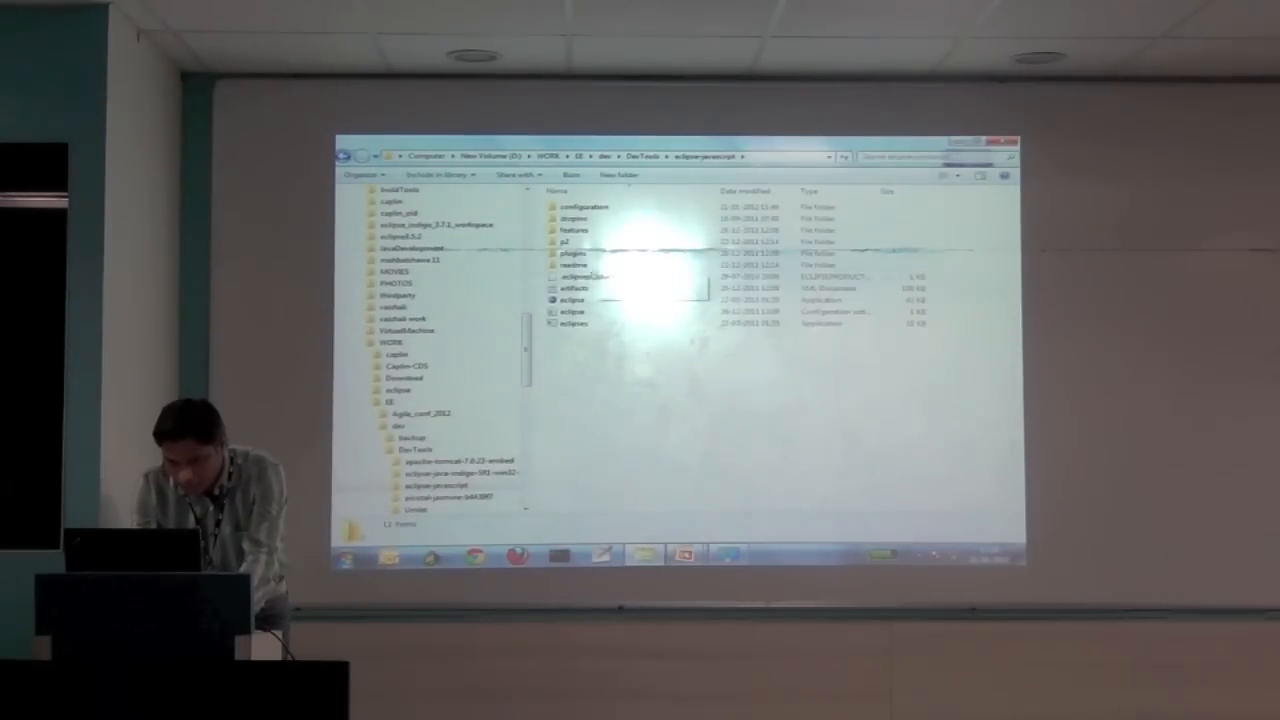
pyautogui.doubleClick(571, 299)
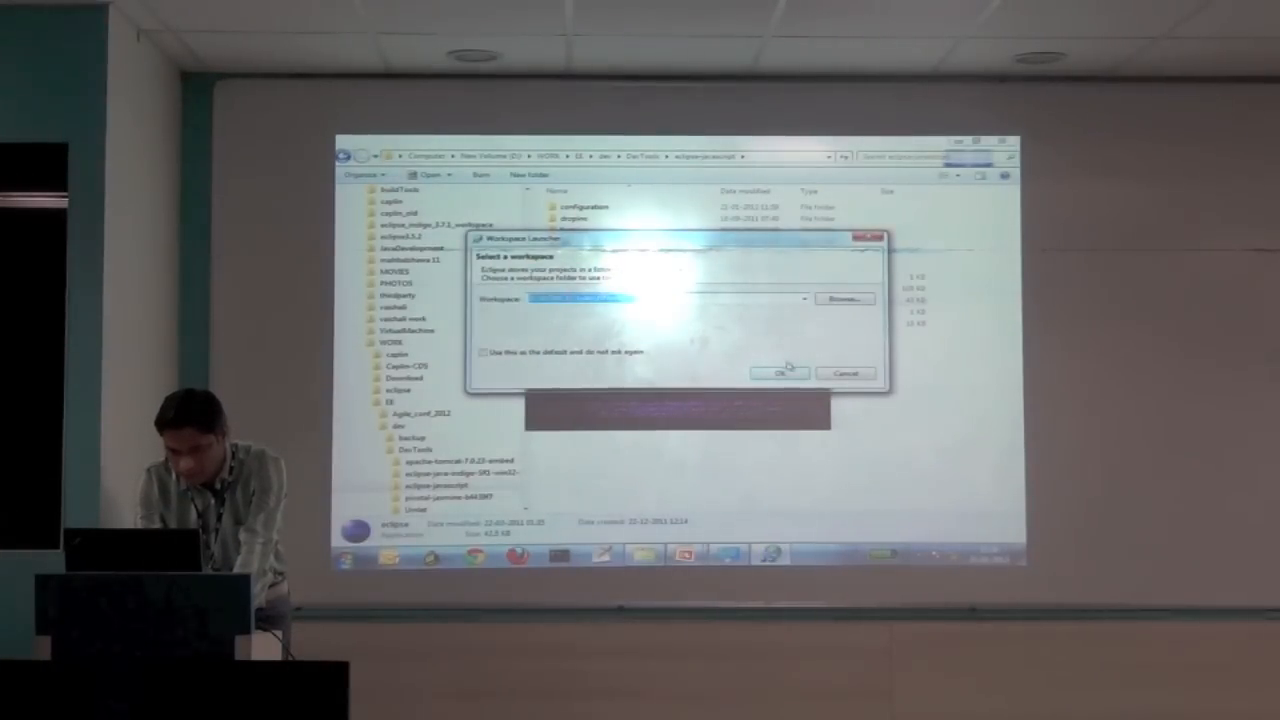
# - Accept the suggested workspace and open Window > Preferences
pyautogui.click(778, 372)
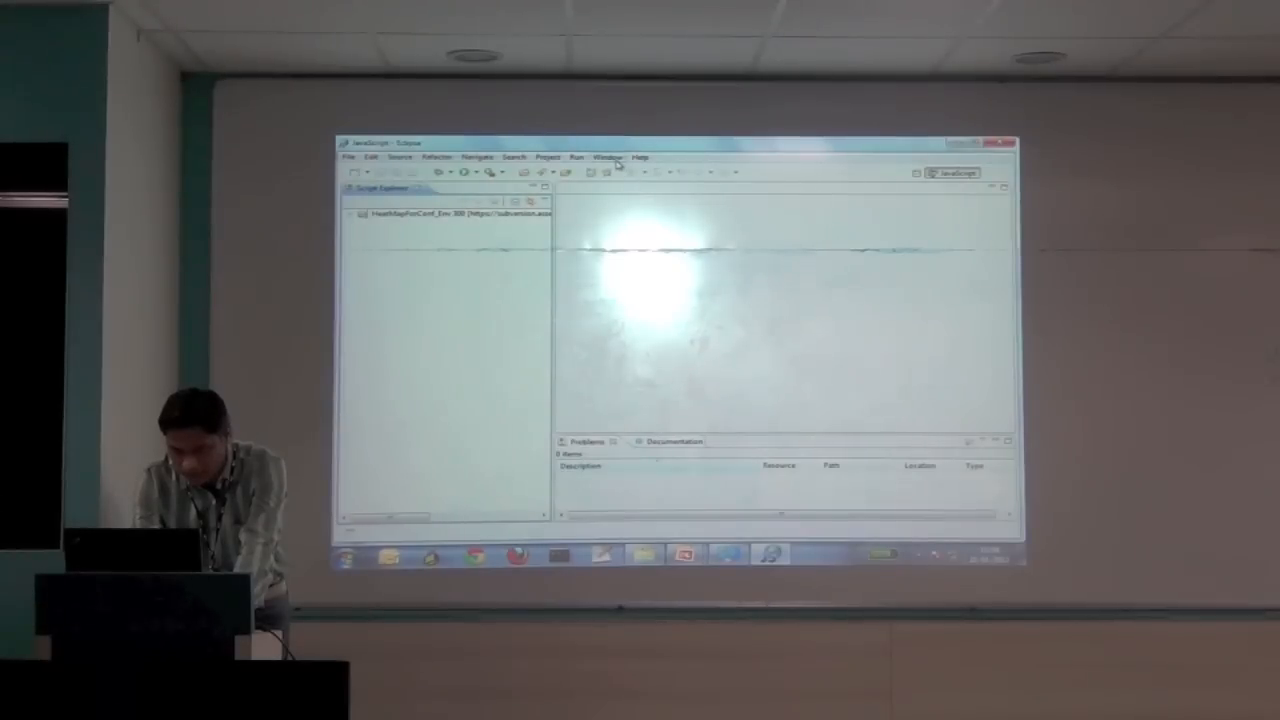
pyautogui.click(607, 157)
pyautogui.write('font')
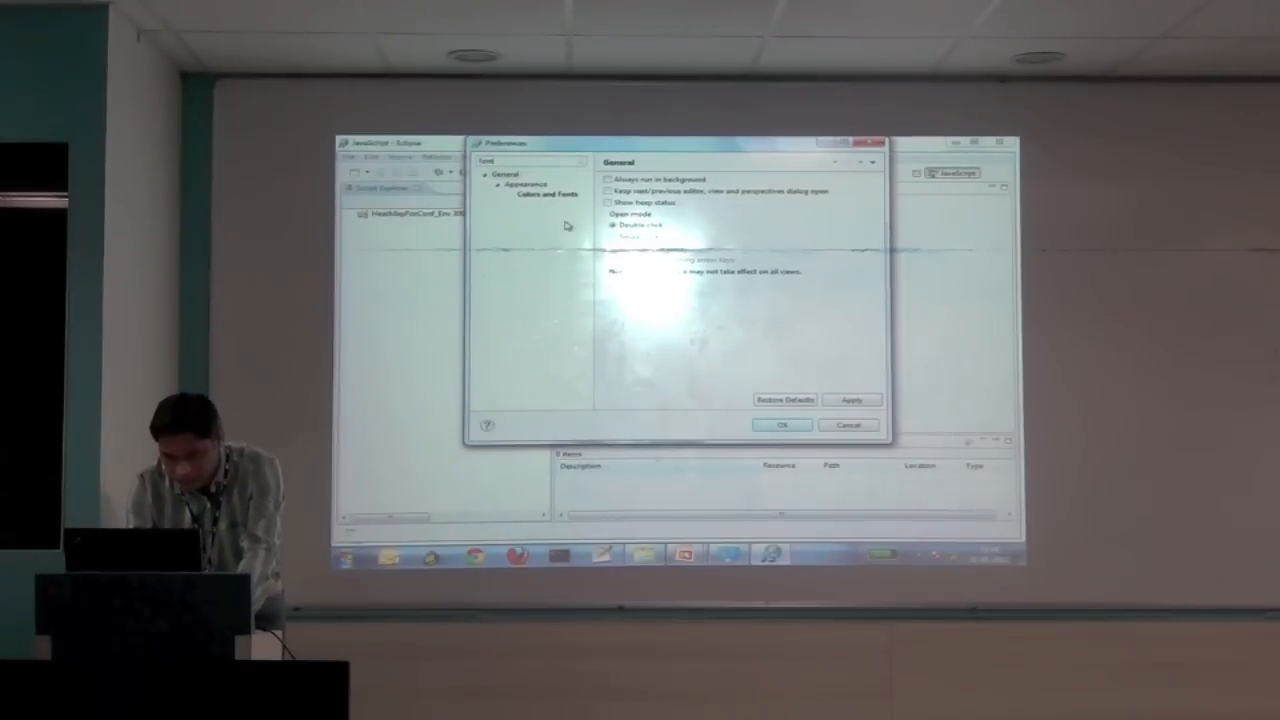
# - Set Text Font and JavaScript Editor Text Font to Consolas 18 in Colors and Fonts
pyautogui.click(546, 195)
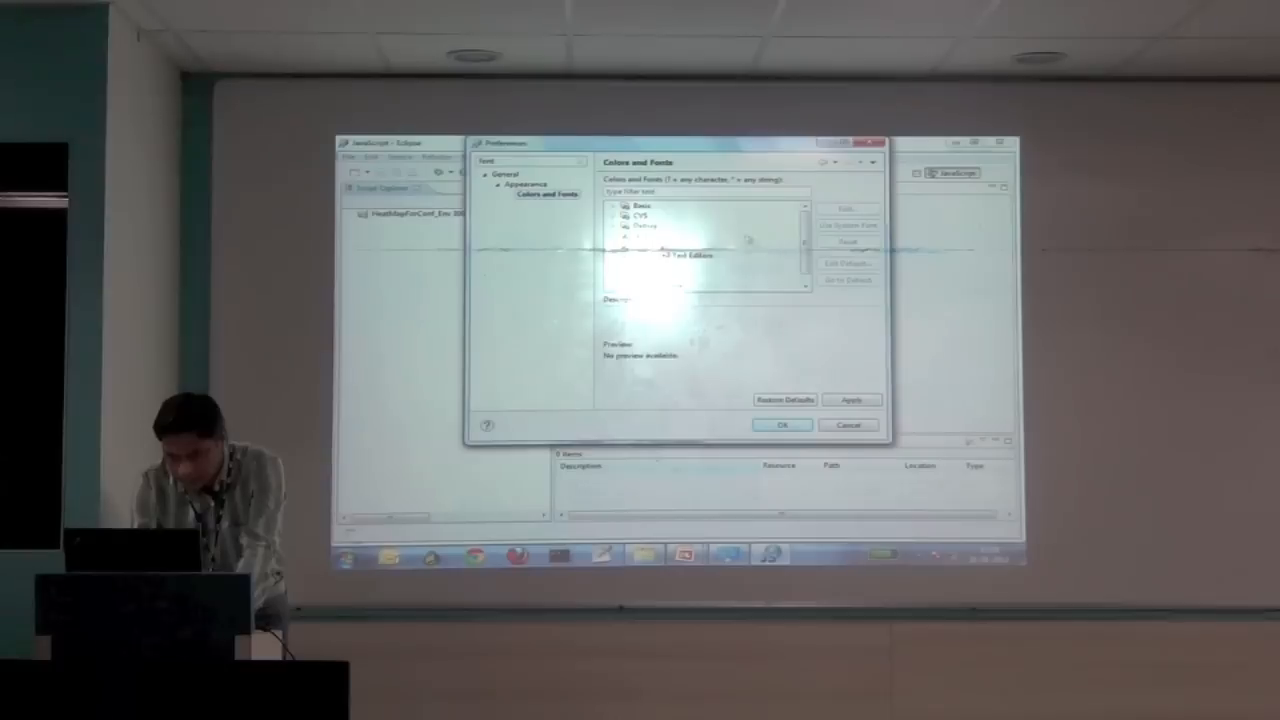
pyautogui.click(613, 206)
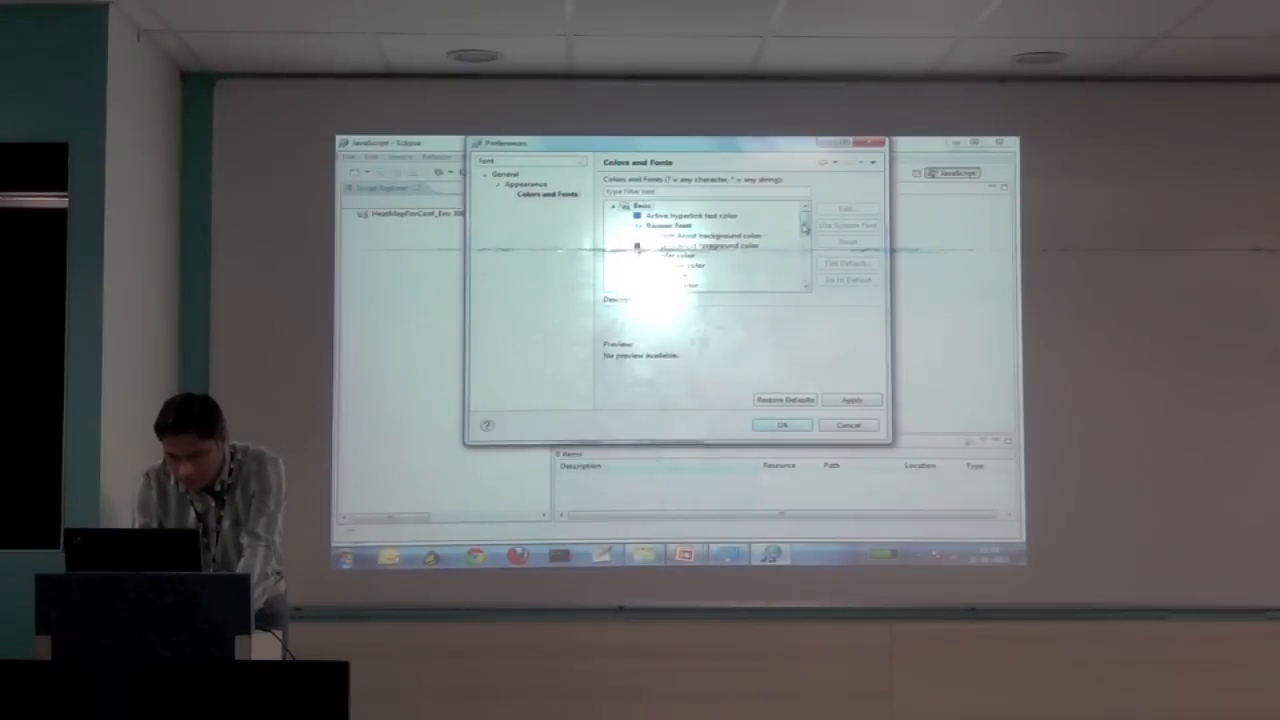
pyautogui.scroll(-3)
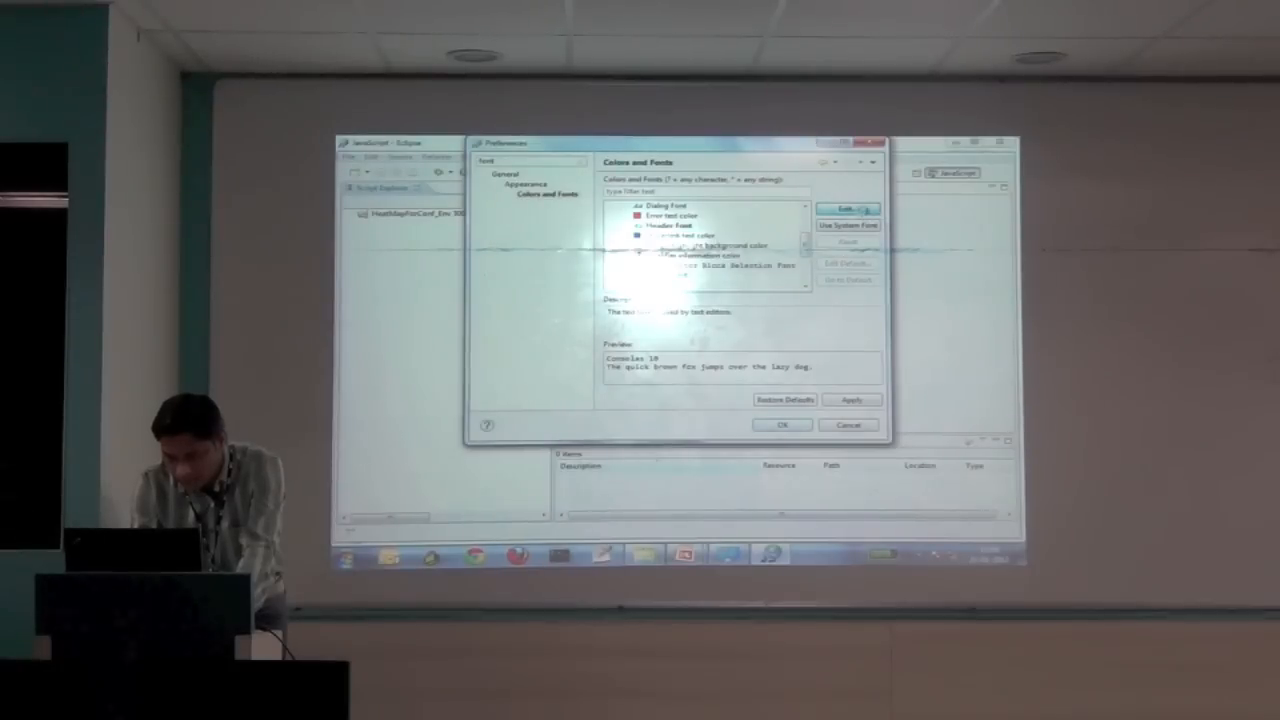
pyautogui.click(846, 208)
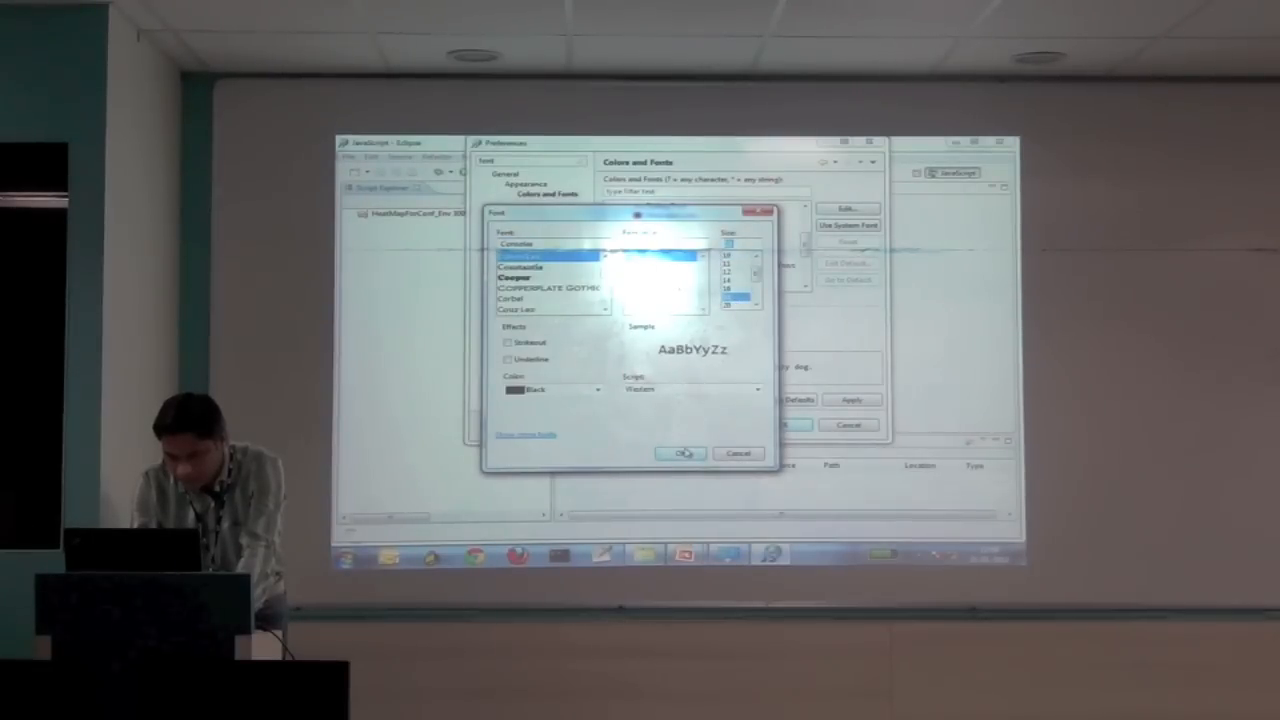
pyautogui.click(681, 453)
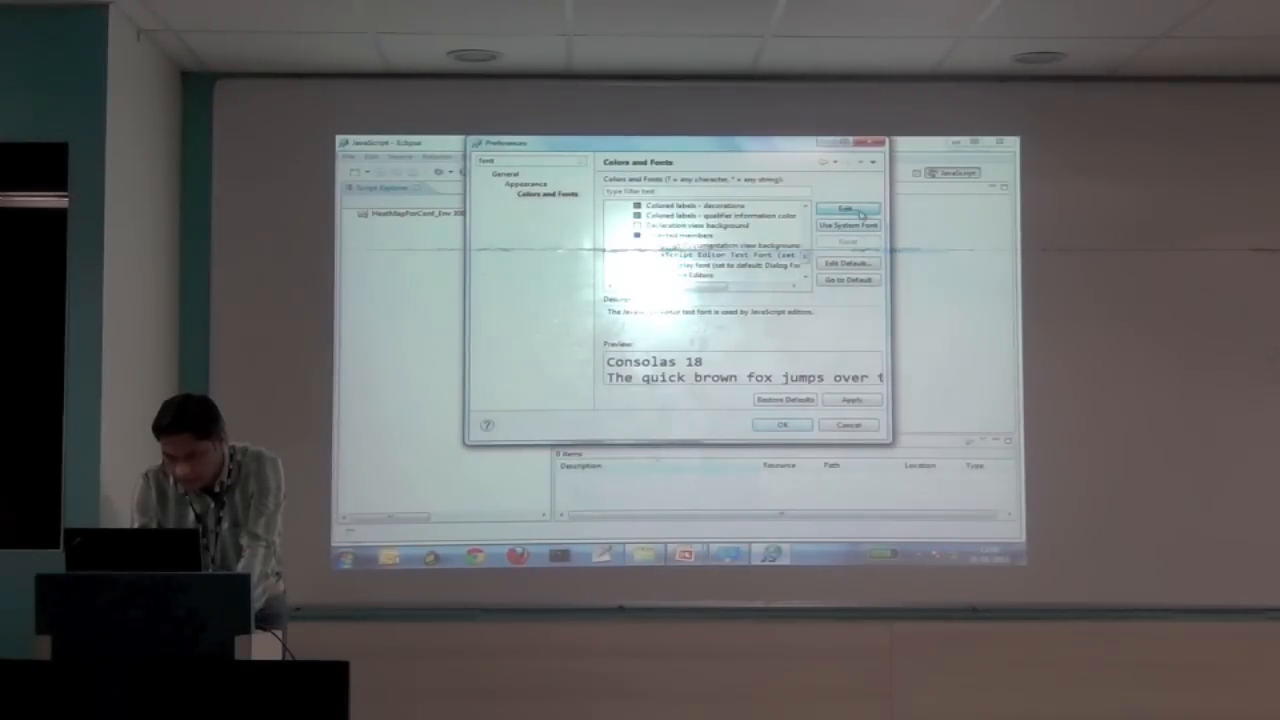
pyautogui.click(846, 208)
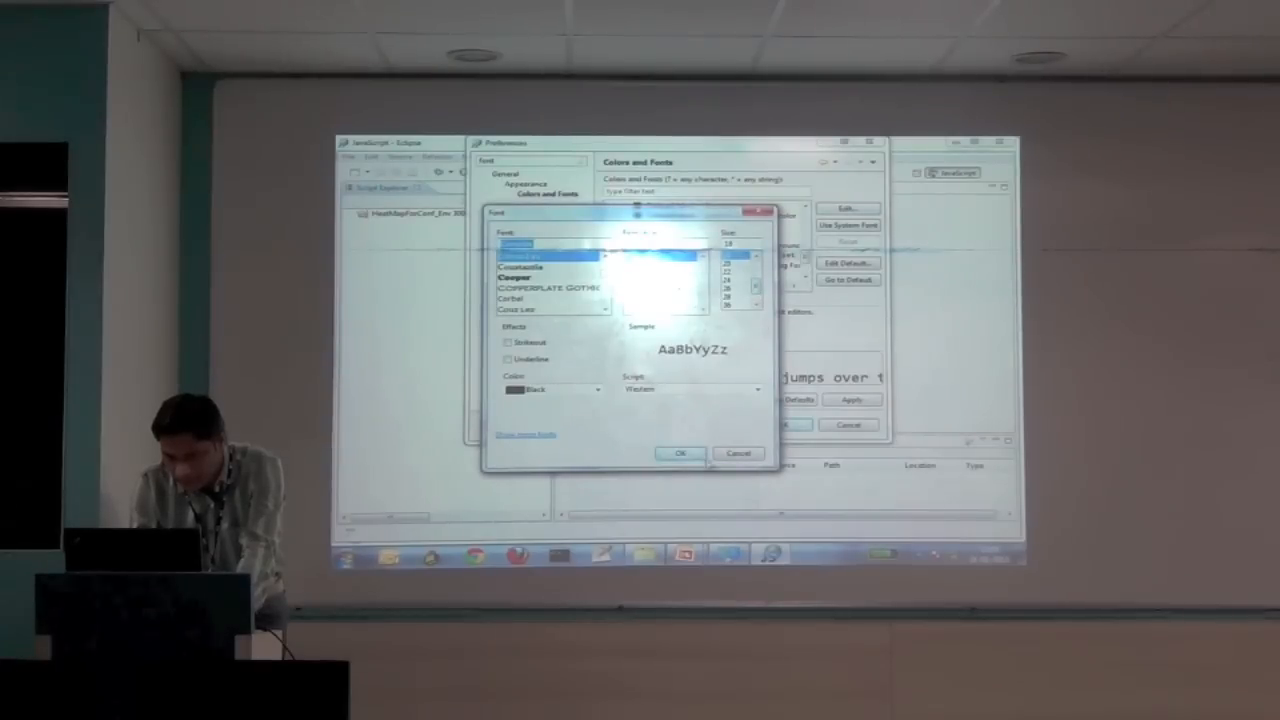
pyautogui.click(680, 453)
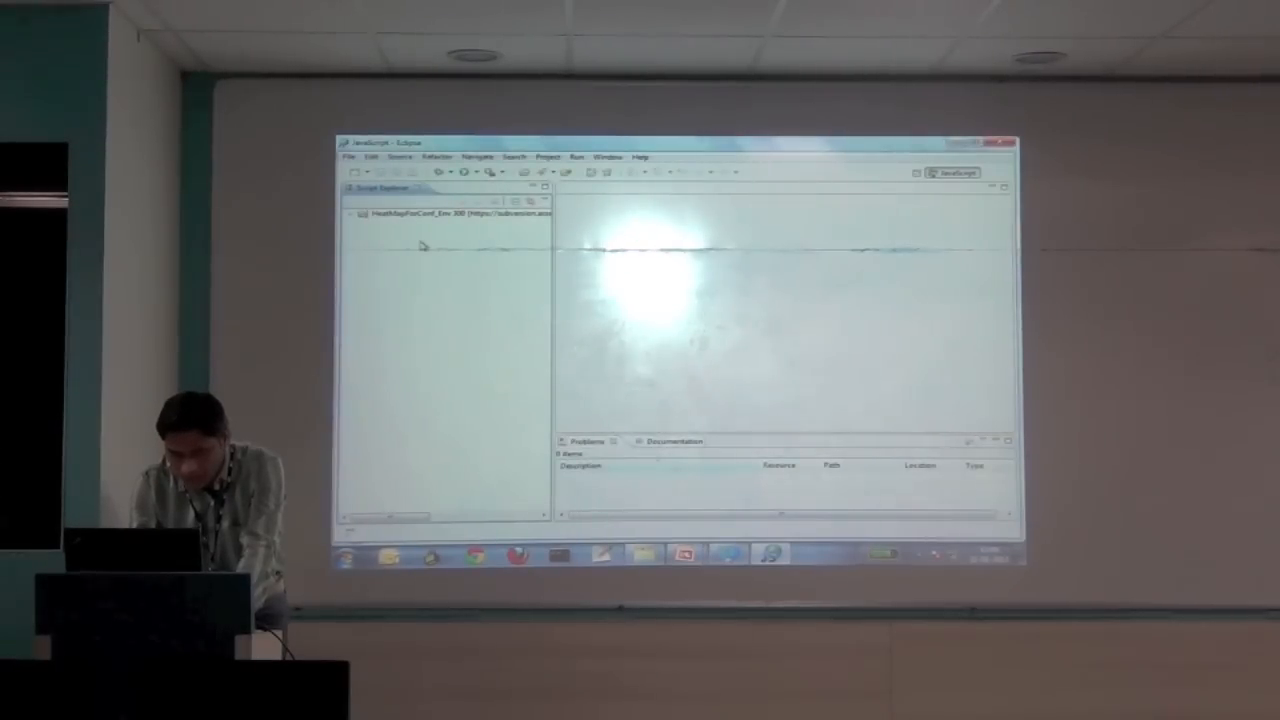
# - Select HeatMapForConf_Env in Script Explorer and expand it to show bin and webapp
pyautogui.click(352, 212)
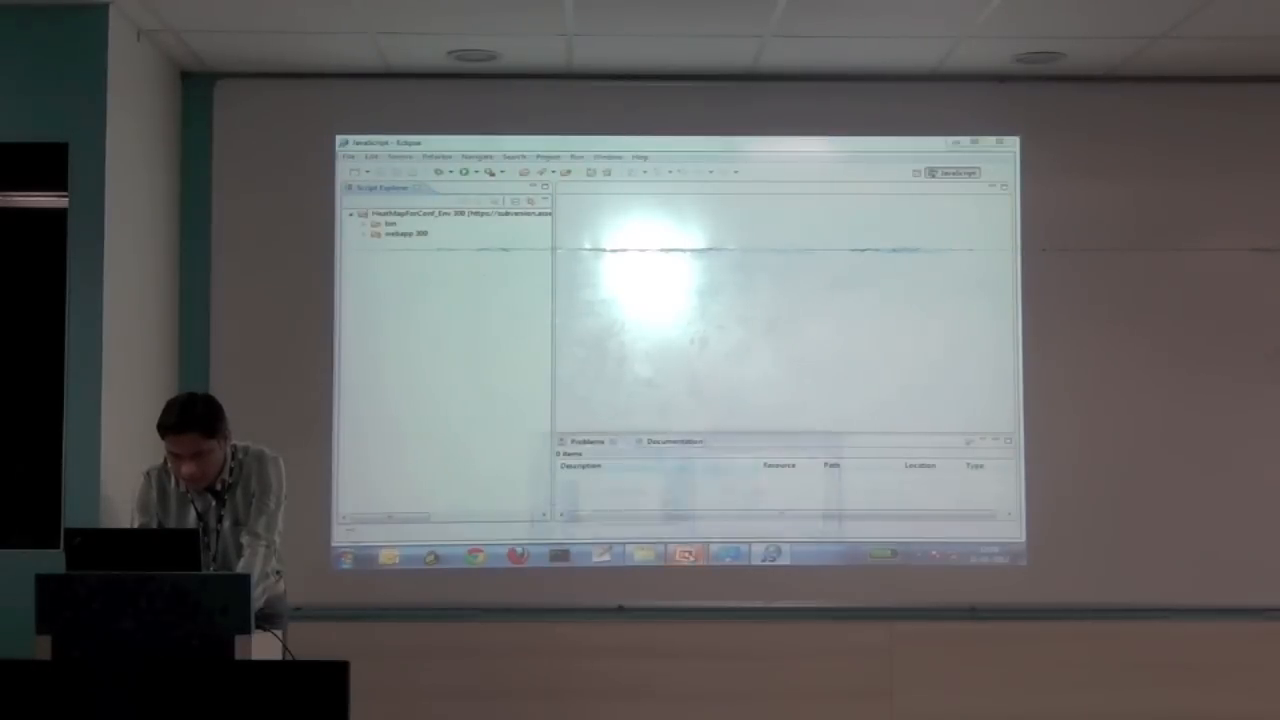
pyautogui.press('alt+tab')
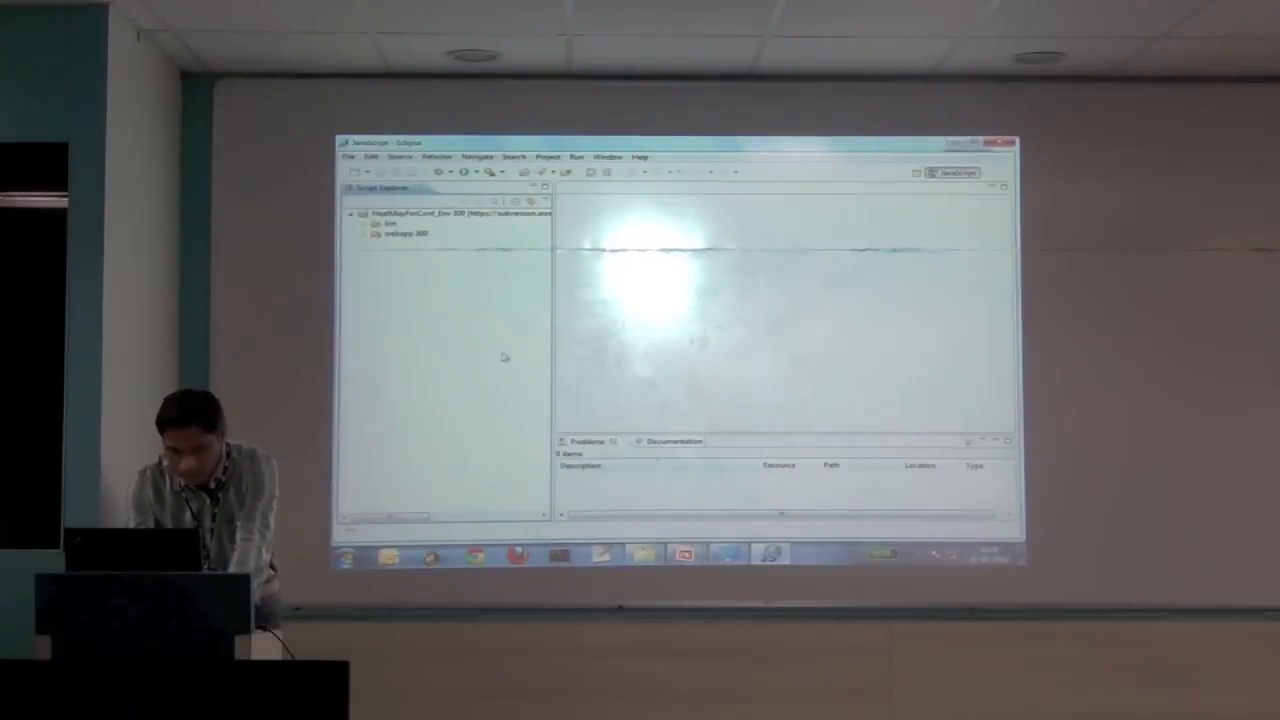
# - Expand webapp > test > ee > jasmine folders in Script Explorer
pyautogui.click(369, 240)
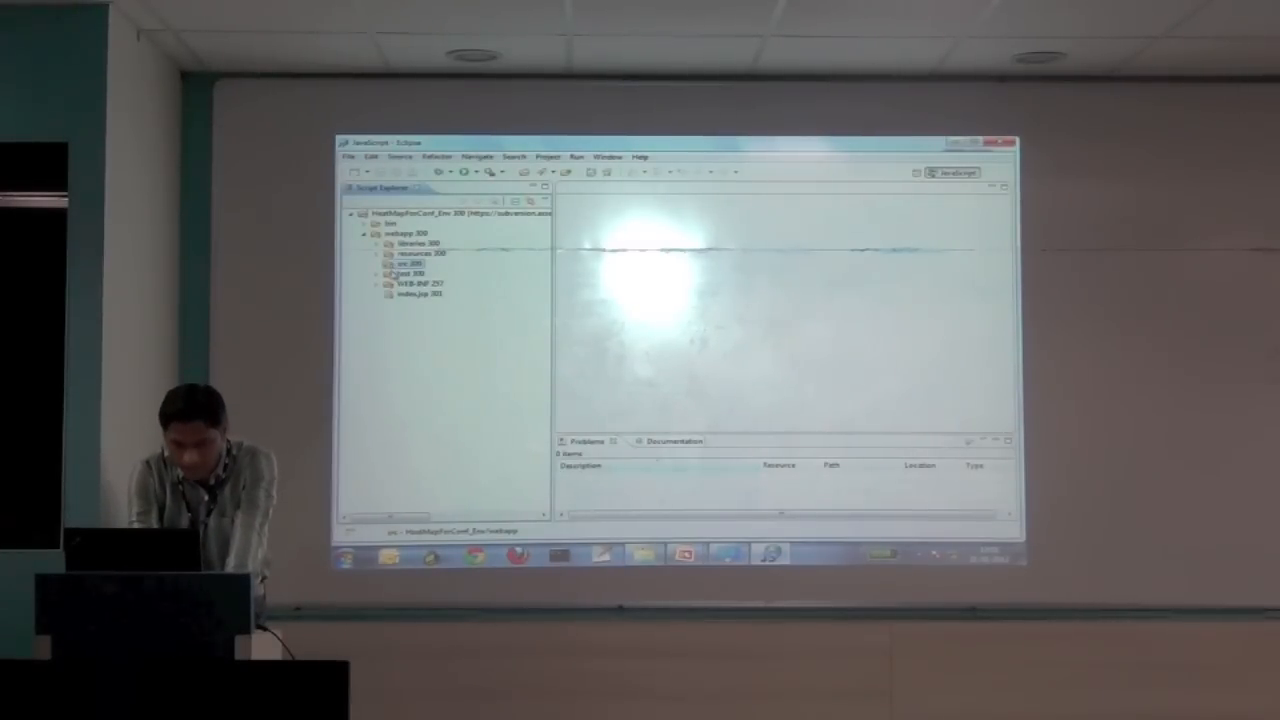
pyautogui.click(380, 273)
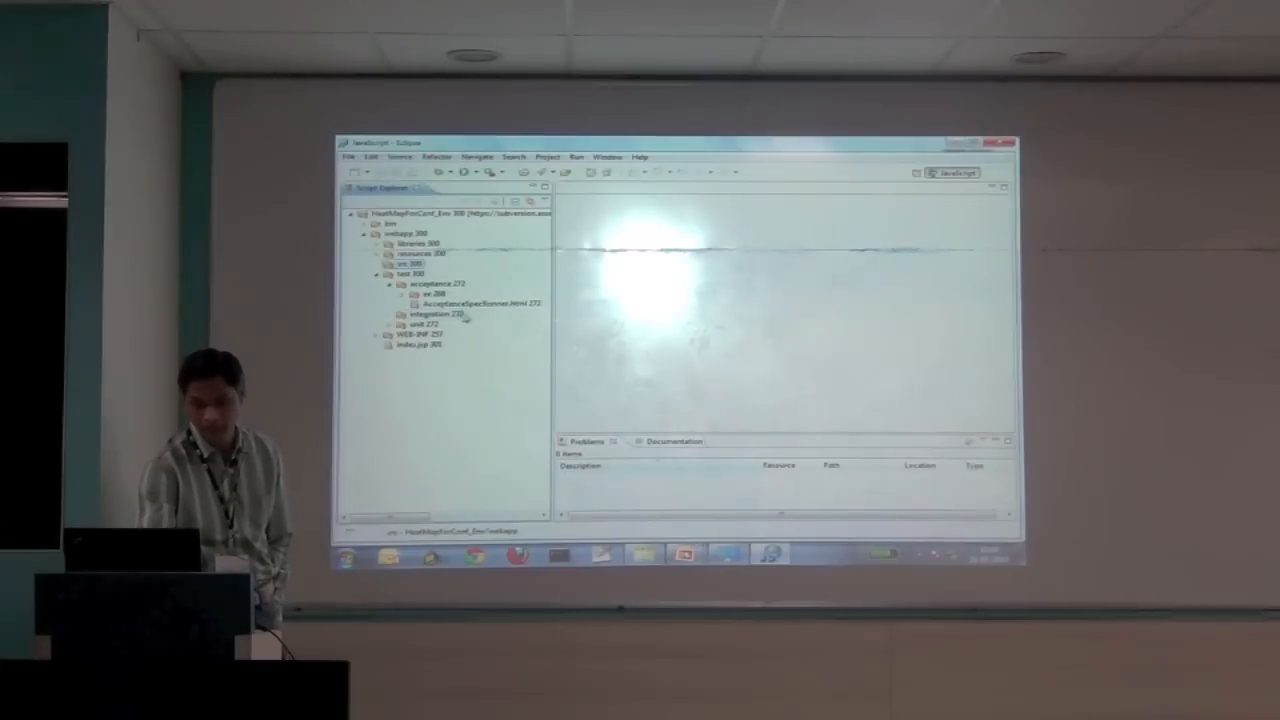
pyautogui.click(389, 300)
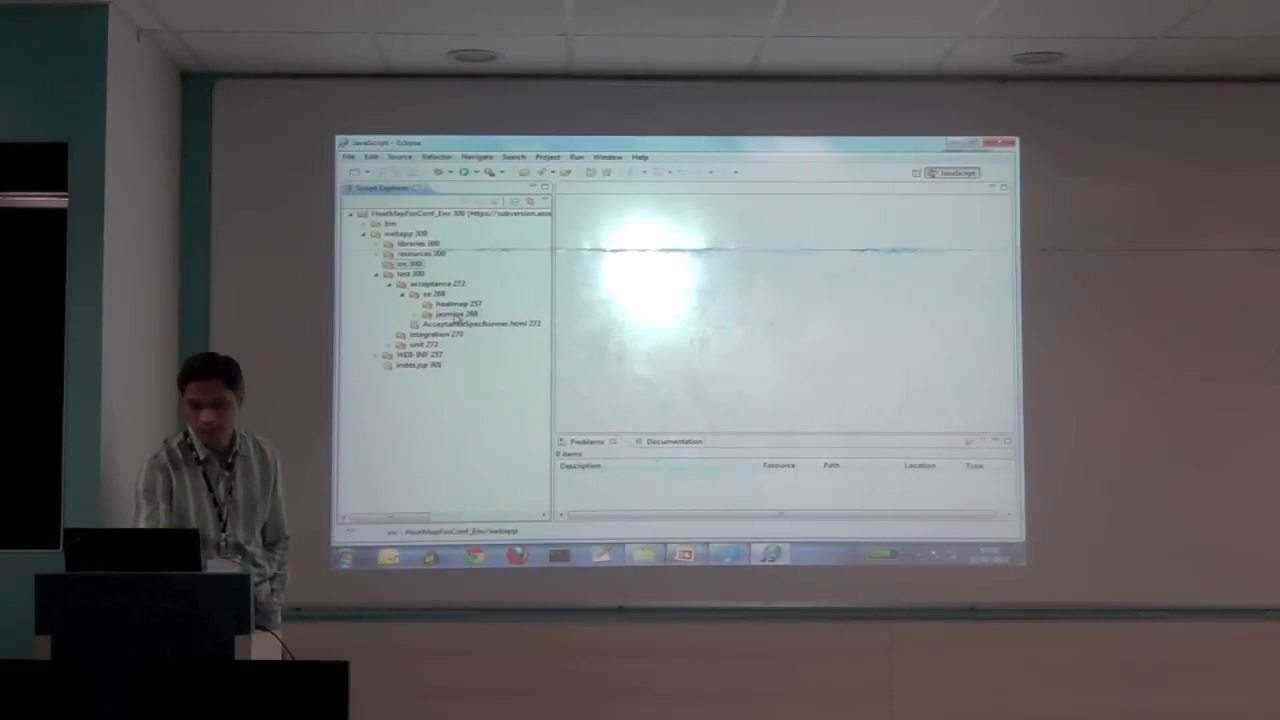
pyautogui.click(418, 334)
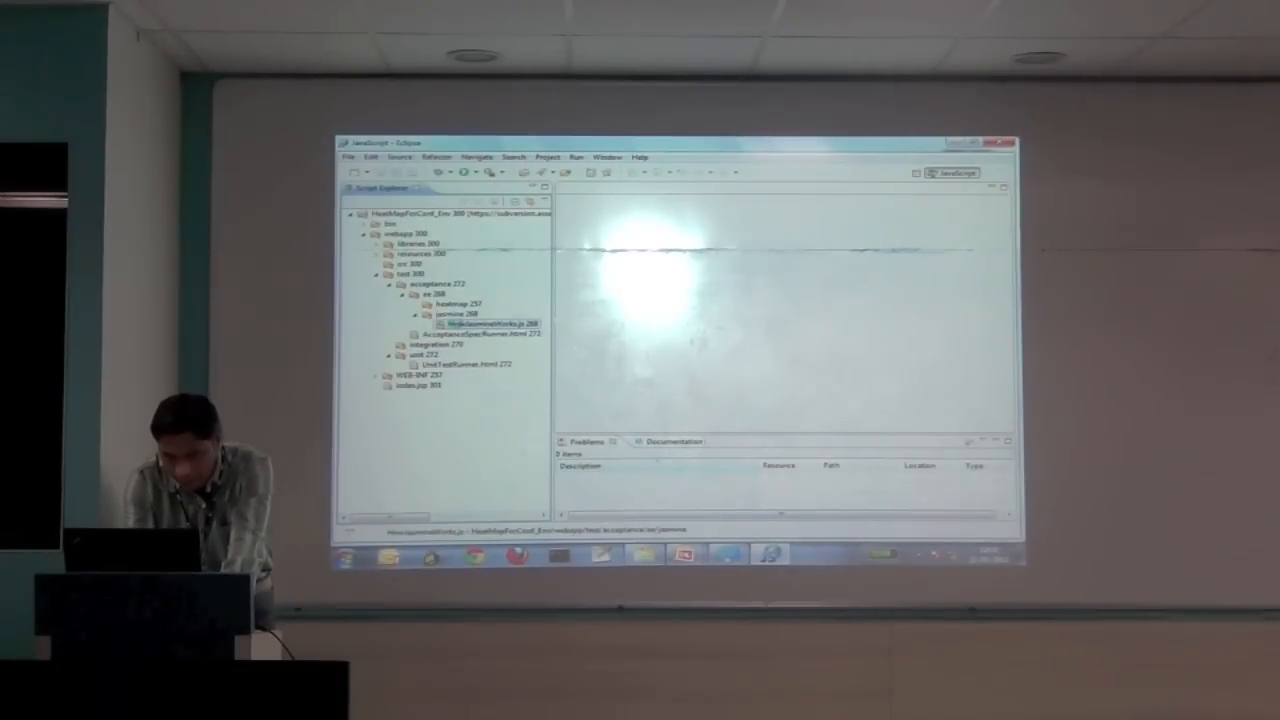
# - Open HowJasmineWorks.js in the editor to show its describe and it blocks
pyautogui.doubleClick(491, 323)
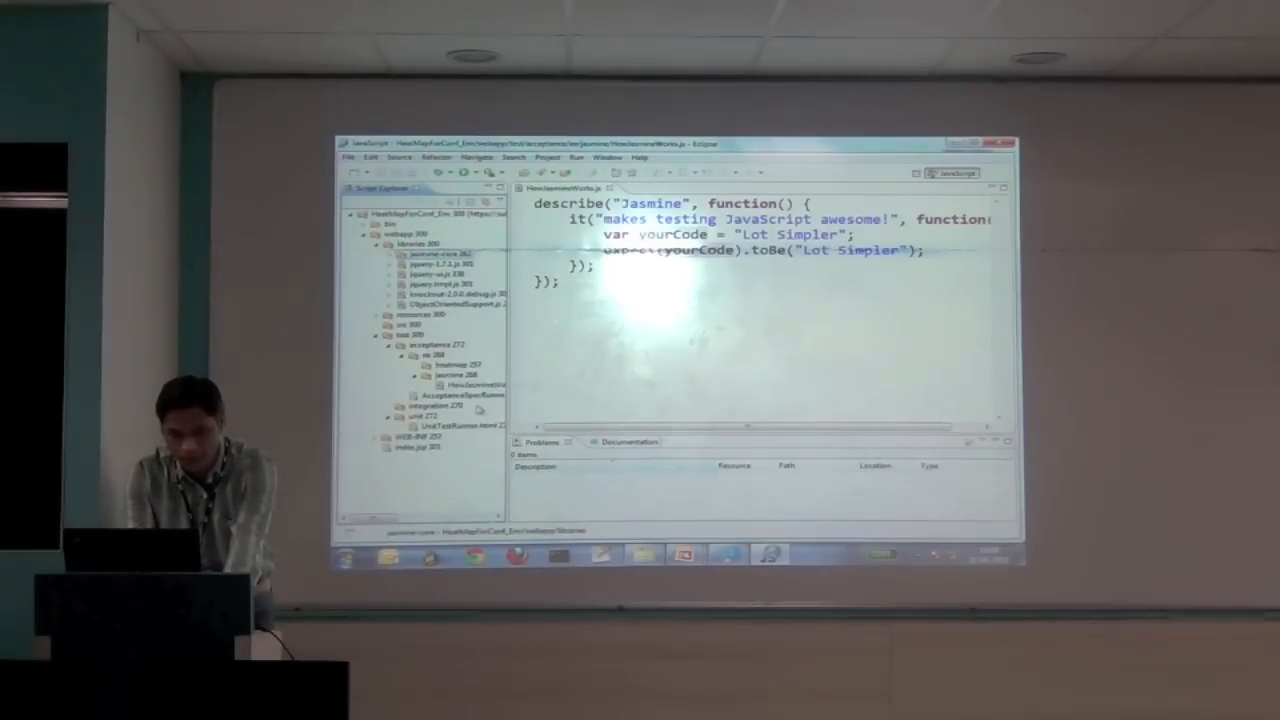
# - Review AcceptanceSpecRunner.html and bring up its context menu to open it another way
pyautogui.rightClick(440, 394)
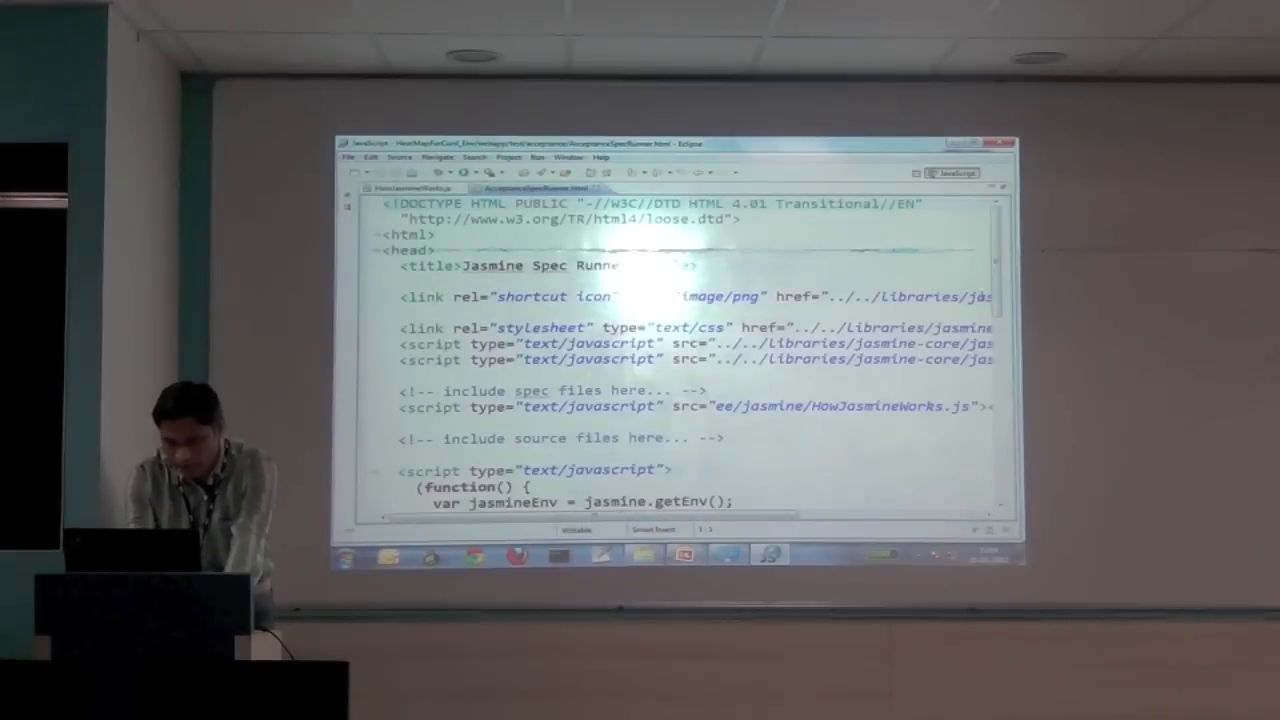
pyautogui.scroll(-3)
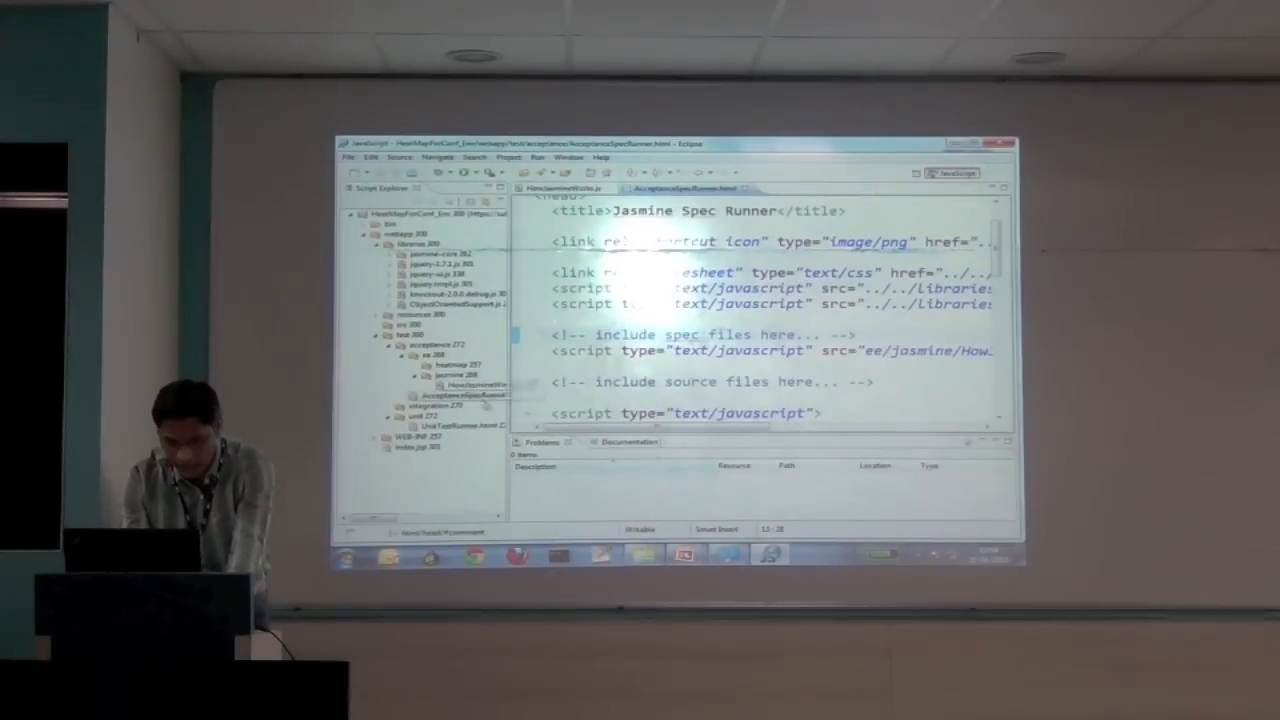
pyautogui.rightClick(440, 393)
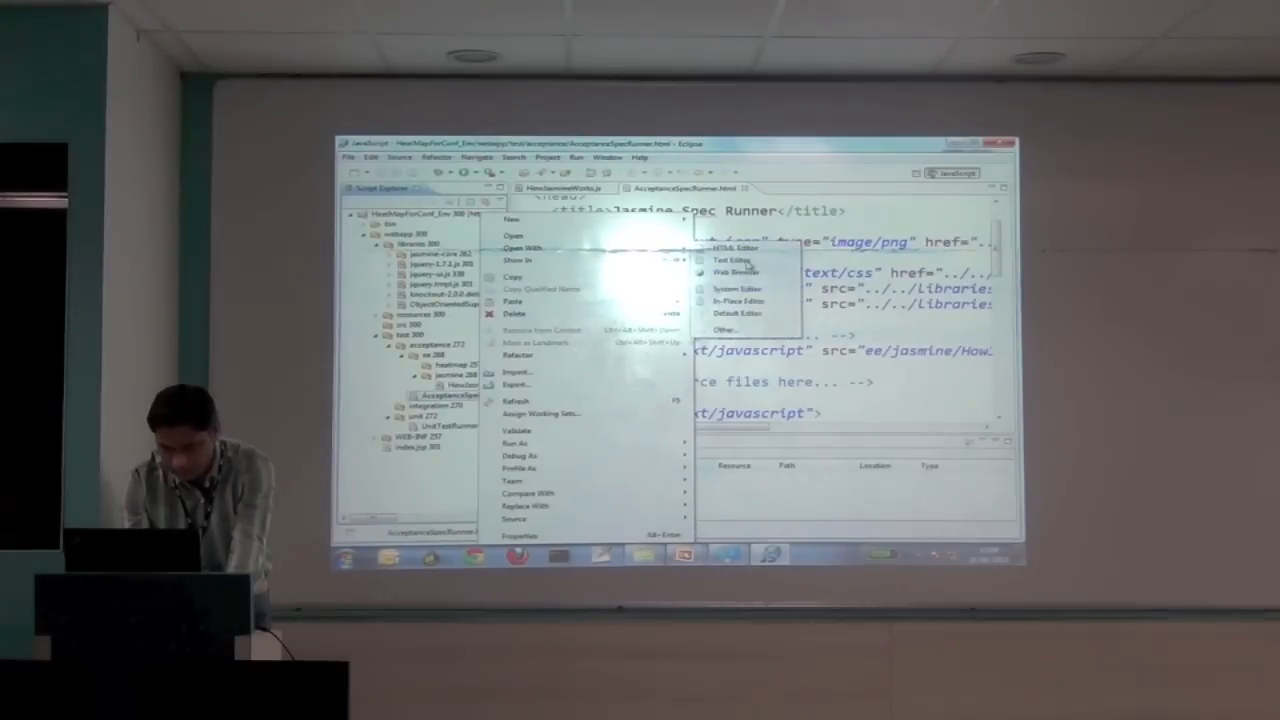
# - Open AcceptanceSpecRunner.html with Web Browser, showing 1 spec, 0 failures
pyautogui.click(720, 261)
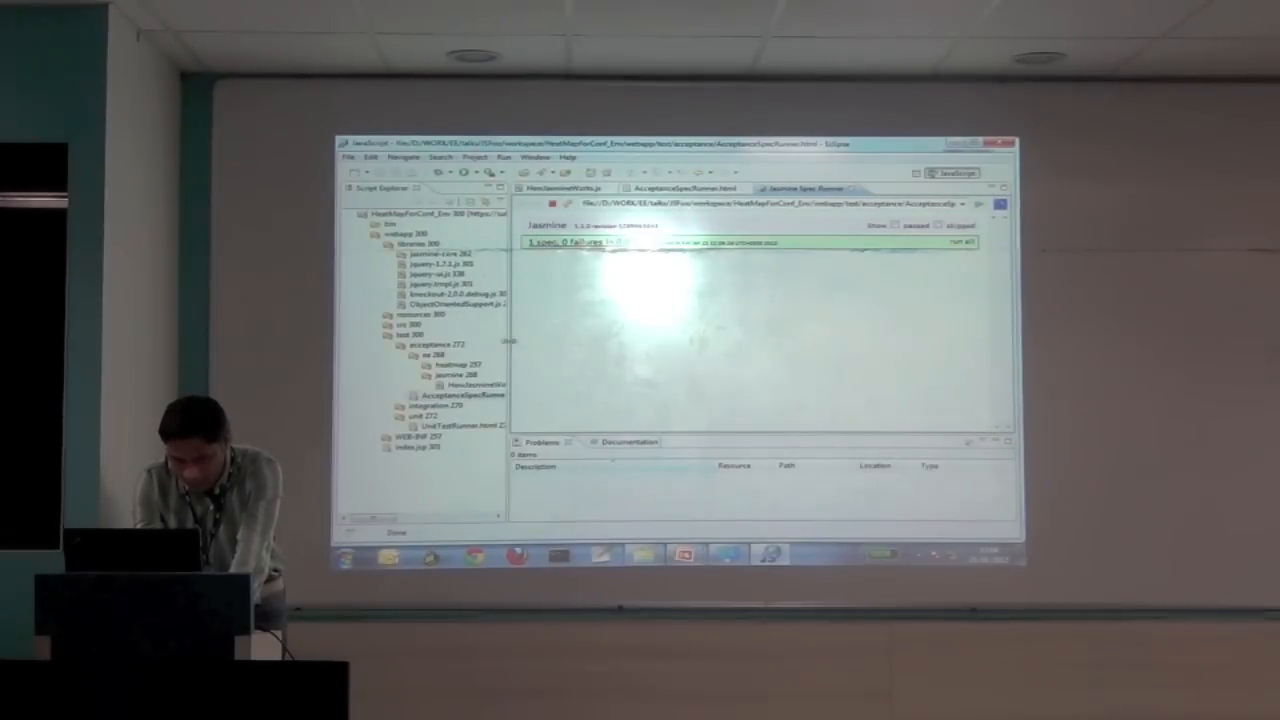
pyautogui.click(470, 394)
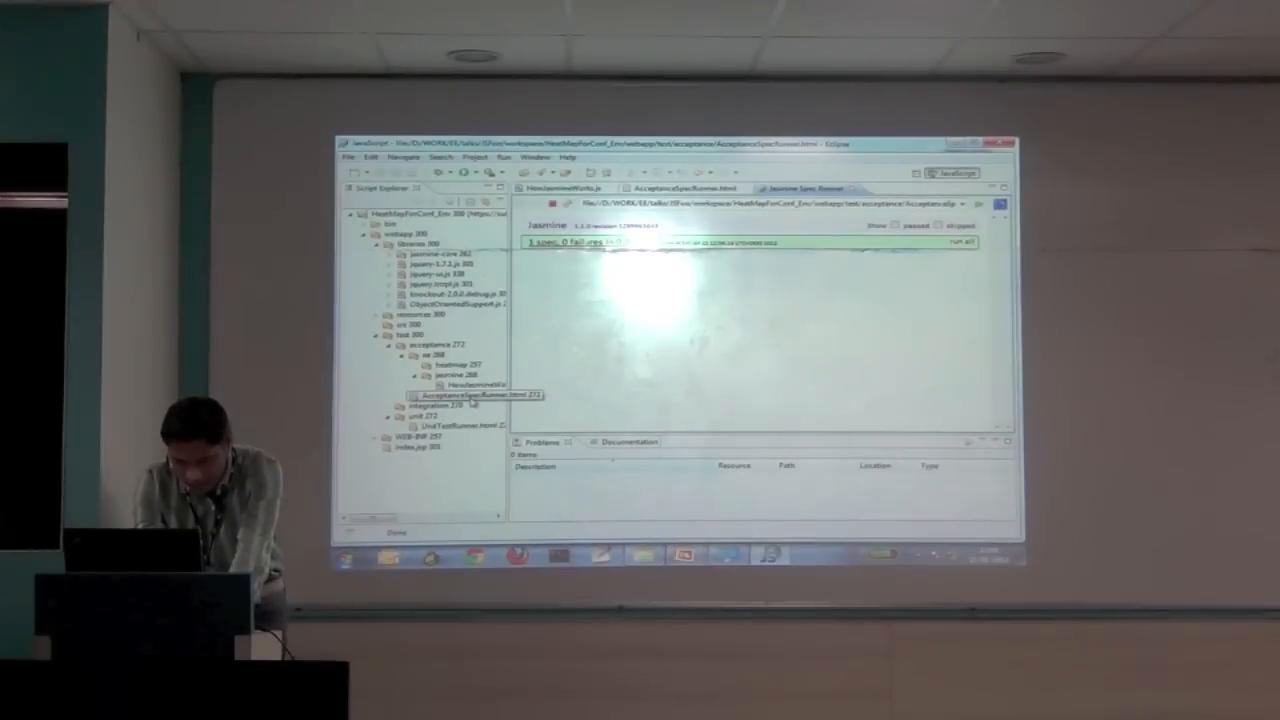
pyautogui.click(480, 385)
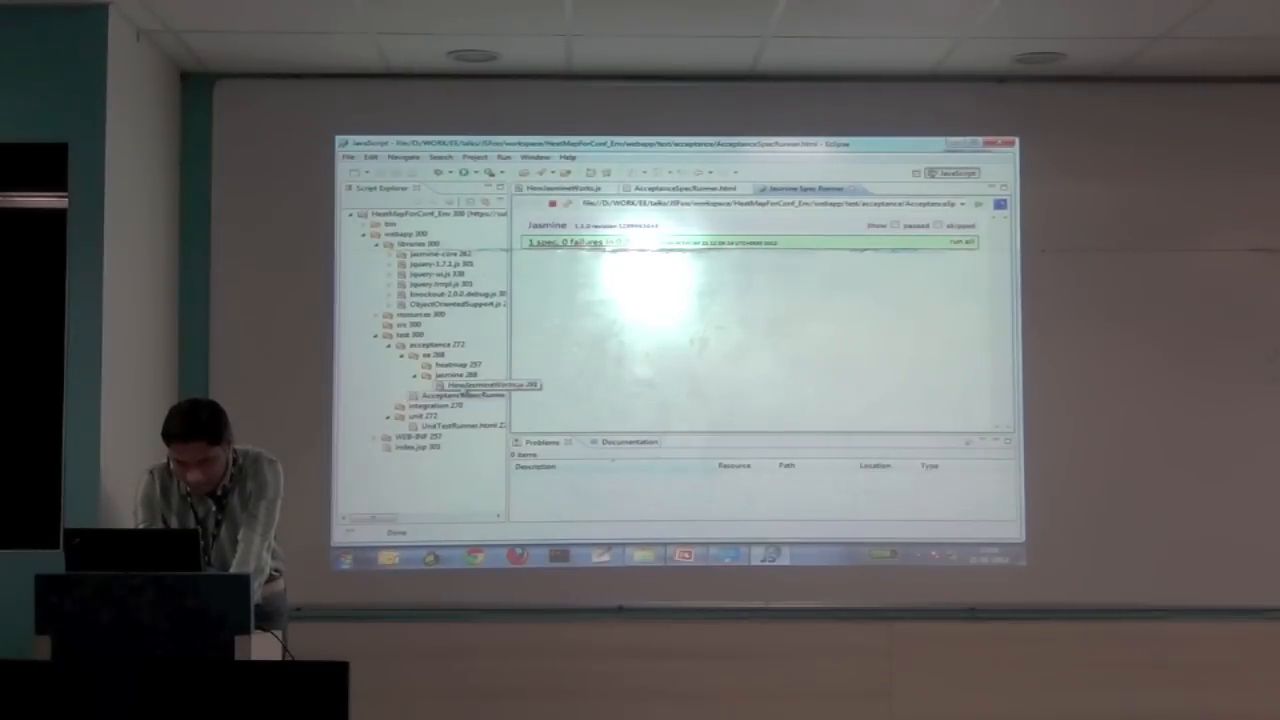
# - Create a new file HeatMapSpec in the acceptance heatmap folder
pyautogui.rightClick(455, 375)
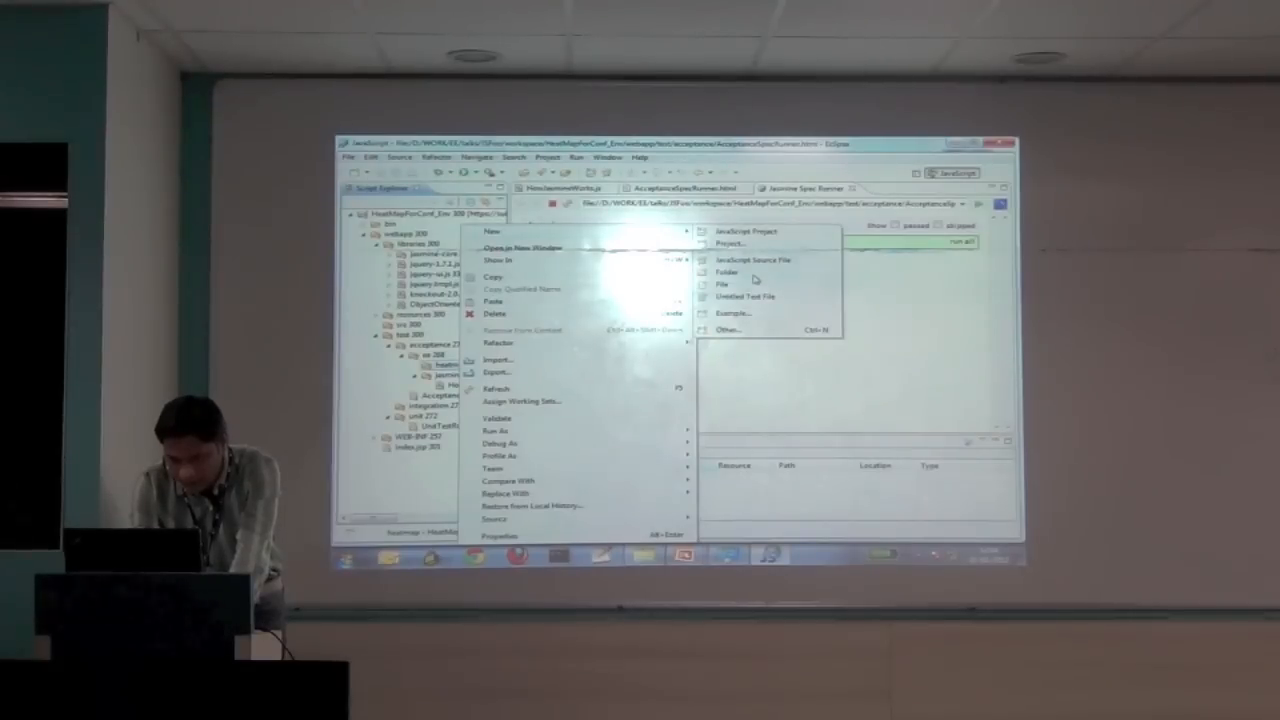
pyautogui.click(722, 285)
pyautogui.write('HeatMapSpec')
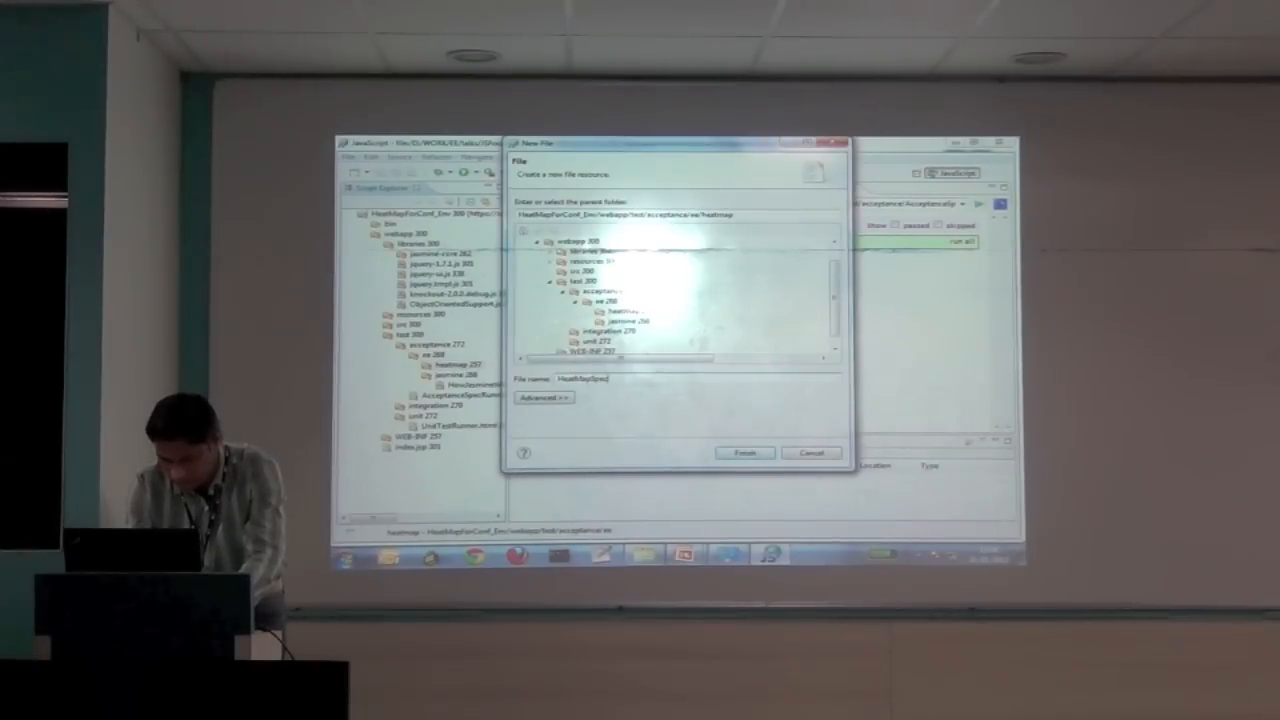
pyautogui.click(744, 452)
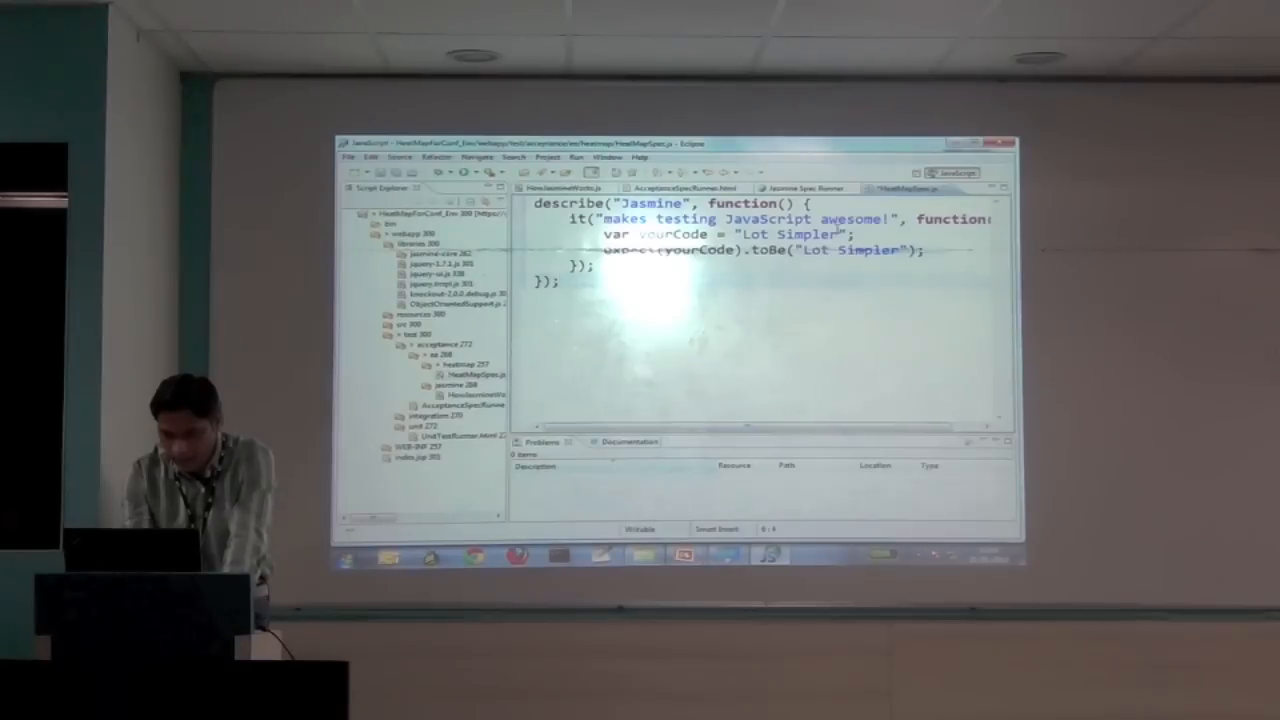
# - Replace the it() description with 'displays instruments' in HeatMapSpec.js
pyautogui.doubleClick(648, 204)
pyautogui.write('HeatMap Spec')
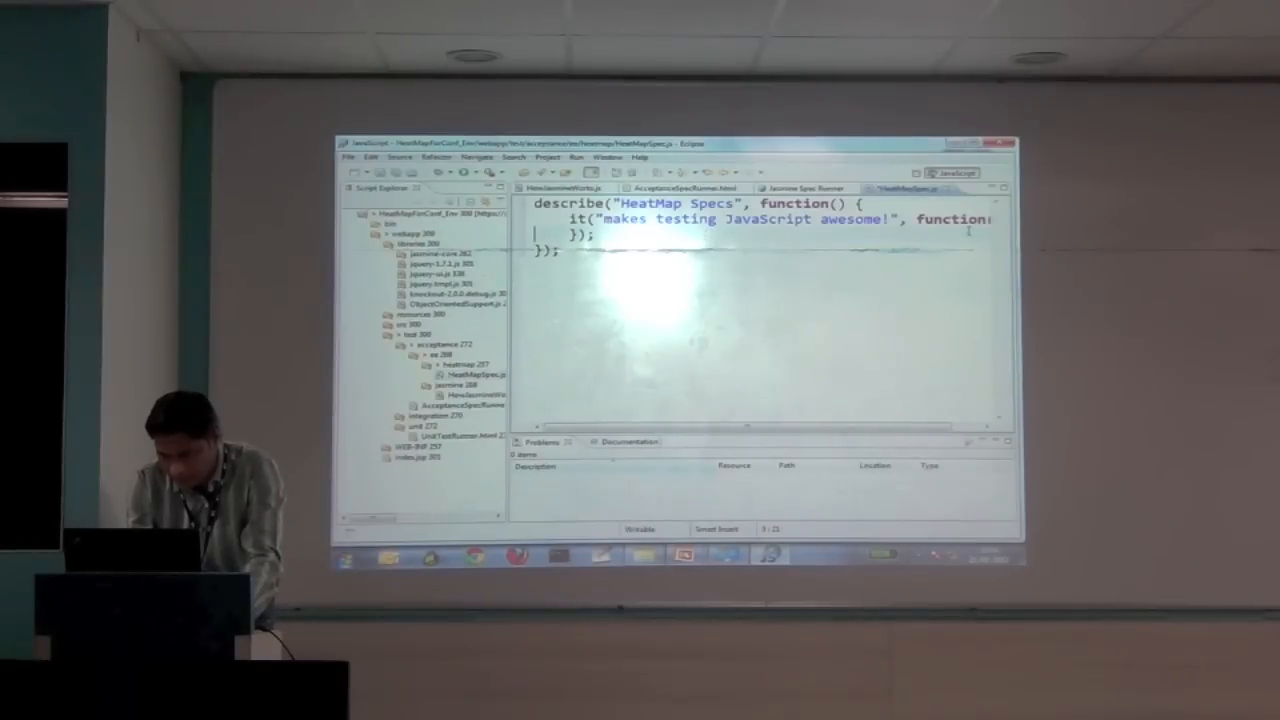
pyautogui.doubleClick(855, 219)
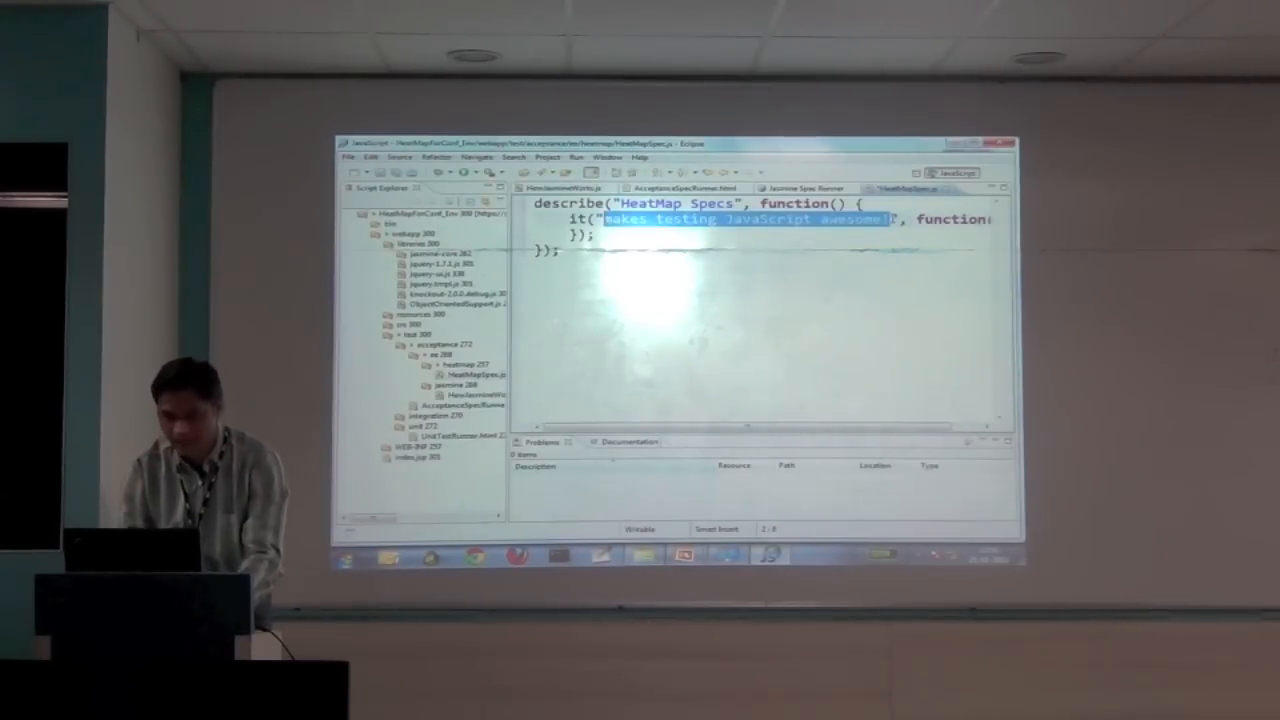
pyautogui.write('displays ", function() {')
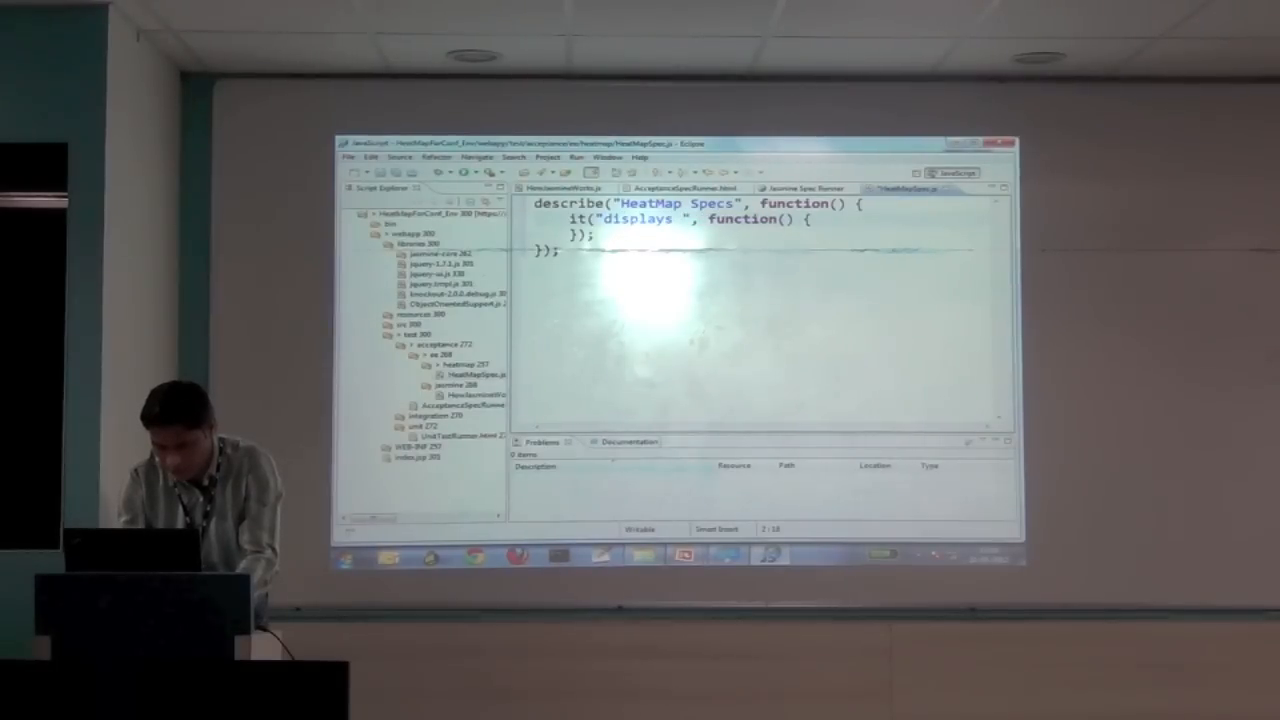
pyautogui.write('instrumen')
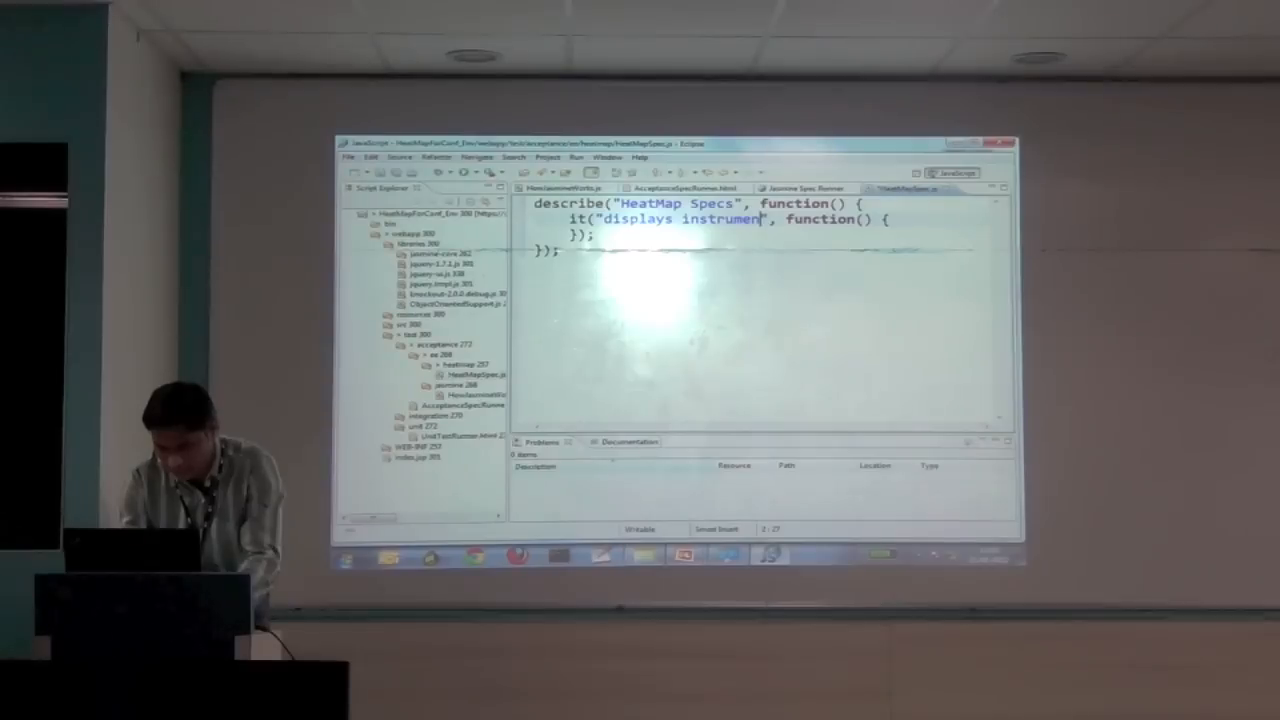
pyautogui.write('ts on application load')
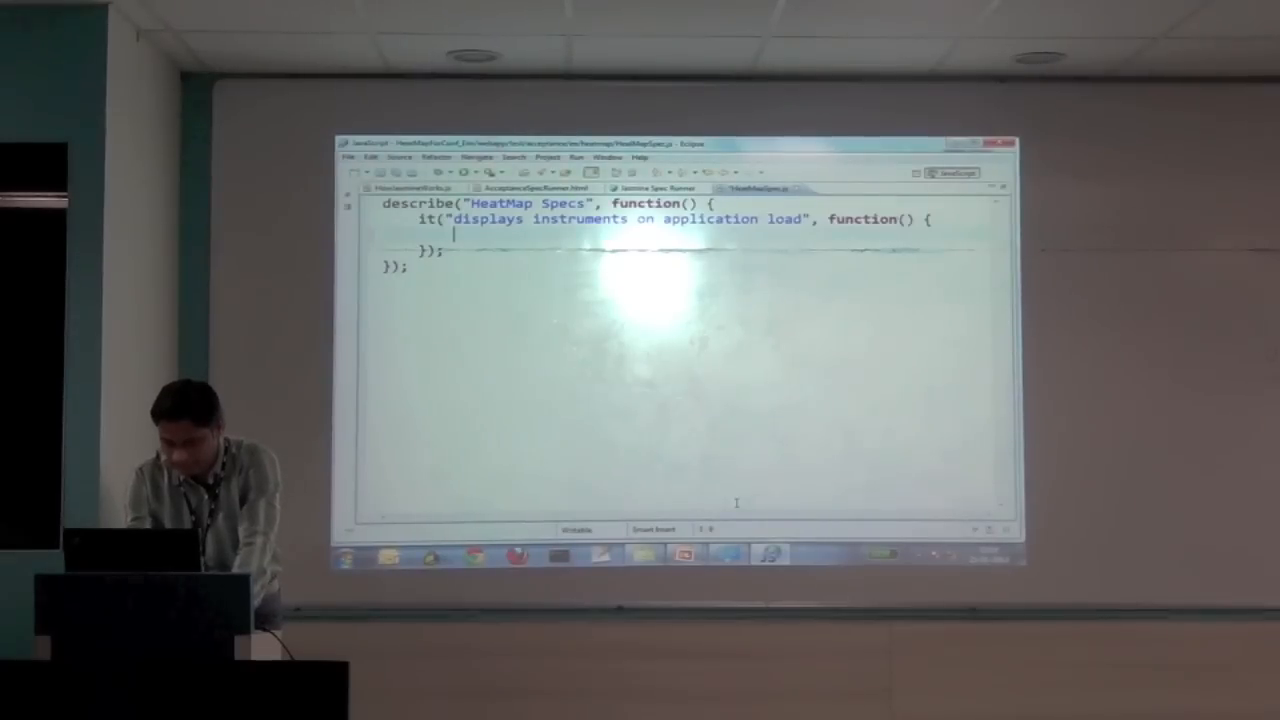
# - Add //when with application.load(); beneath it, plus //Then and //Given comment lines
pyautogui.write('//w')
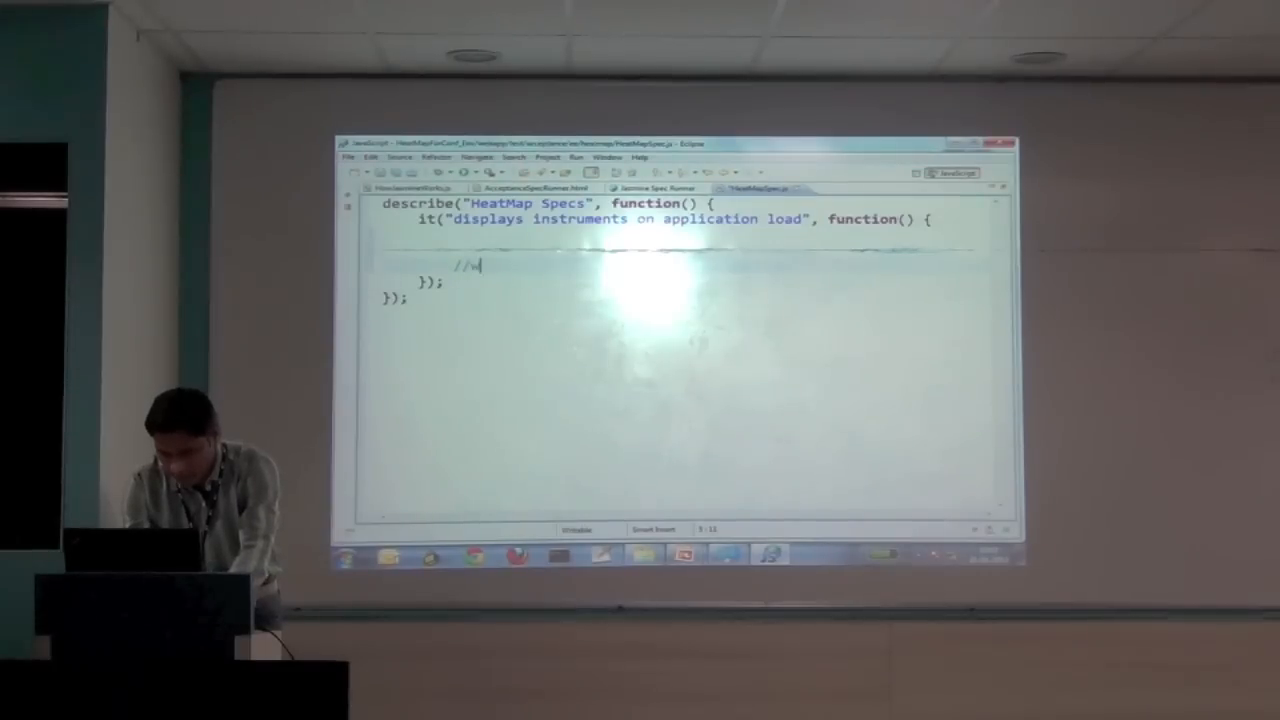
pyautogui.write('hen')
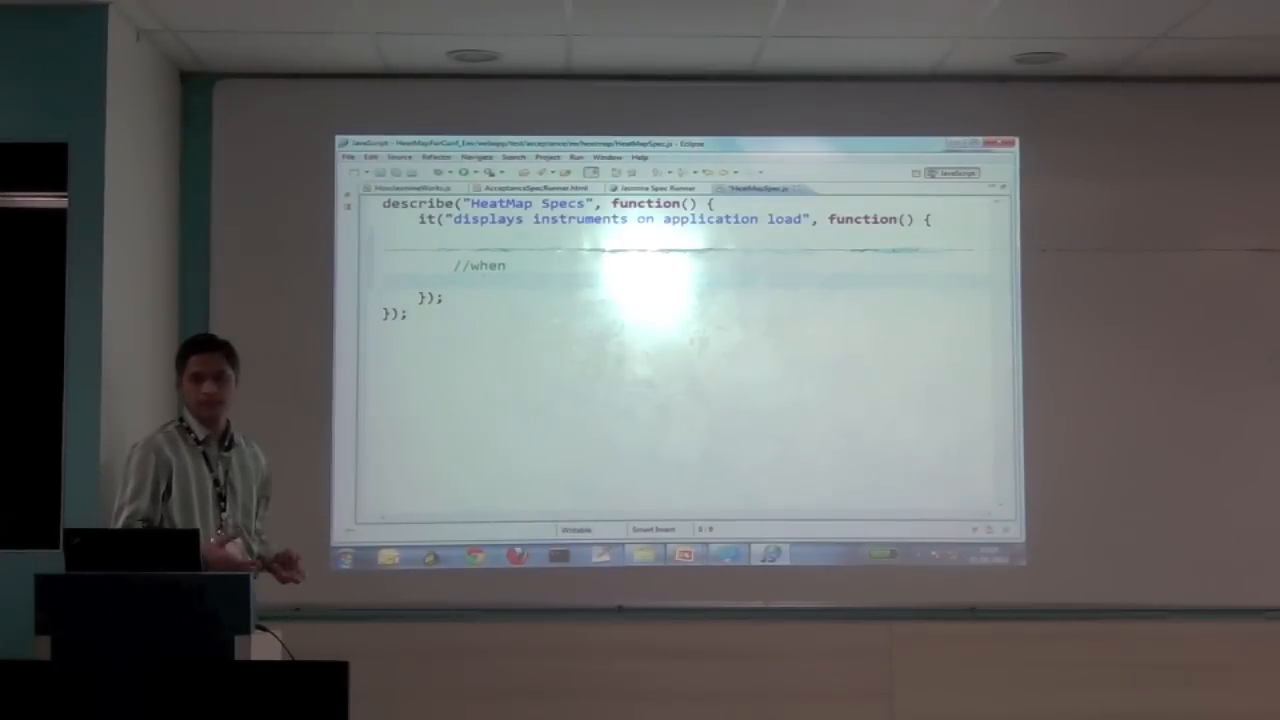
pyautogui.write('appli')
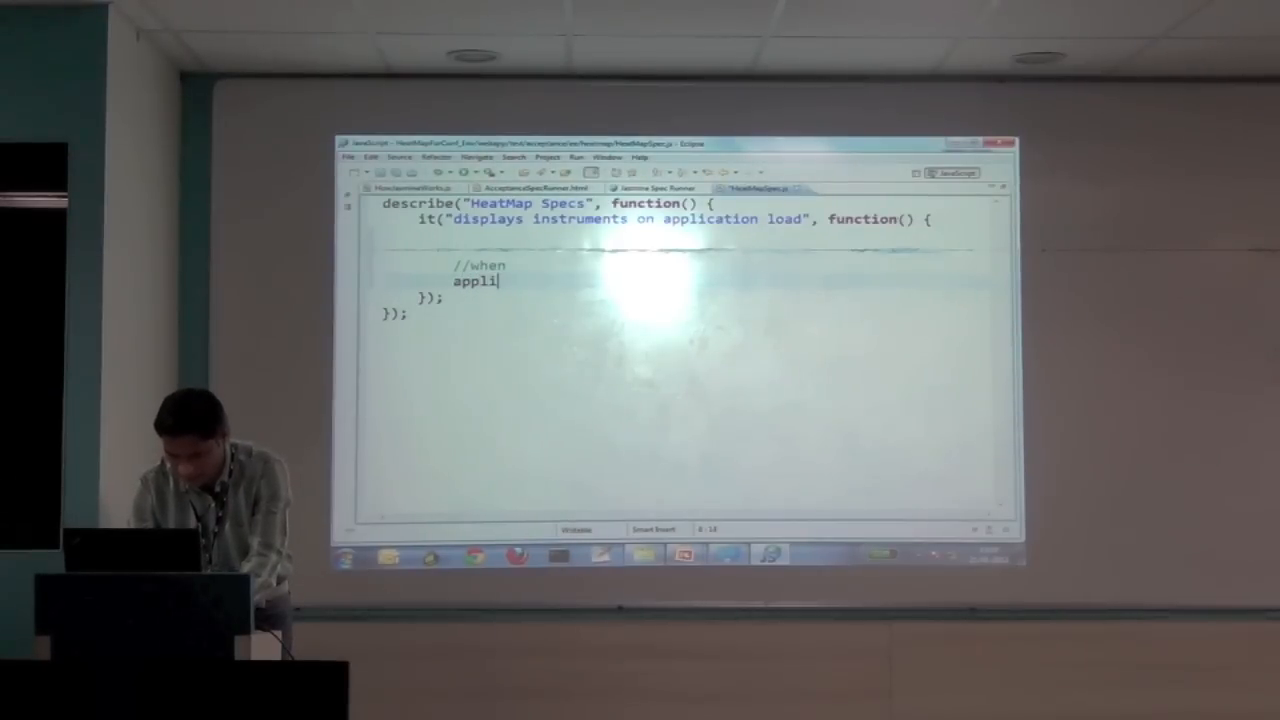
pyautogui.write('cation.')
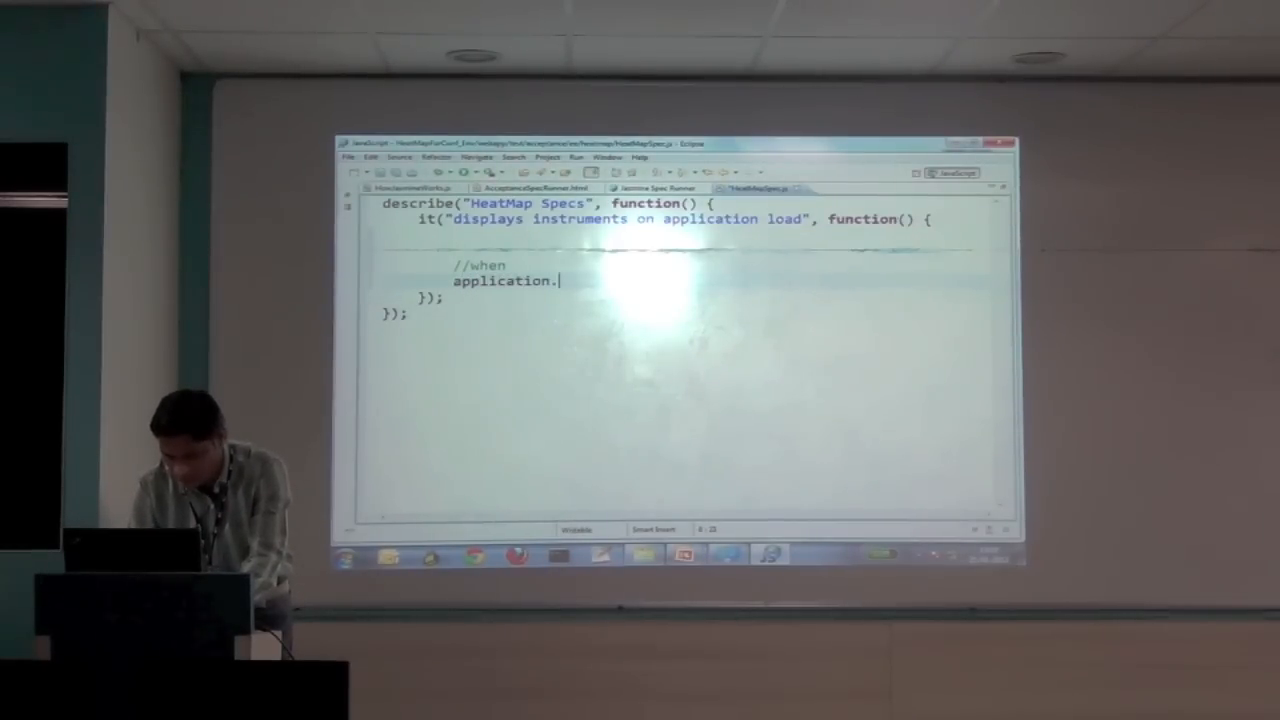
pyautogui.write('load()')
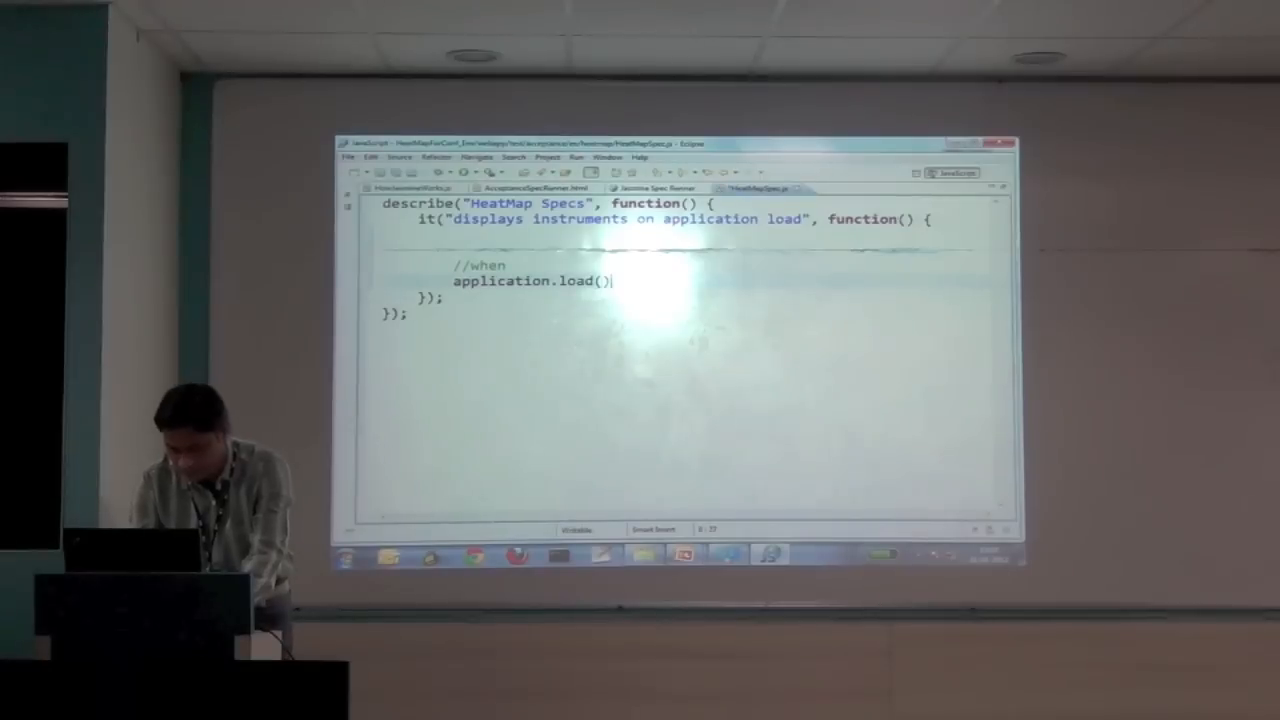
pyautogui.write(',')
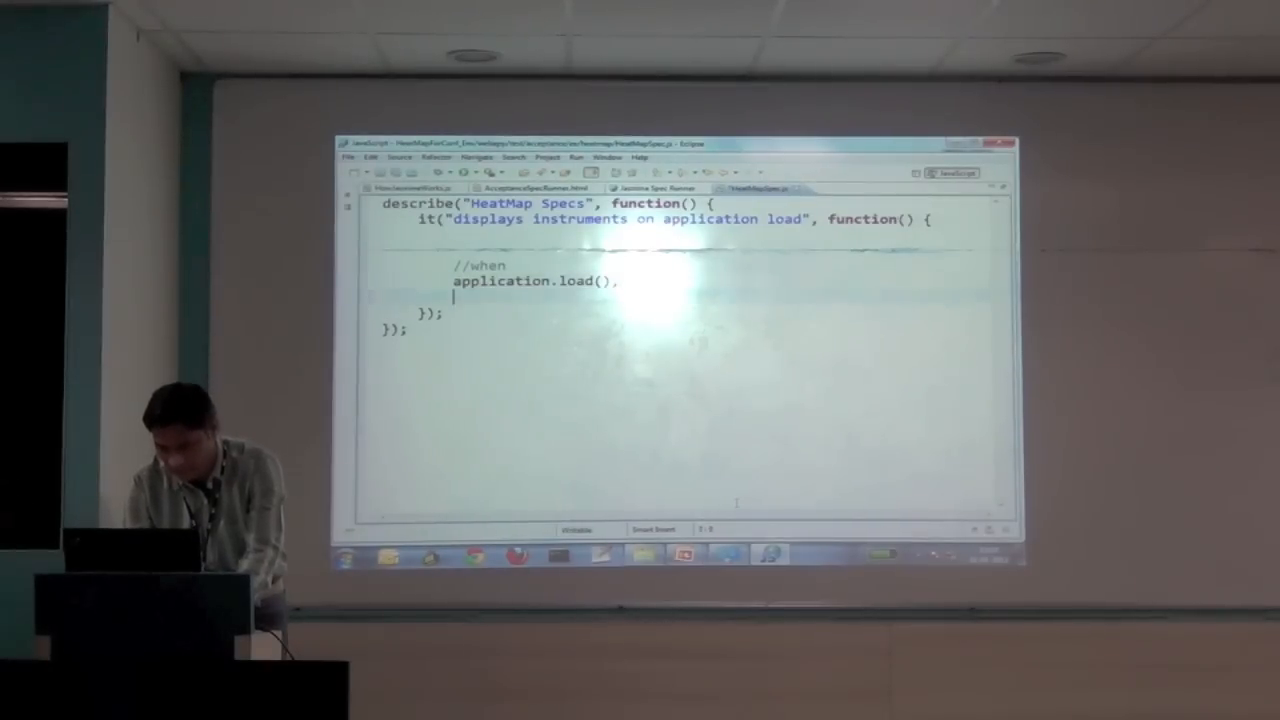
pyautogui.write('//Then')
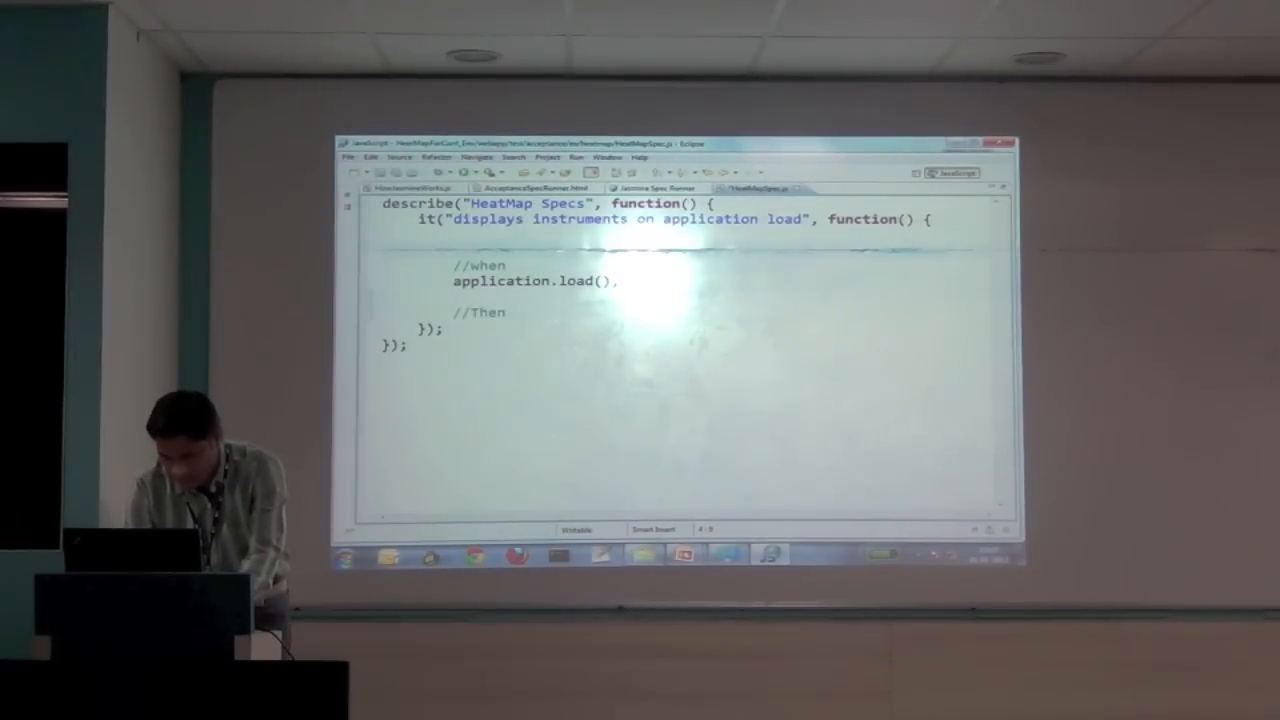
pyautogui.write('//Given')
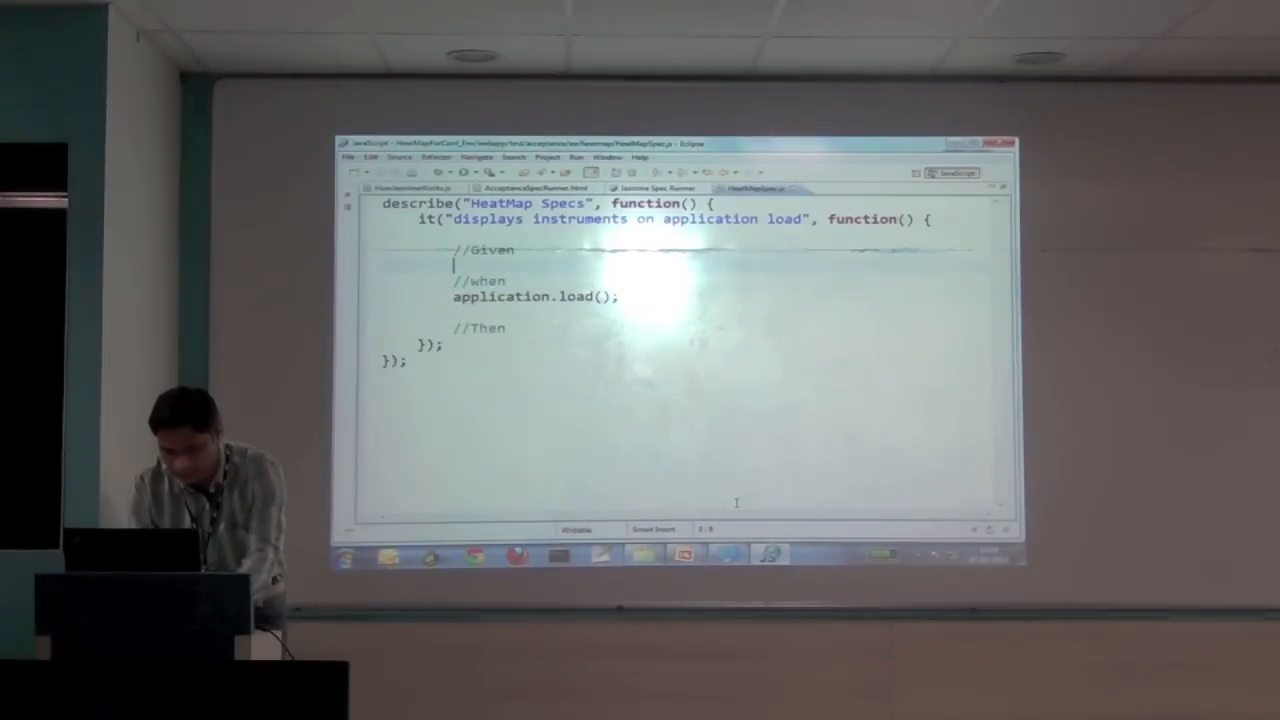
# - Declare var application = new heatmap.Application(); under Given, with blank lines between sections
pyautogui.write('var application')
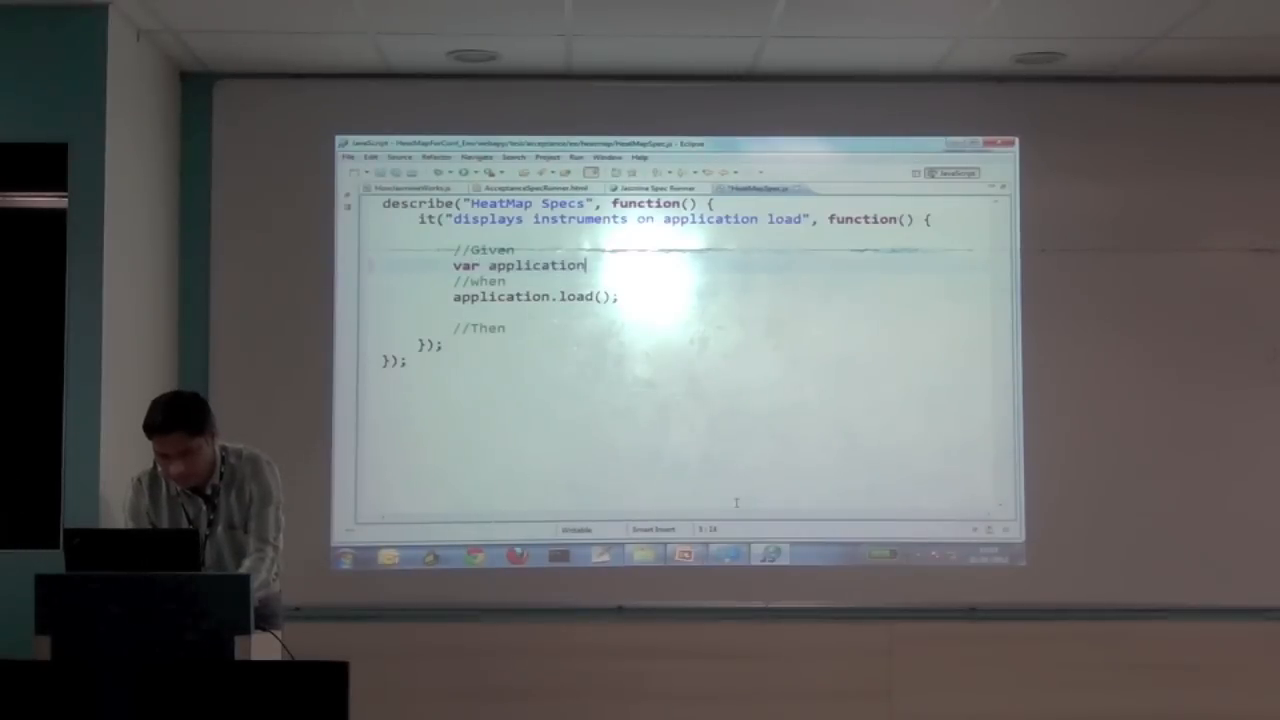
pyautogui.write('= ne')
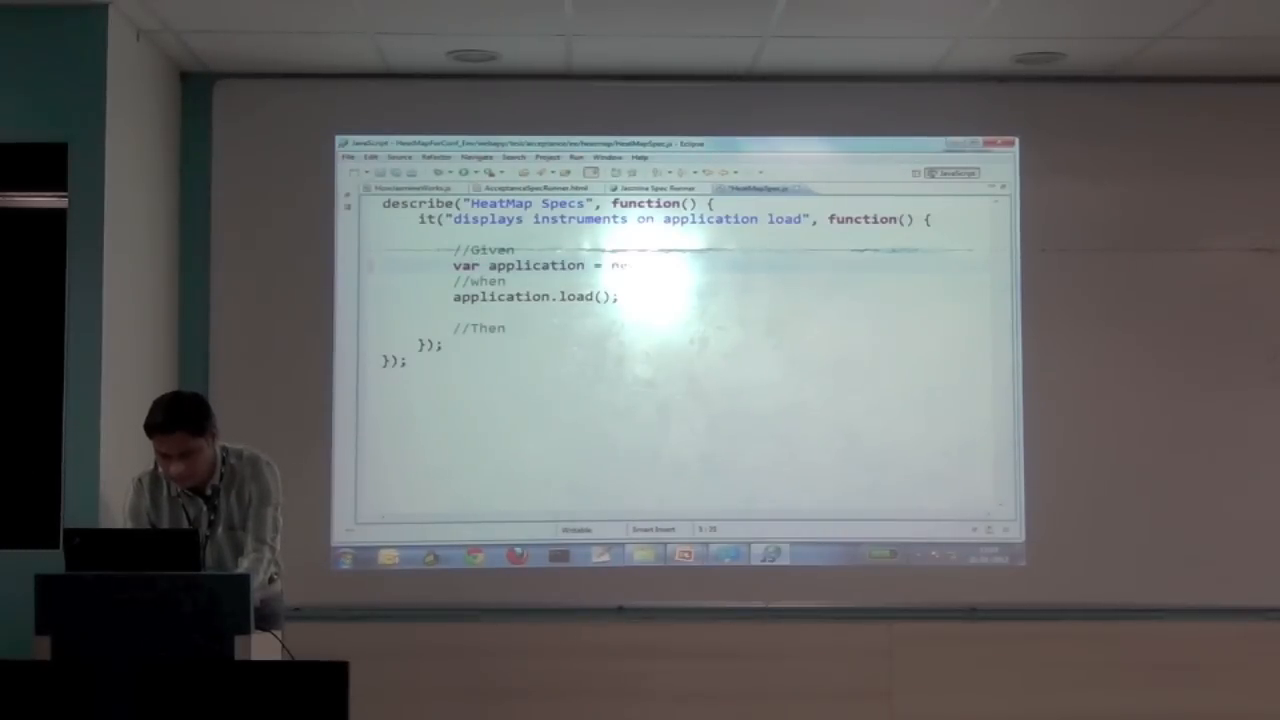
pyautogui.write('heat')
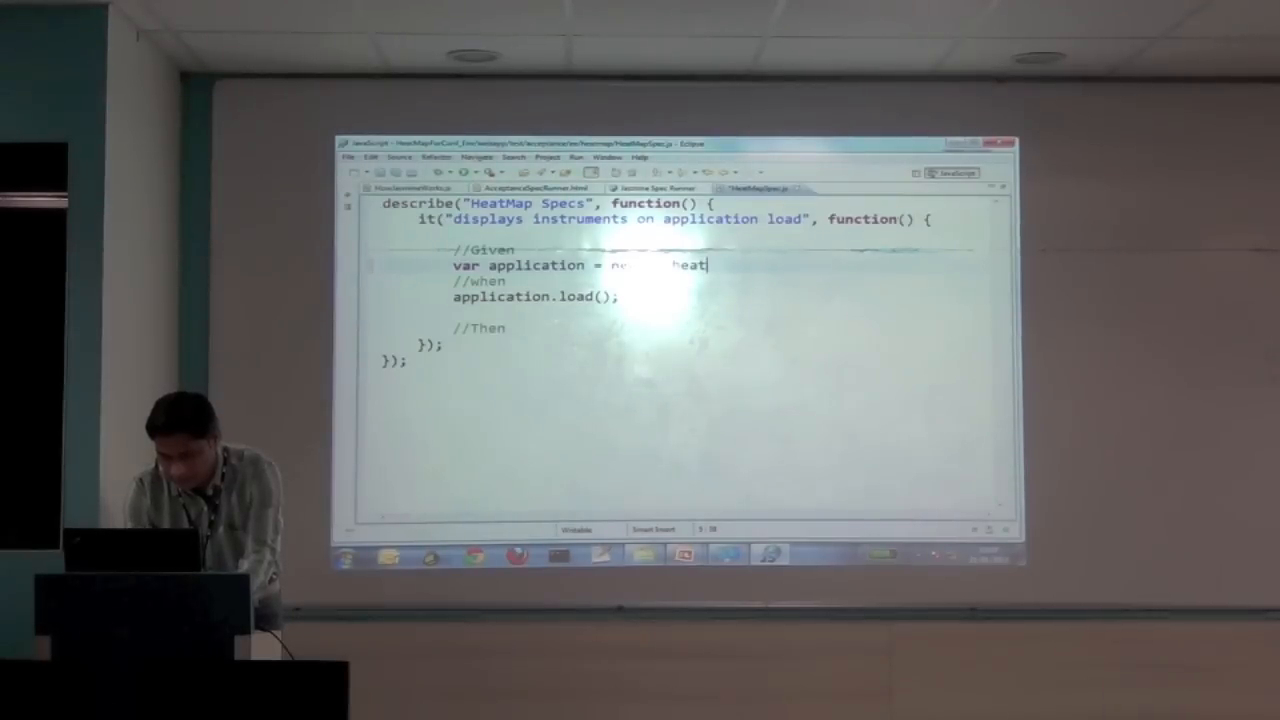
pyautogui.write('map.')
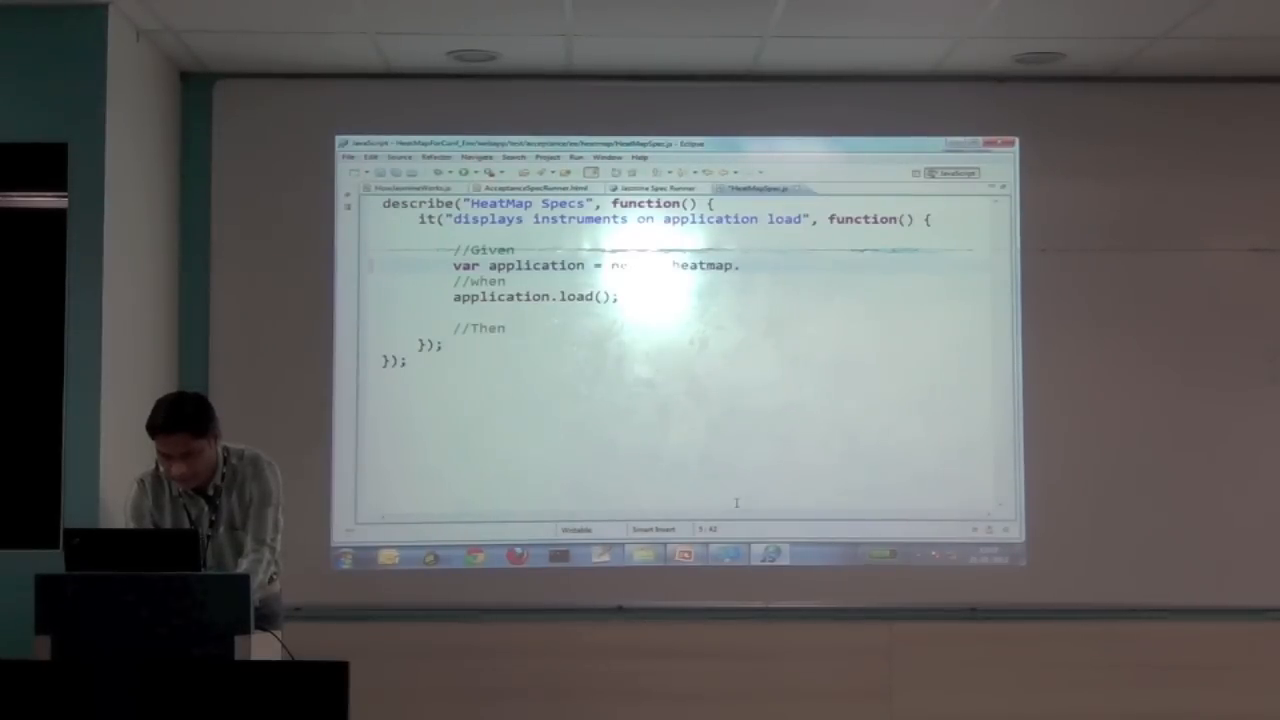
pyautogui.write('Application();')
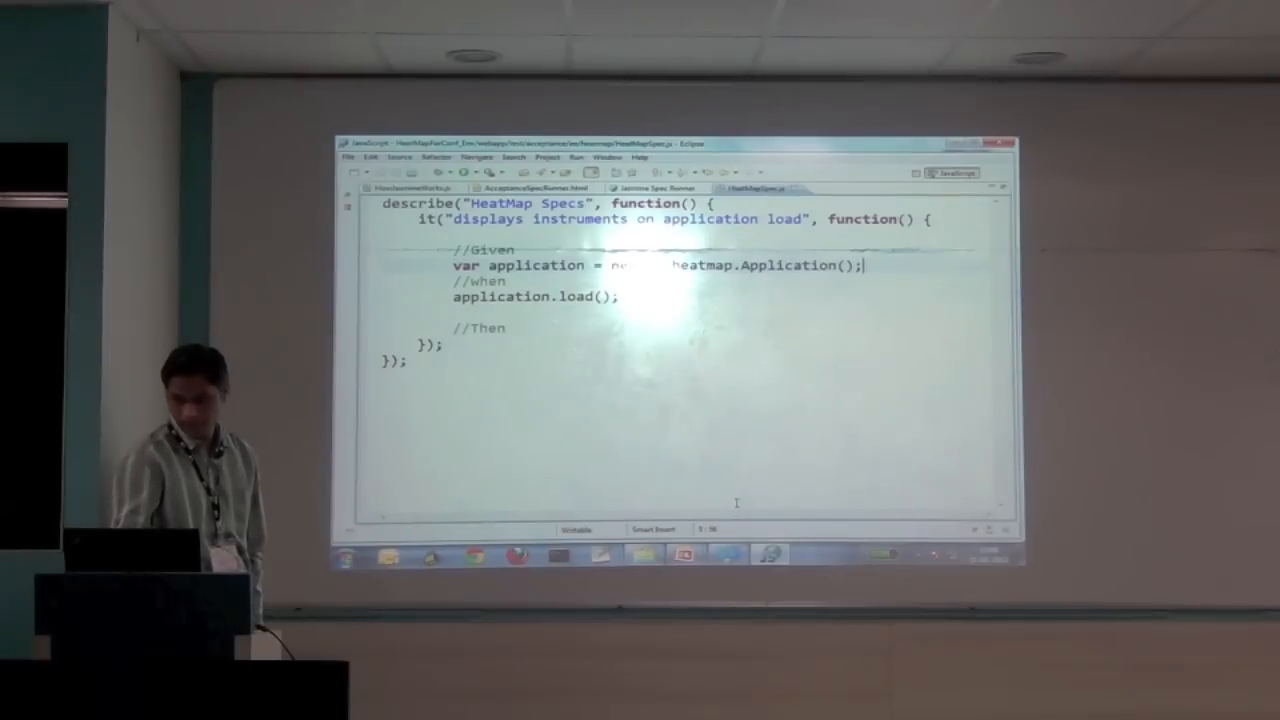
pyautogui.press('enter')
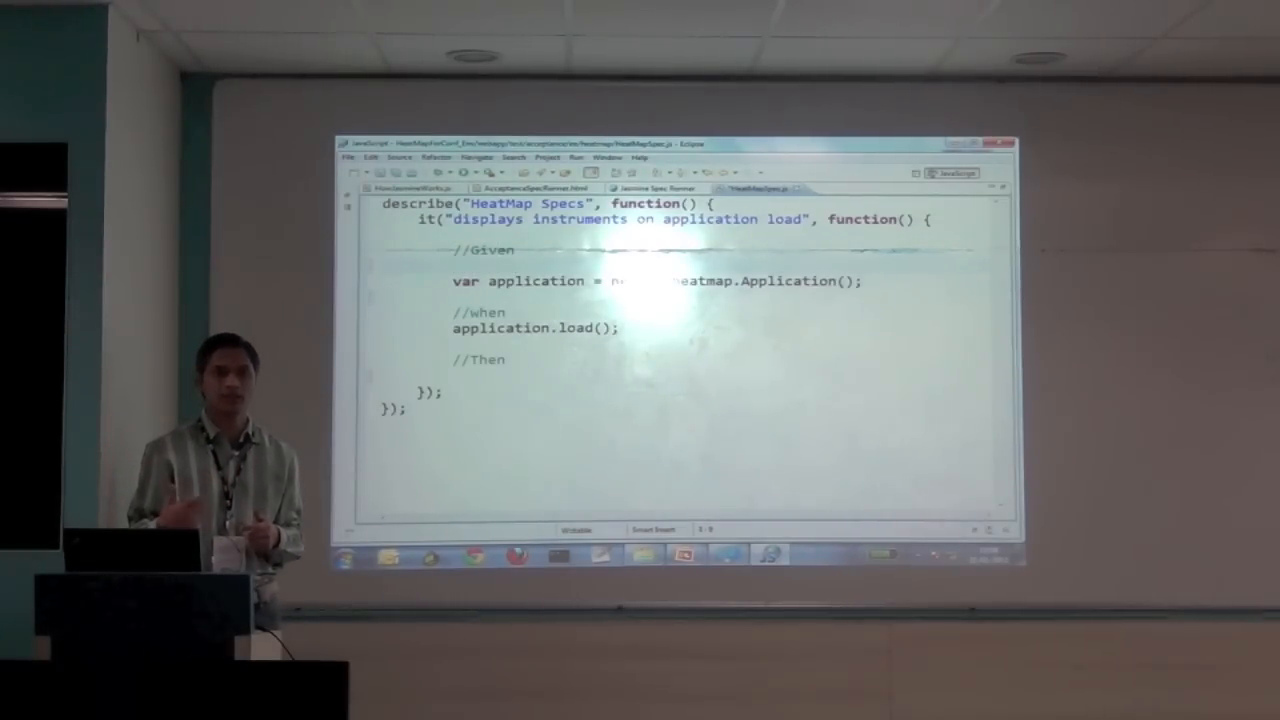
pyautogui.write('var')
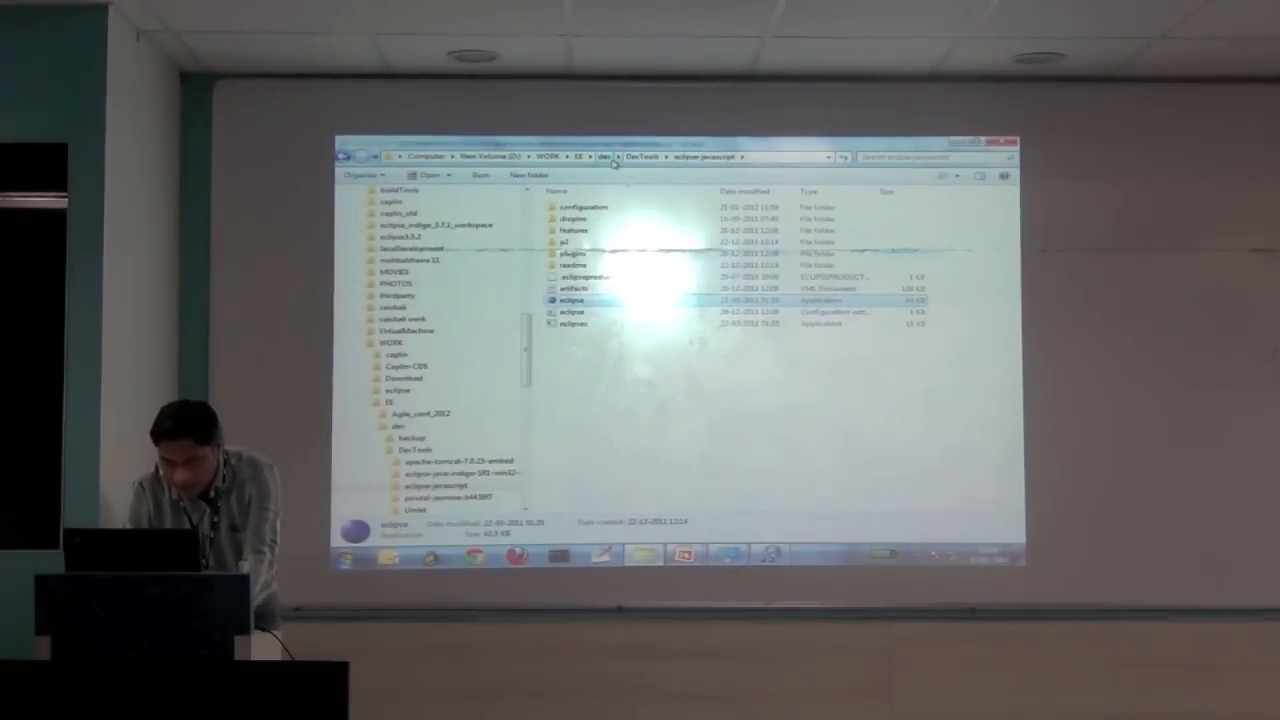
# - Open the Story1 text document from talks\ISFive\CheatCode\Story1 in Explorer
pyautogui.click(607, 156)
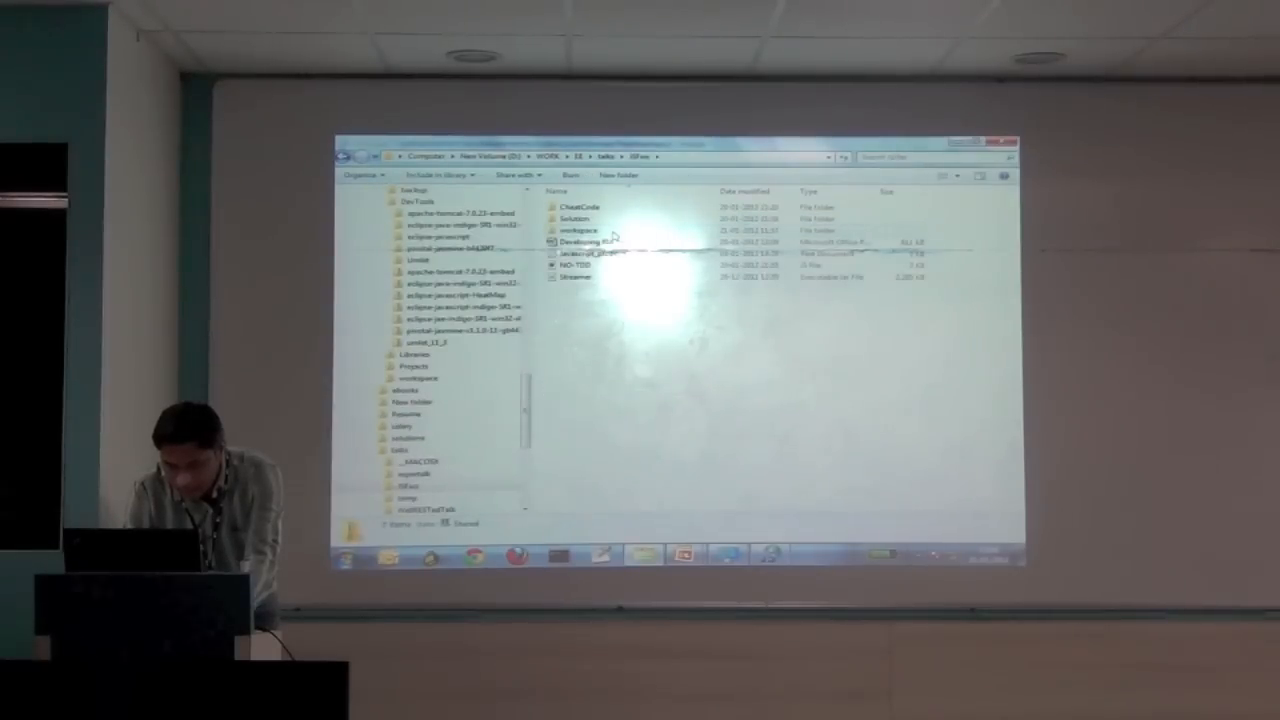
pyautogui.doubleClick(580, 207)
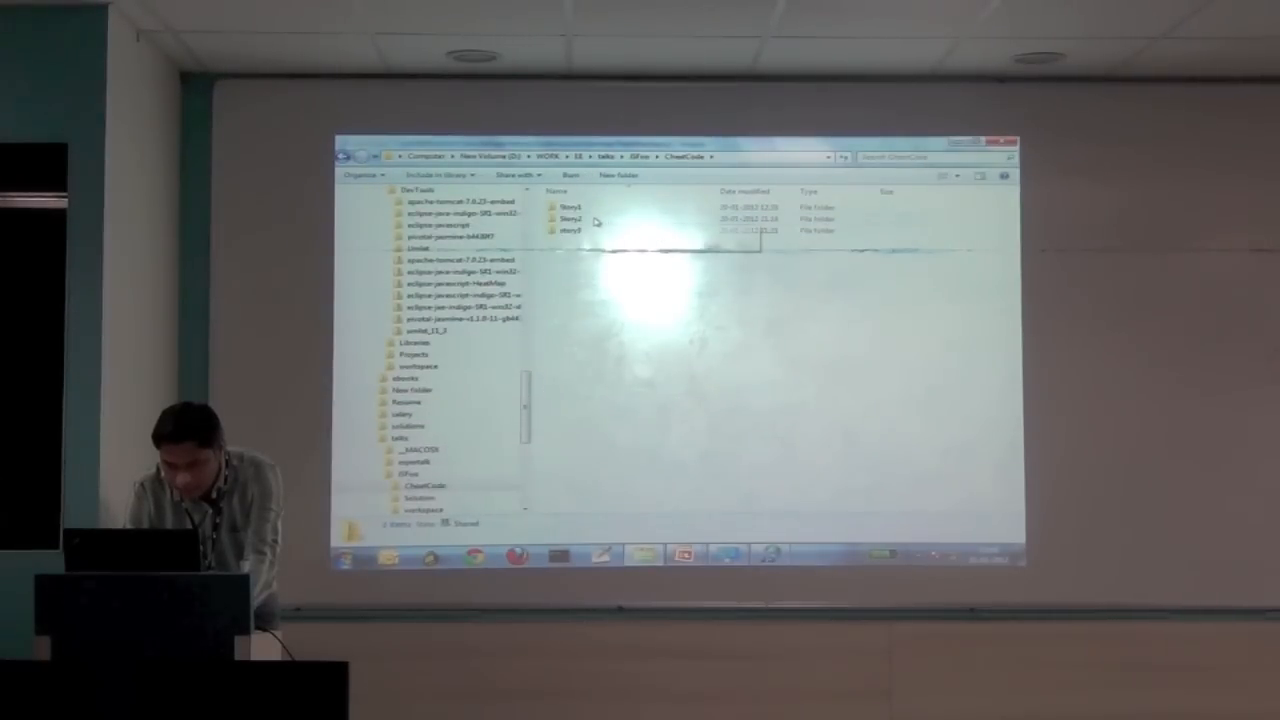
pyautogui.doubleClick(573, 208)
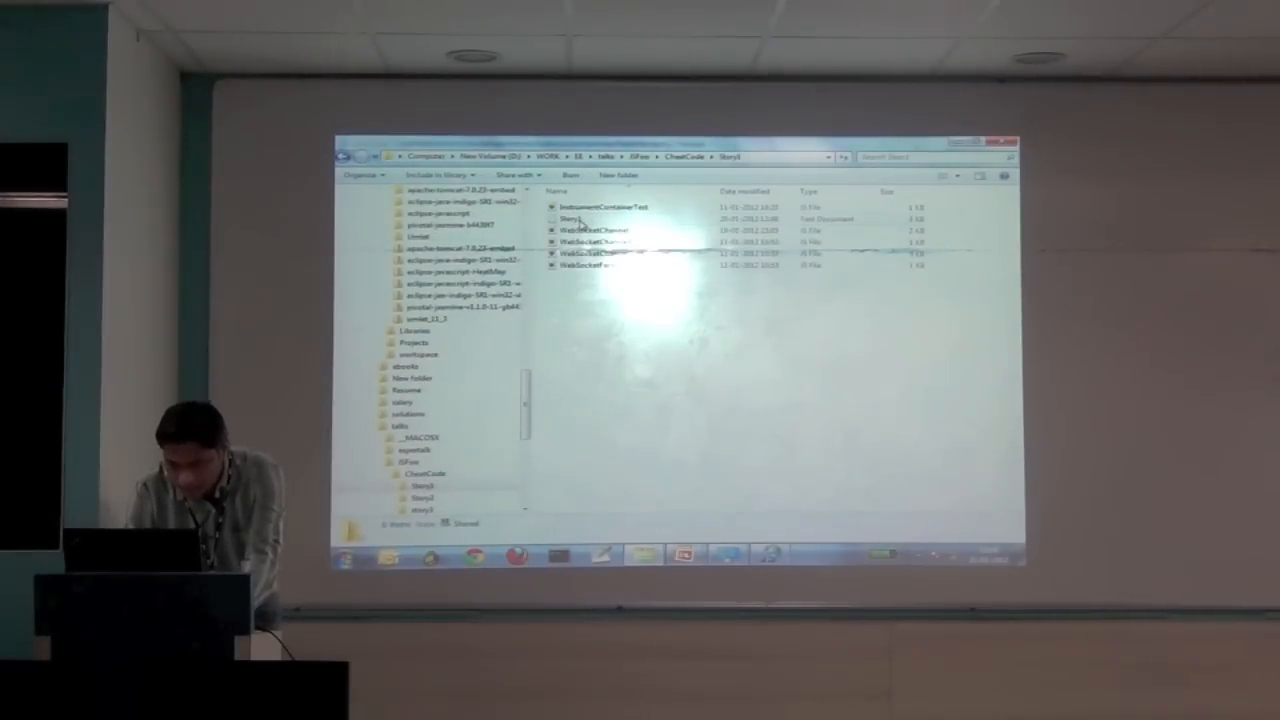
pyautogui.click(580, 218)
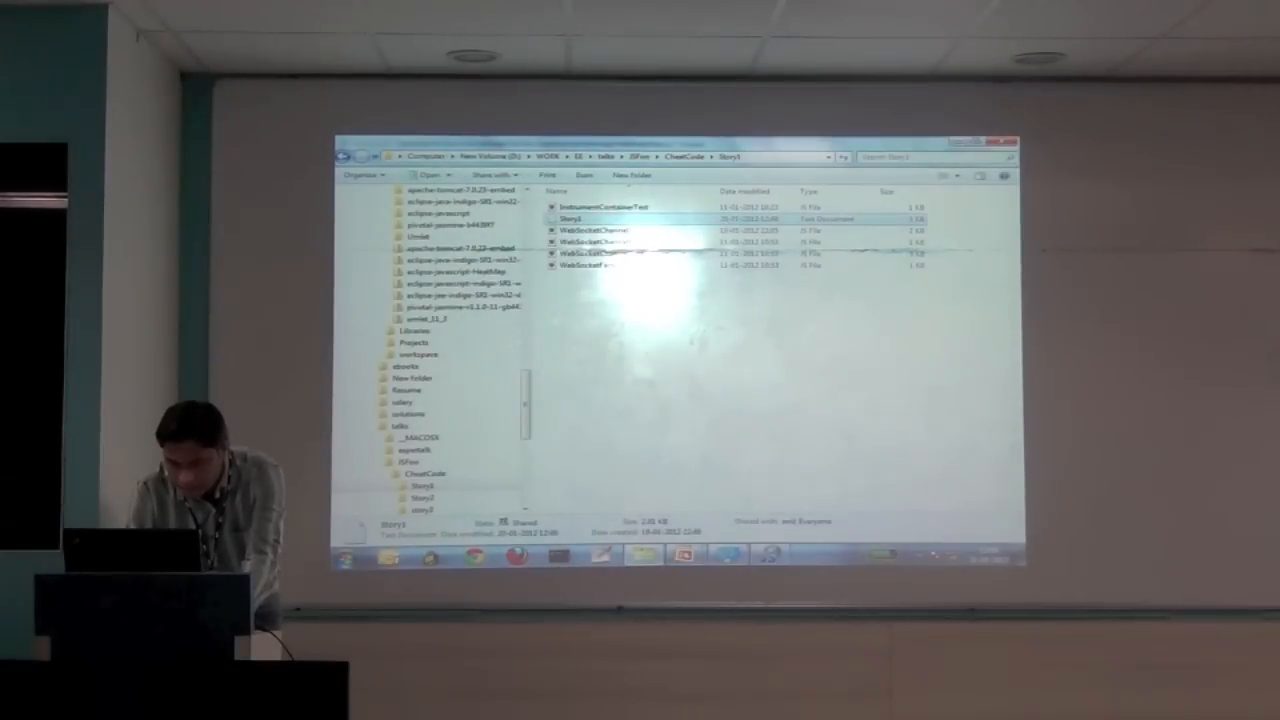
pyautogui.doubleClick(583, 218)
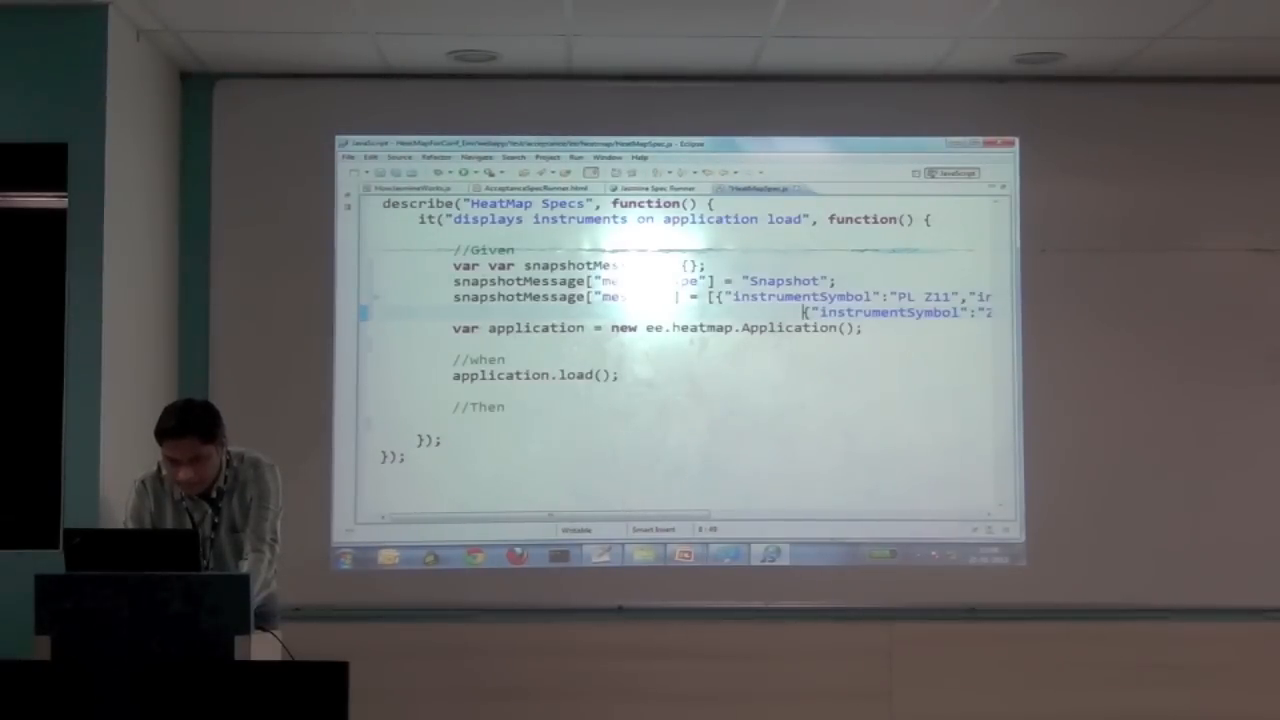
# - Select the duplicated var keyword on the pasted snapshotMessage line
pyautogui.doubleClick(467, 265)
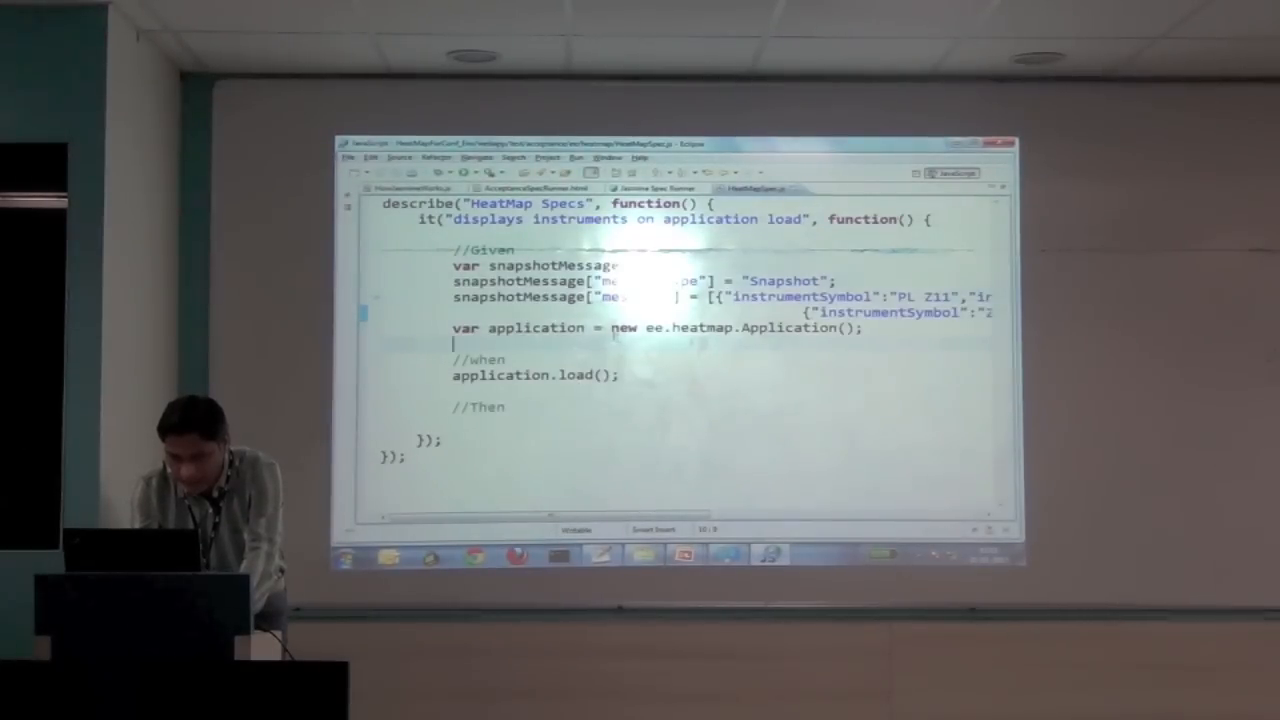
# - Pass channel as an argument to the Application constructor
pyautogui.doubleClick(553, 265)
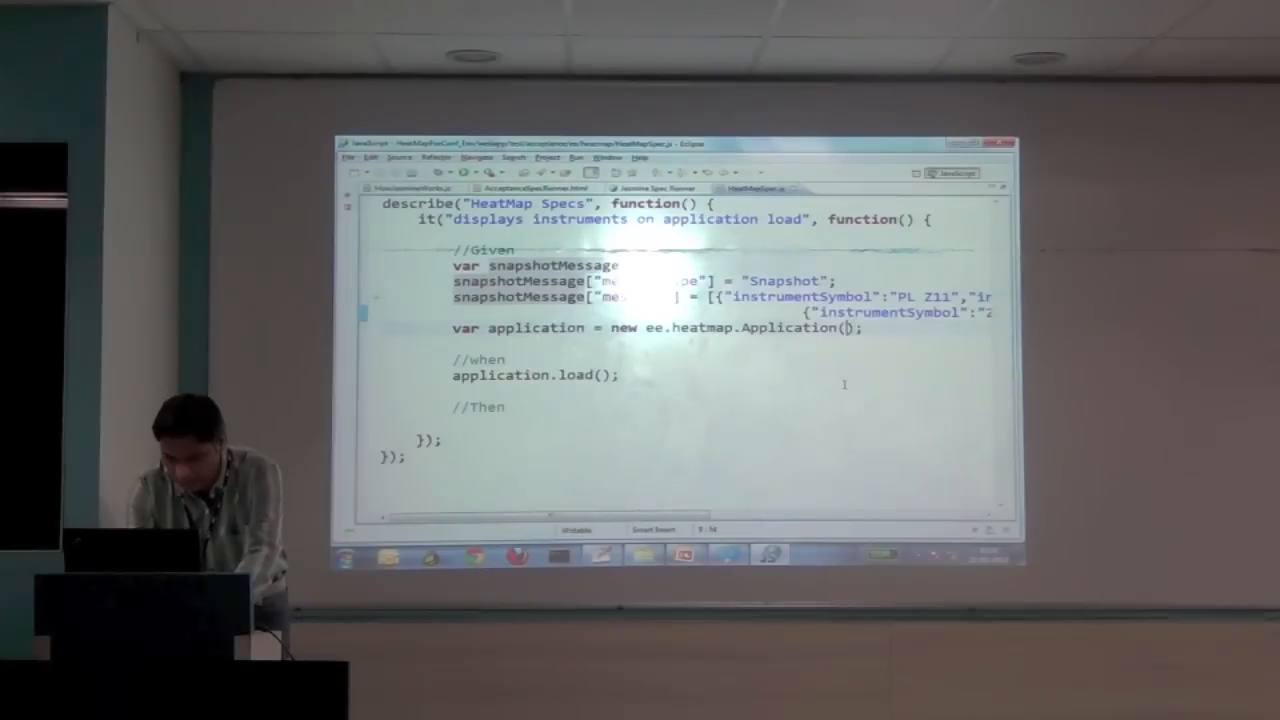
pyautogui.write('channel')
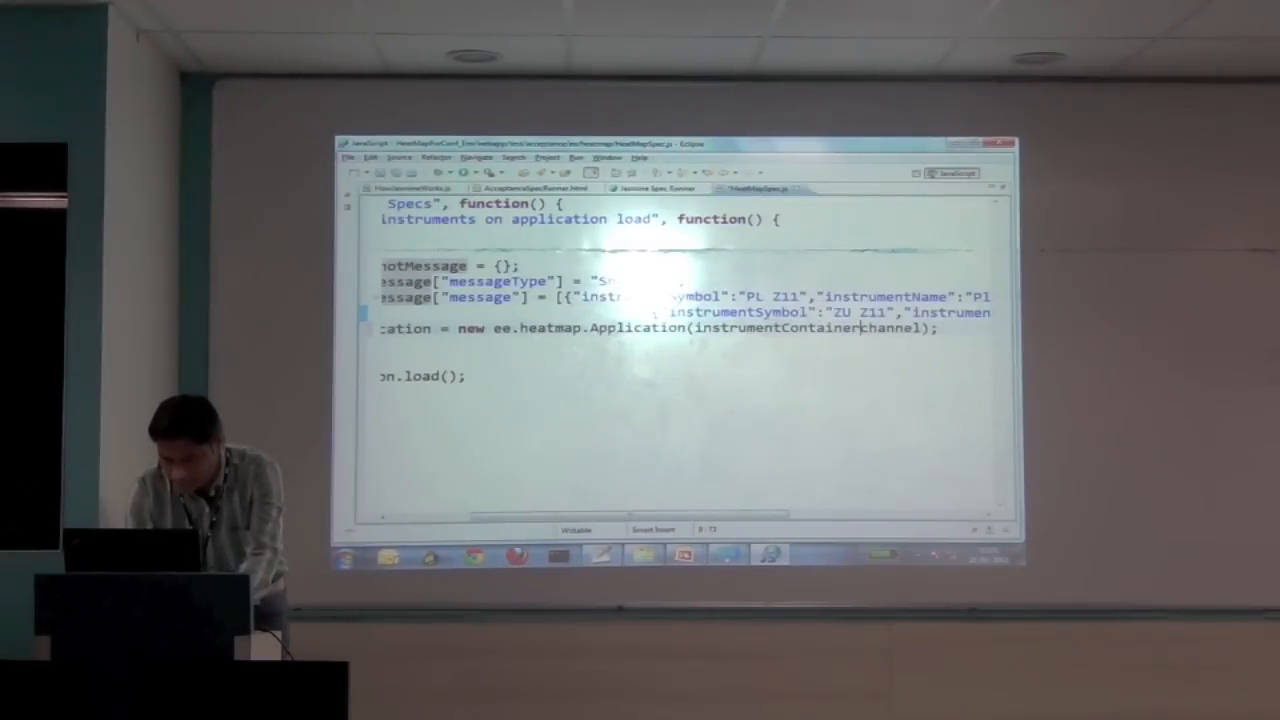
pyautogui.write(',')
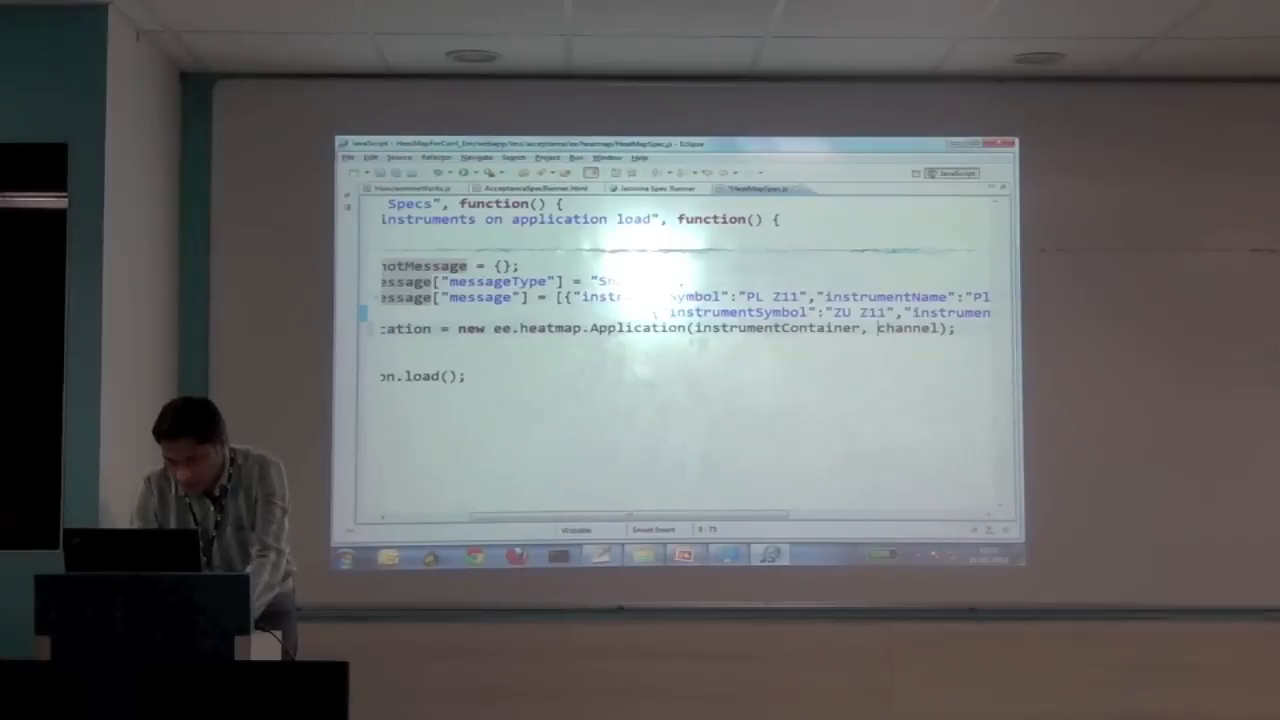
# - Declare var instrumentContainer = new ee.heatmap.InstrumentContainer(); and pass it to Application
pyautogui.doubleClick(775, 330)
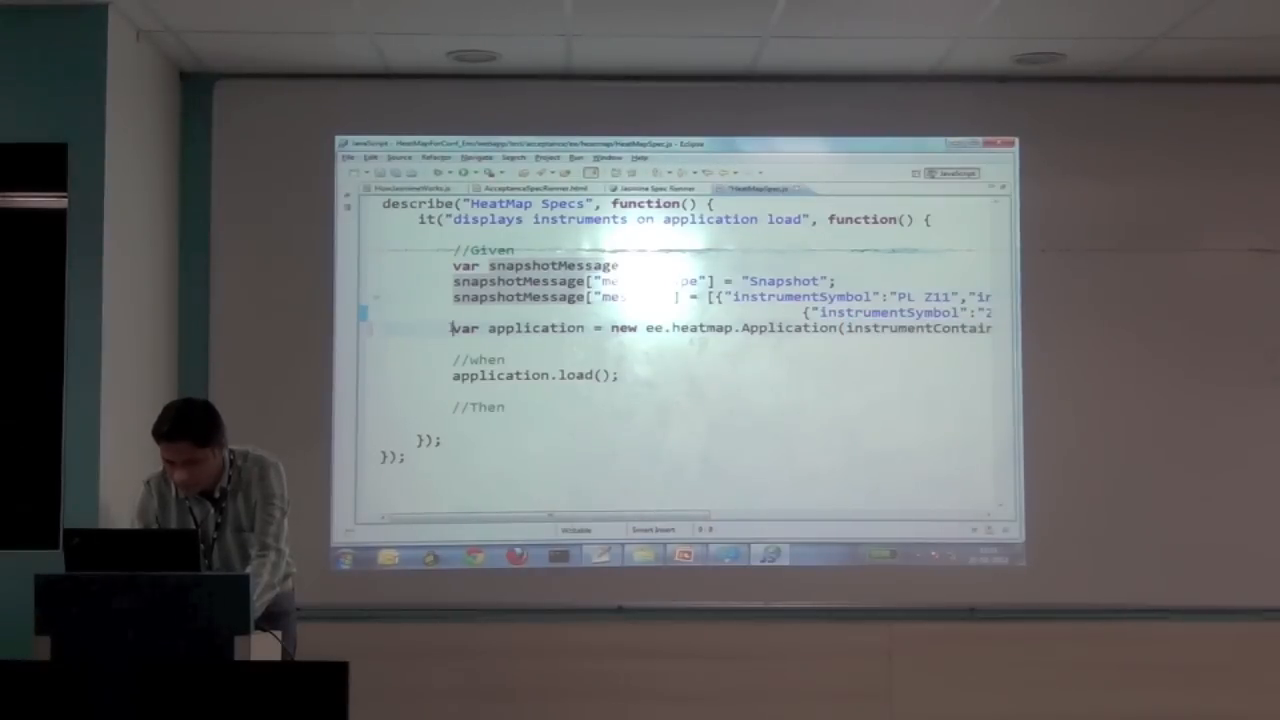
pyautogui.write('var instrumentContainer')
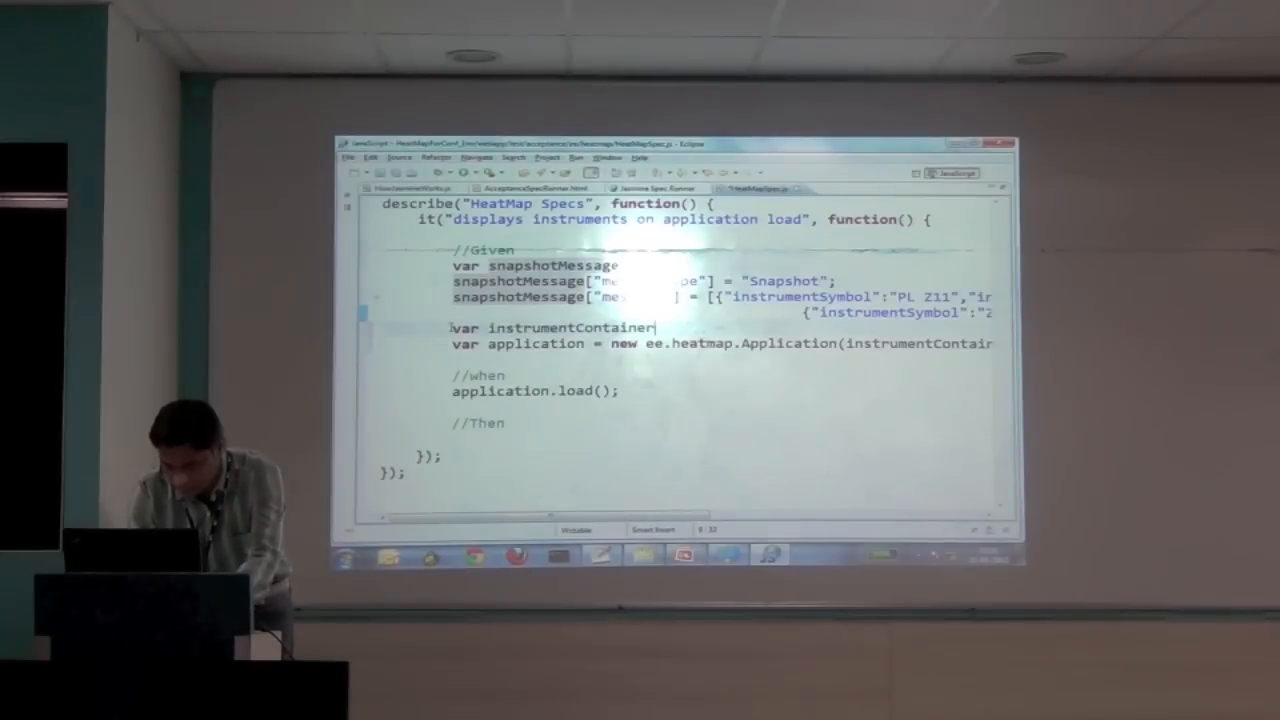
pyautogui.write('= new')
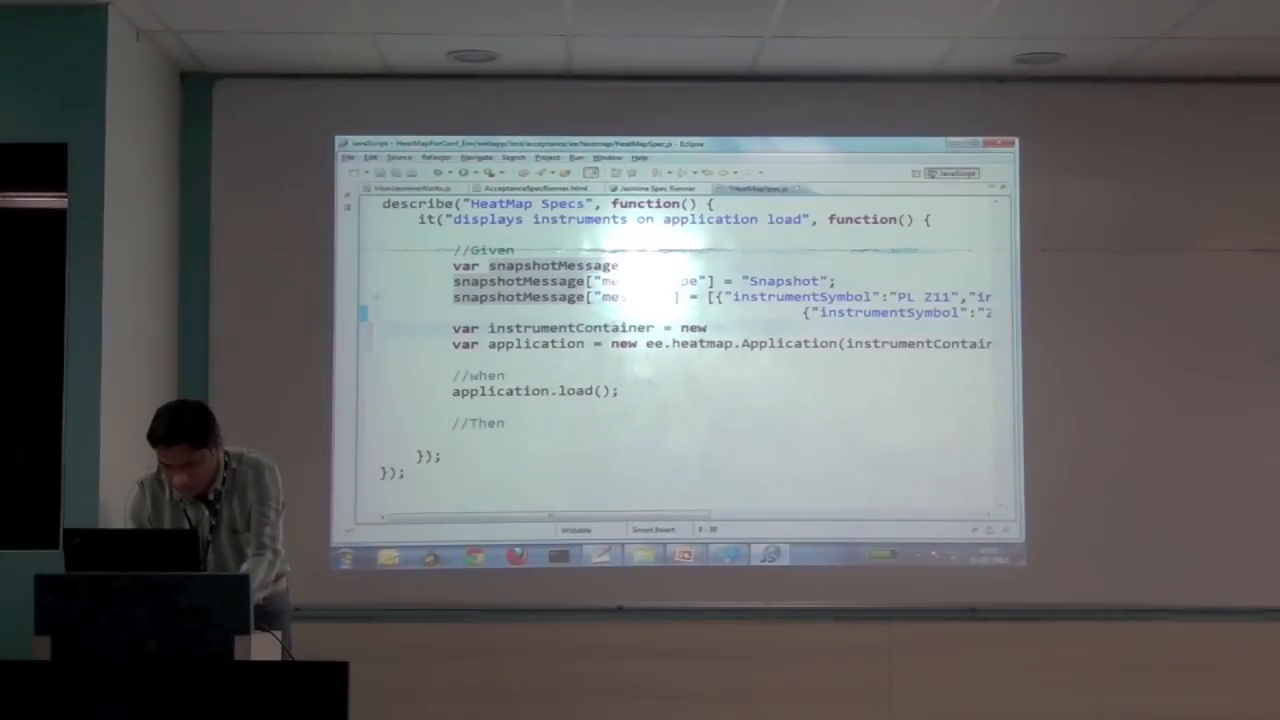
pyautogui.write('new ee.heatmap.')
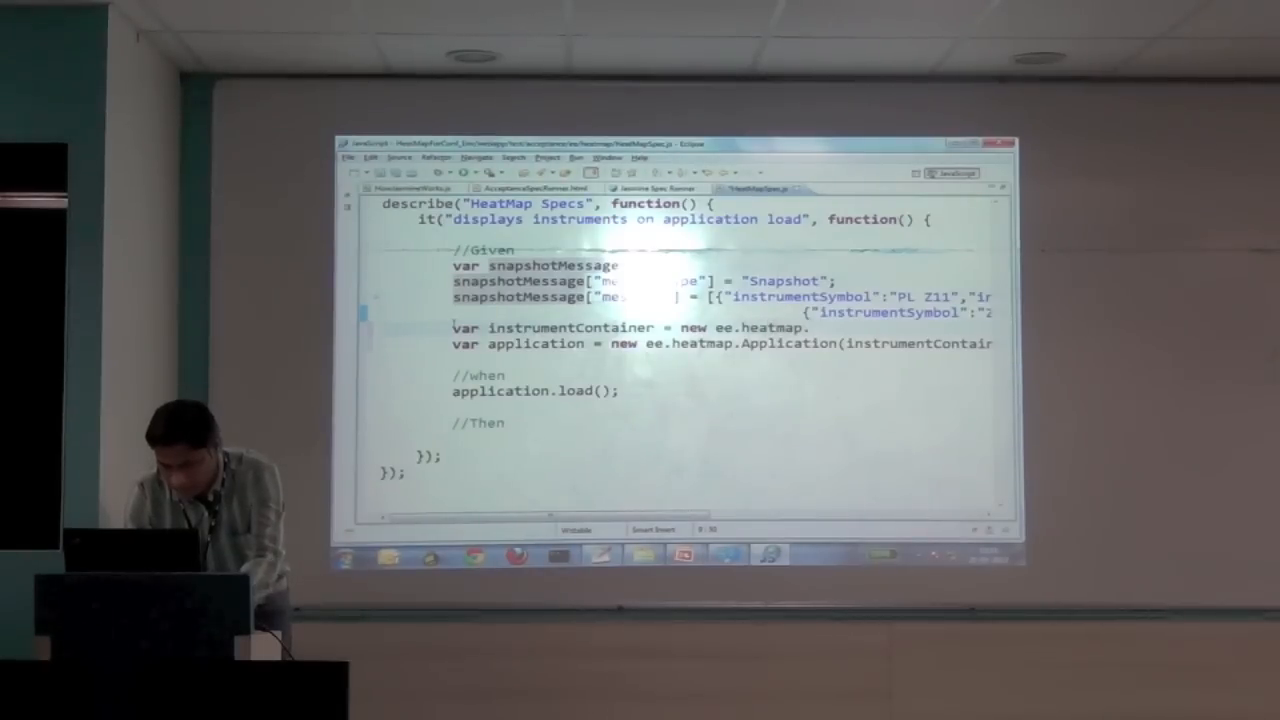
pyautogui.write('instrumentContainer();')
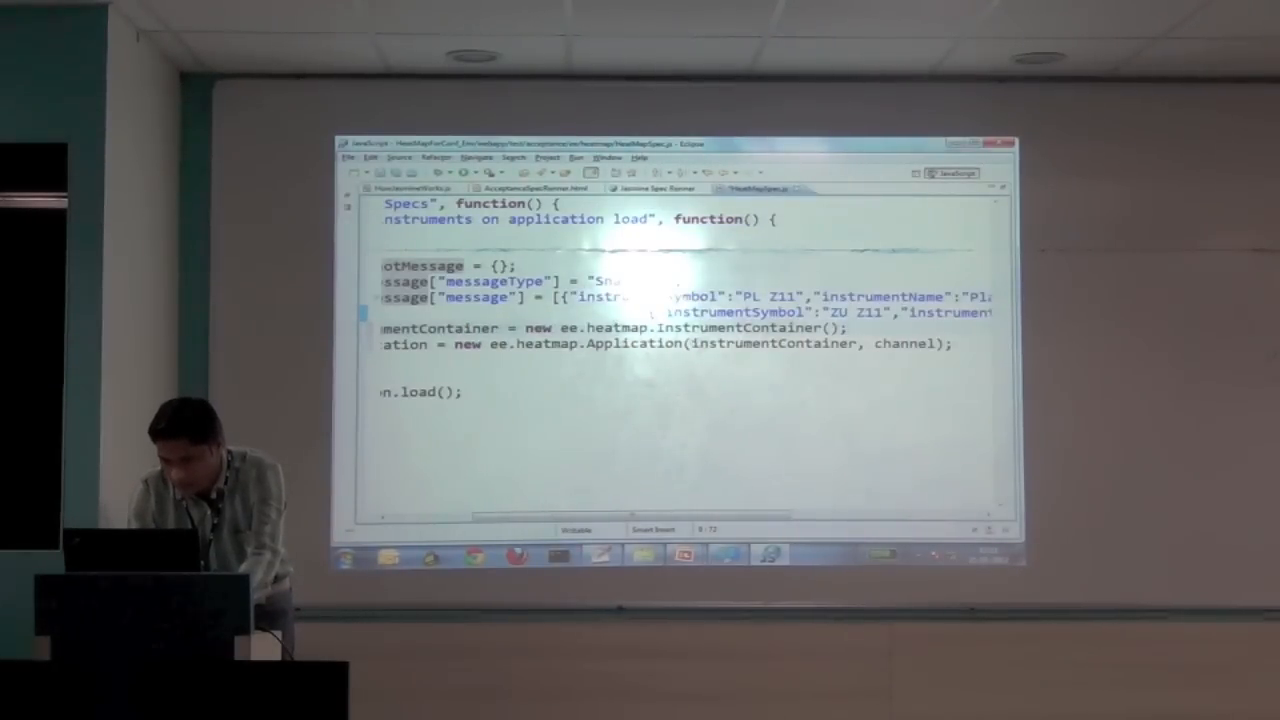
pyautogui.doubleClick(903, 344)
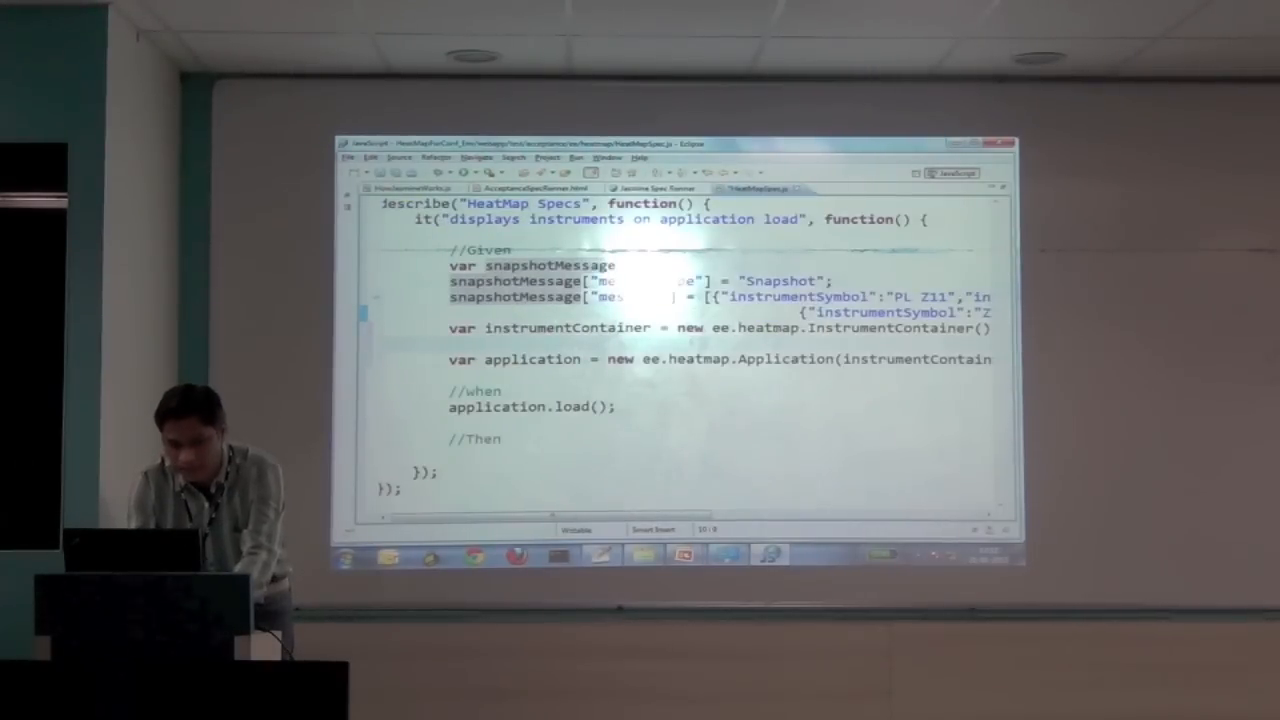
# - Declare var channel = new ee.heatmap.ChannelForTest(); in the Given block
pyautogui.write('var')
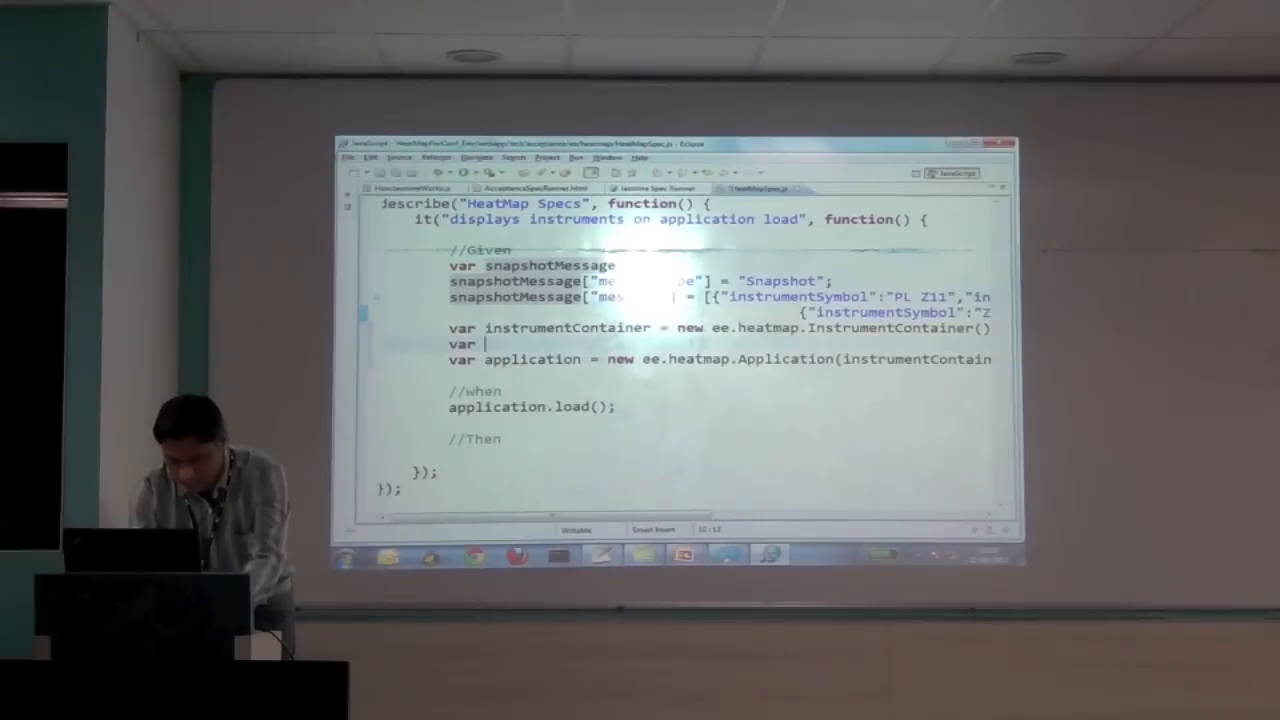
pyautogui.write('channel =')
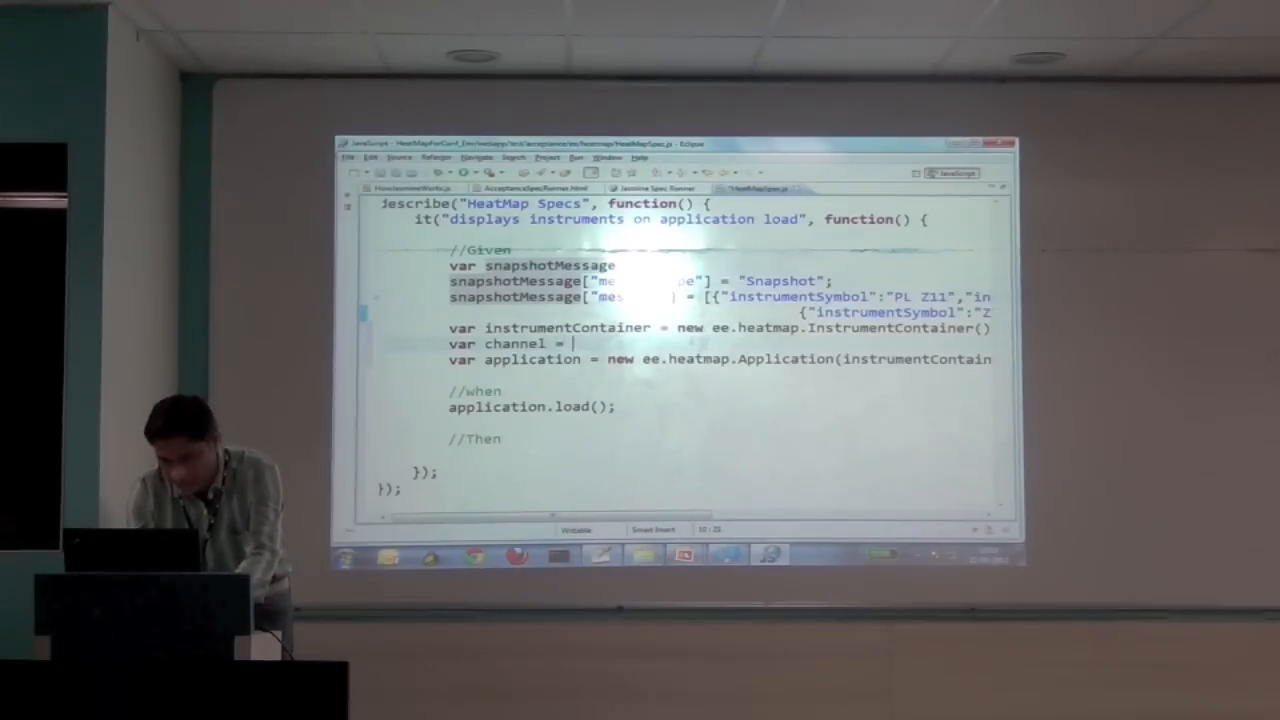
pyautogui.write('new')
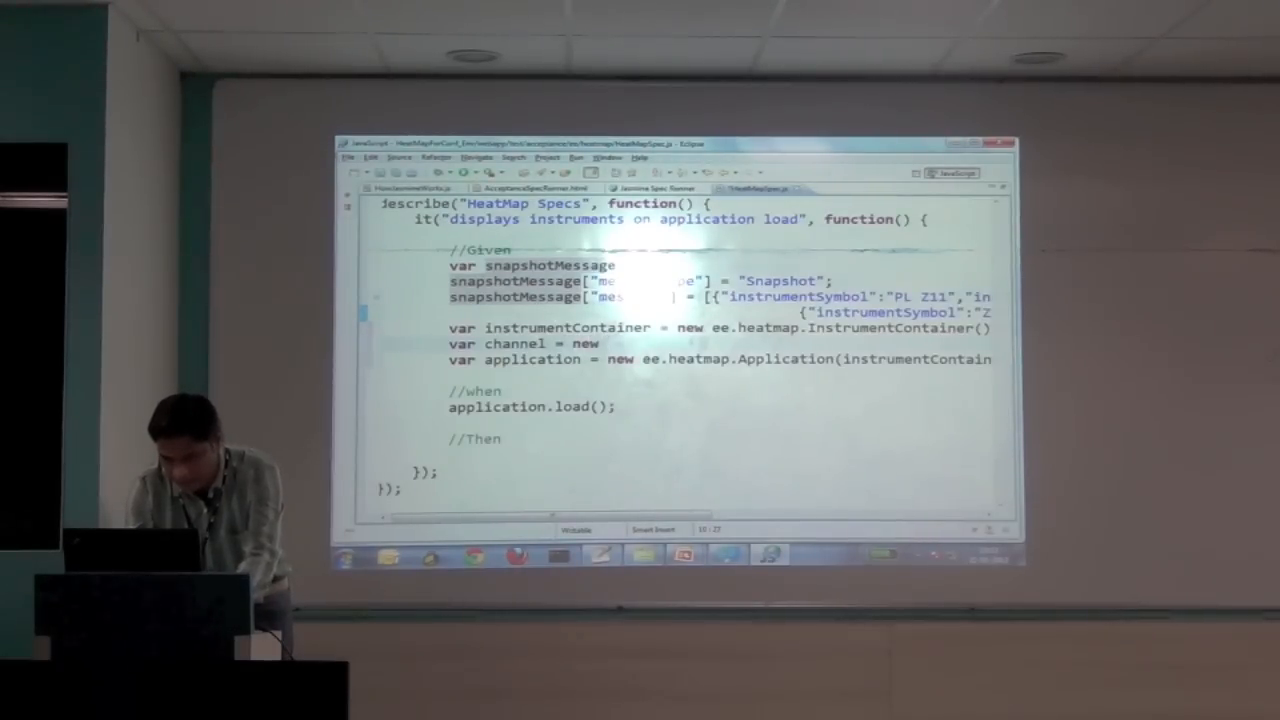
pyautogui.write('ee')
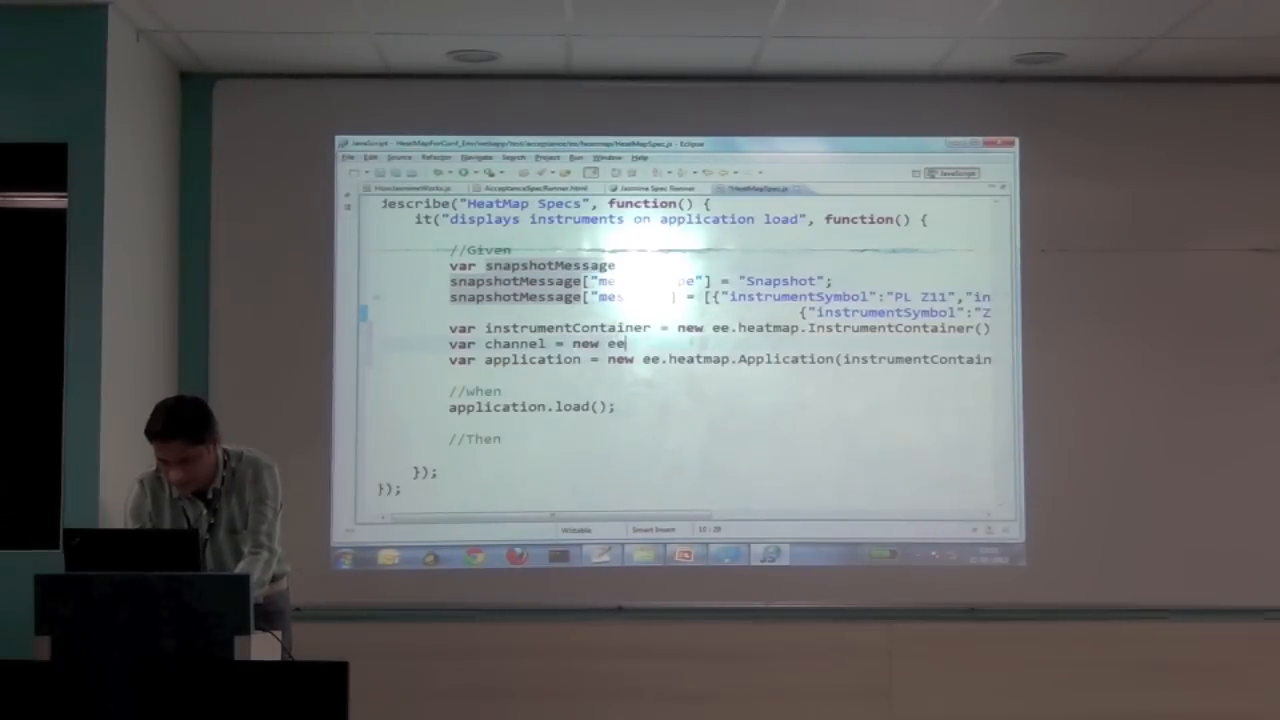
pyautogui.write('.heatmap')
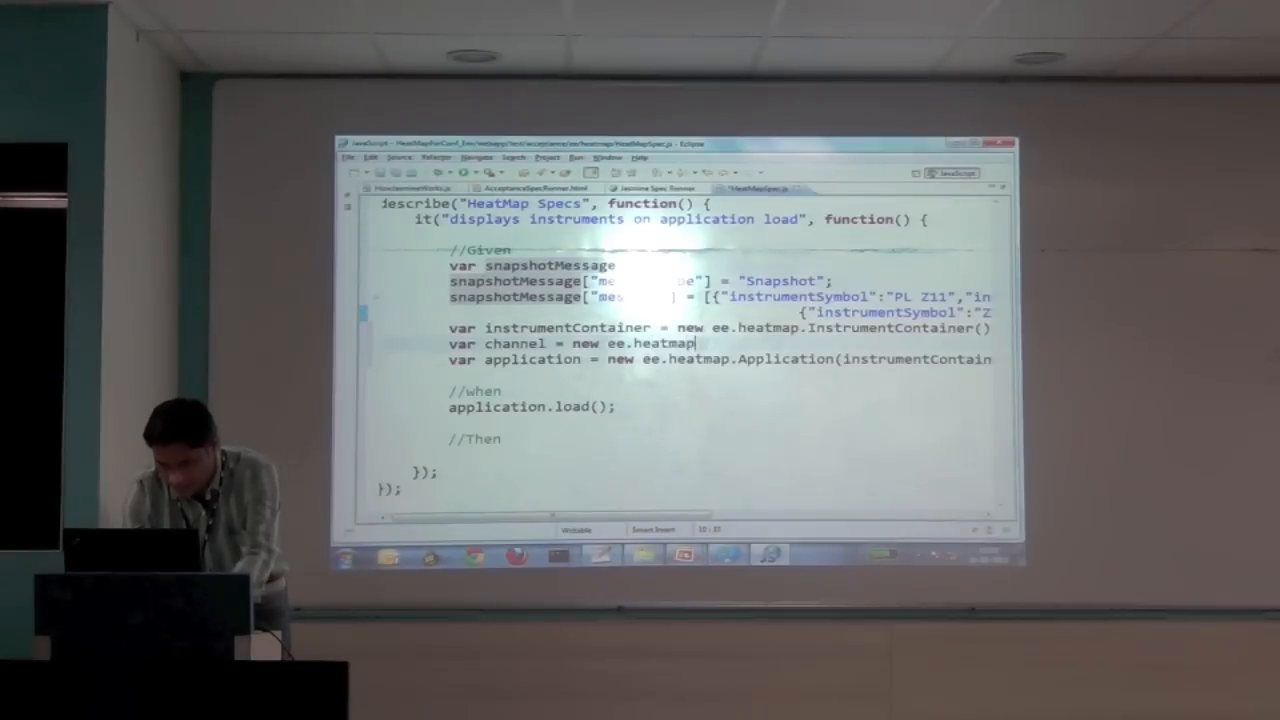
pyautogui.write('.')
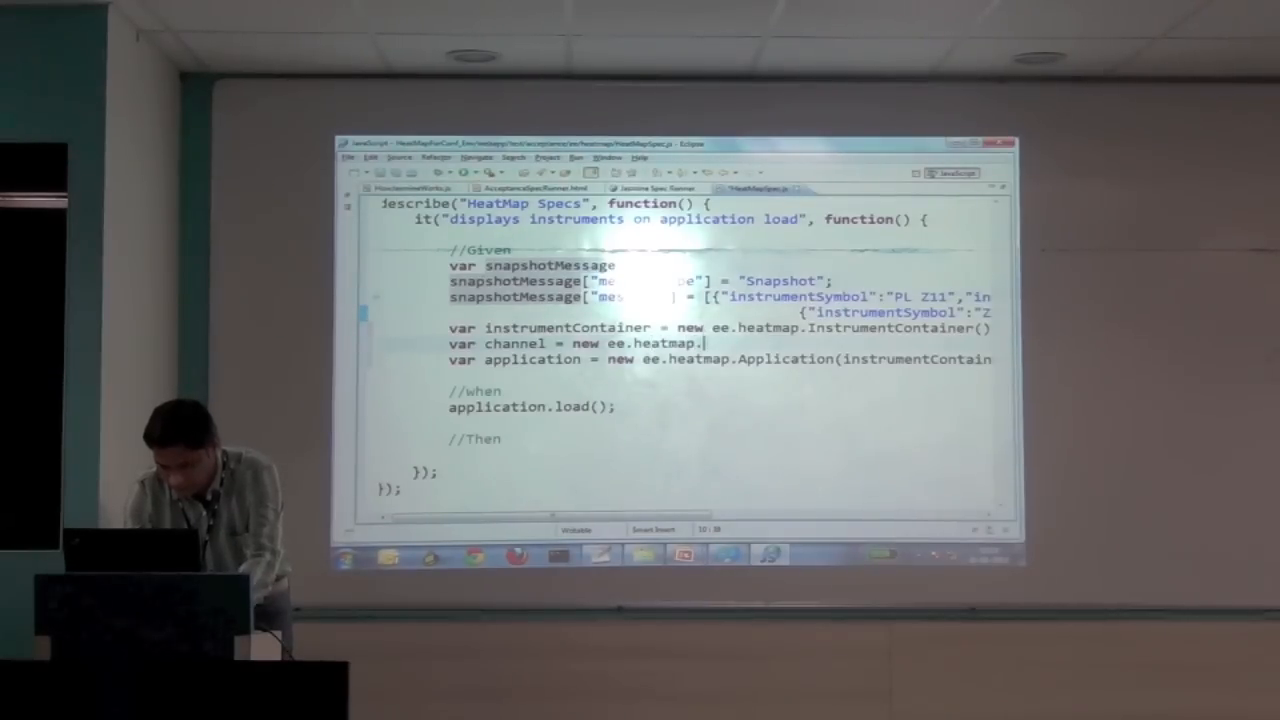
pyautogui.write('Chn')
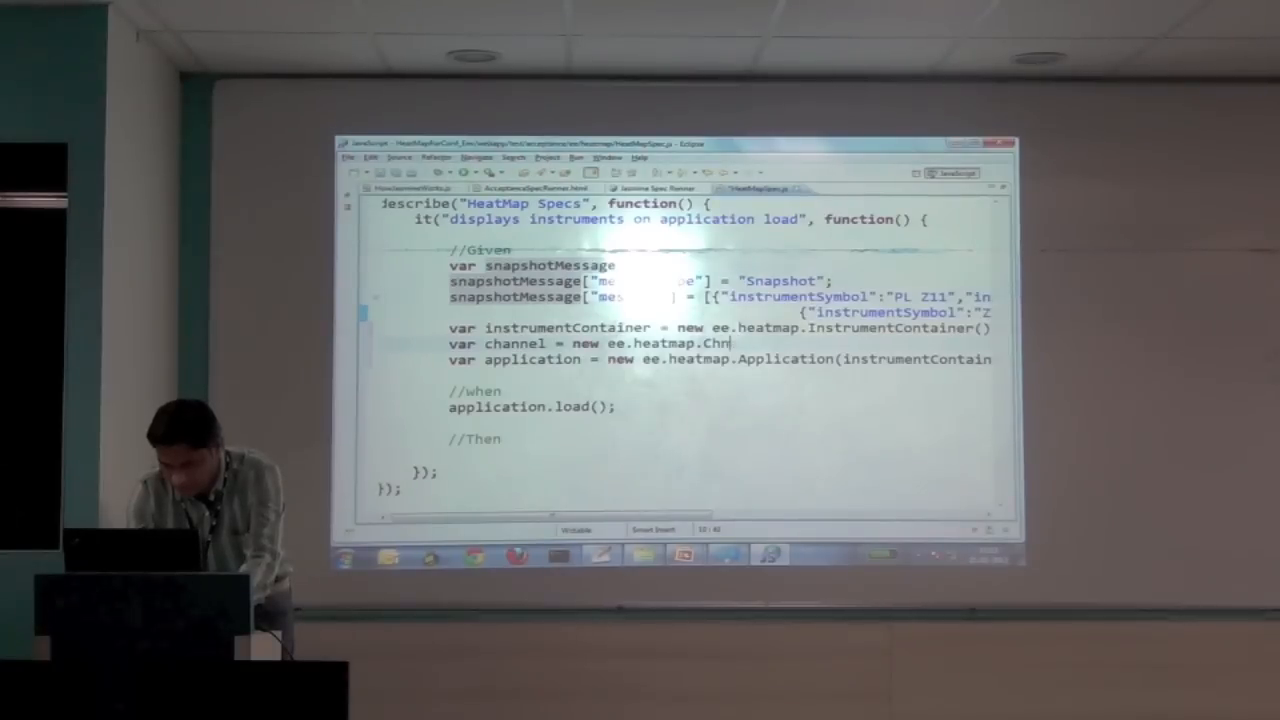
pyautogui.write('nel();')
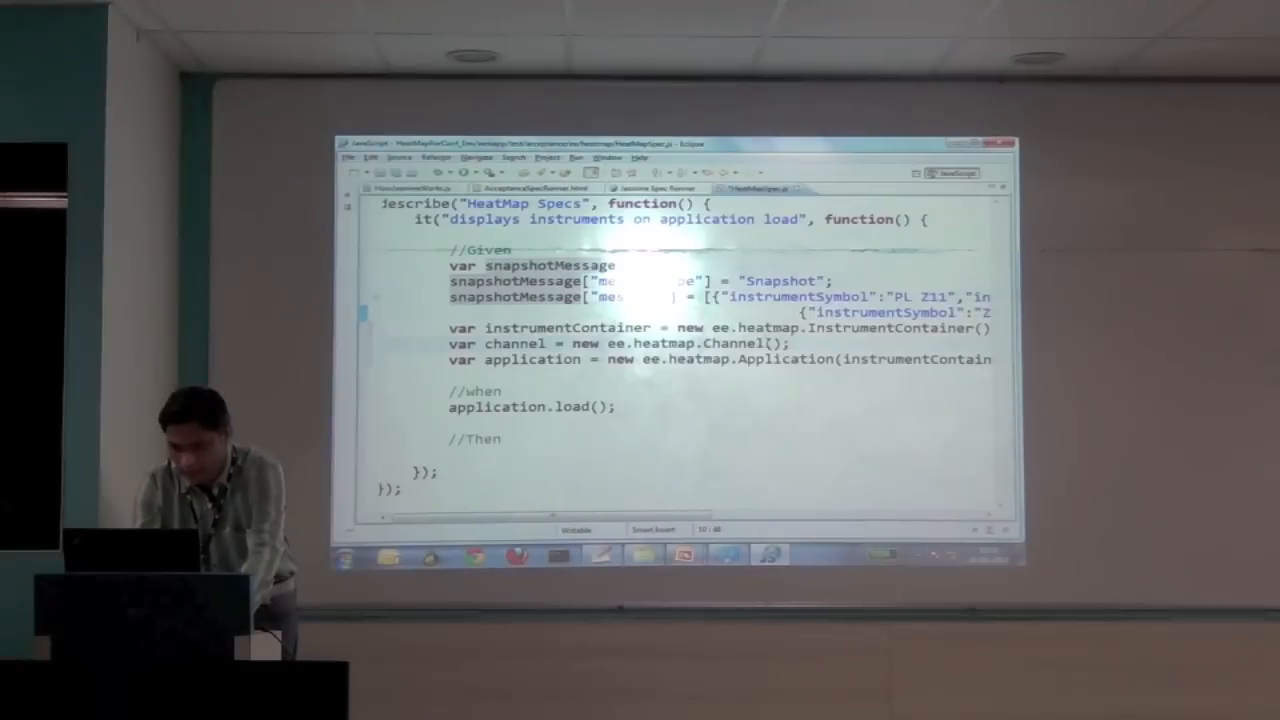
pyautogui.write('ForTest')
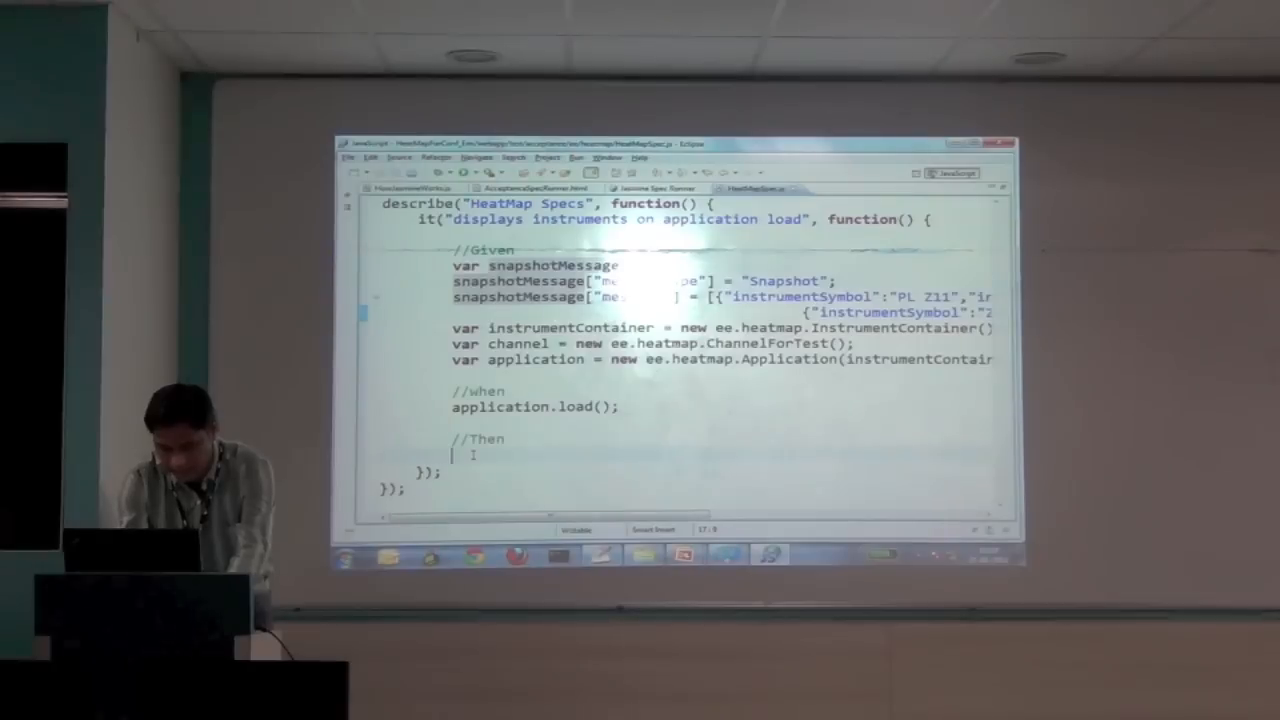
# - Under //Then, expect instrumentContainer.instruments[0] toEqual snapshotMessage["message"][0]
pyautogui.write('v')
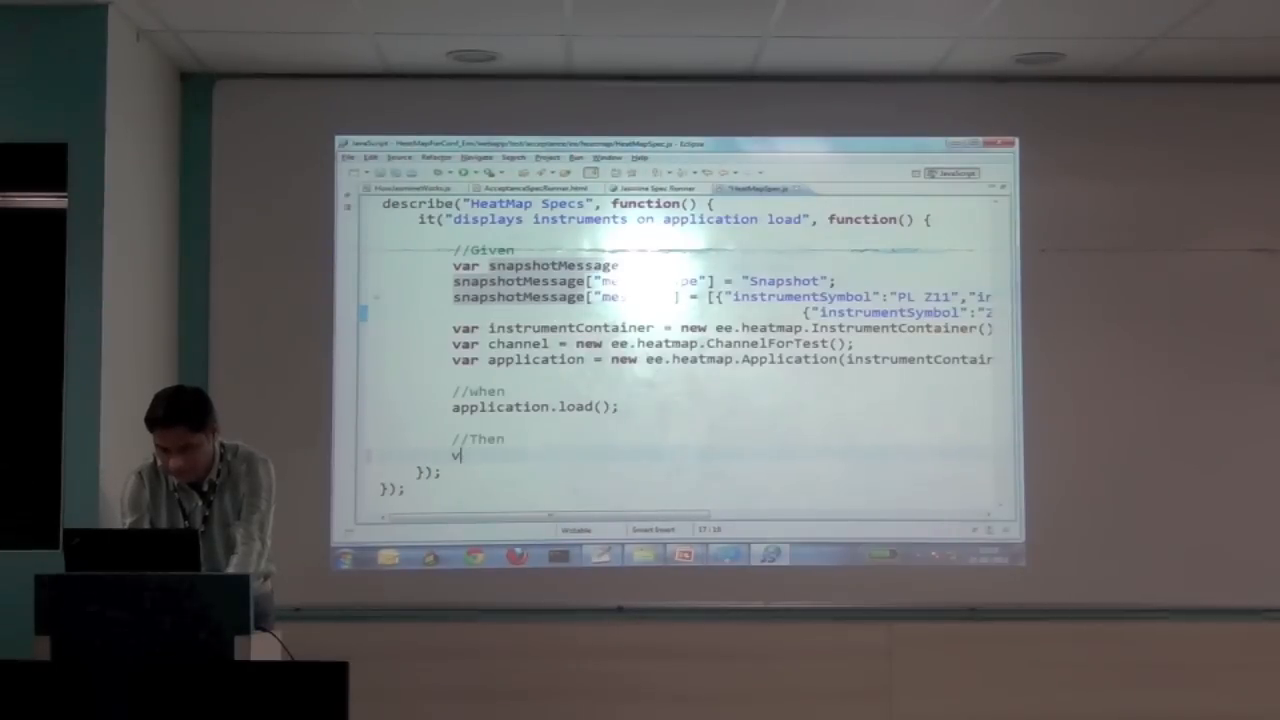
pyautogui.write('expect')
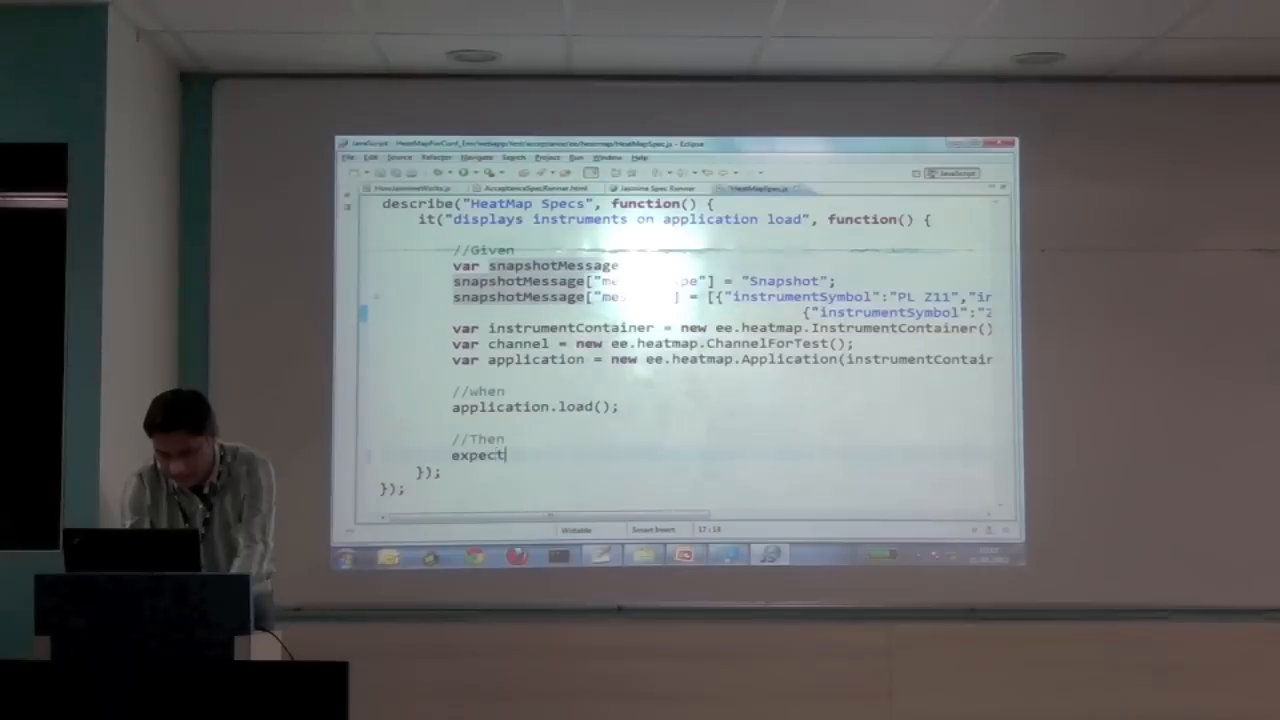
pyautogui.write('()')
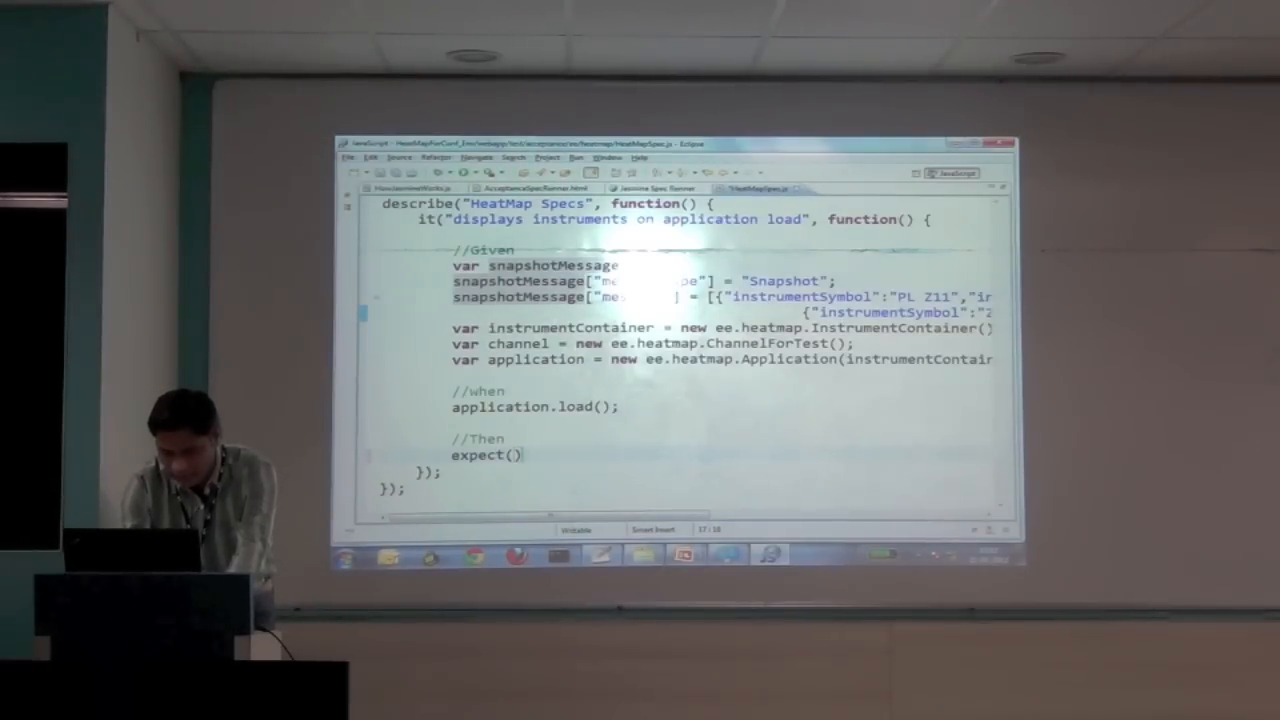
pyautogui.write('instrumentContainer.')
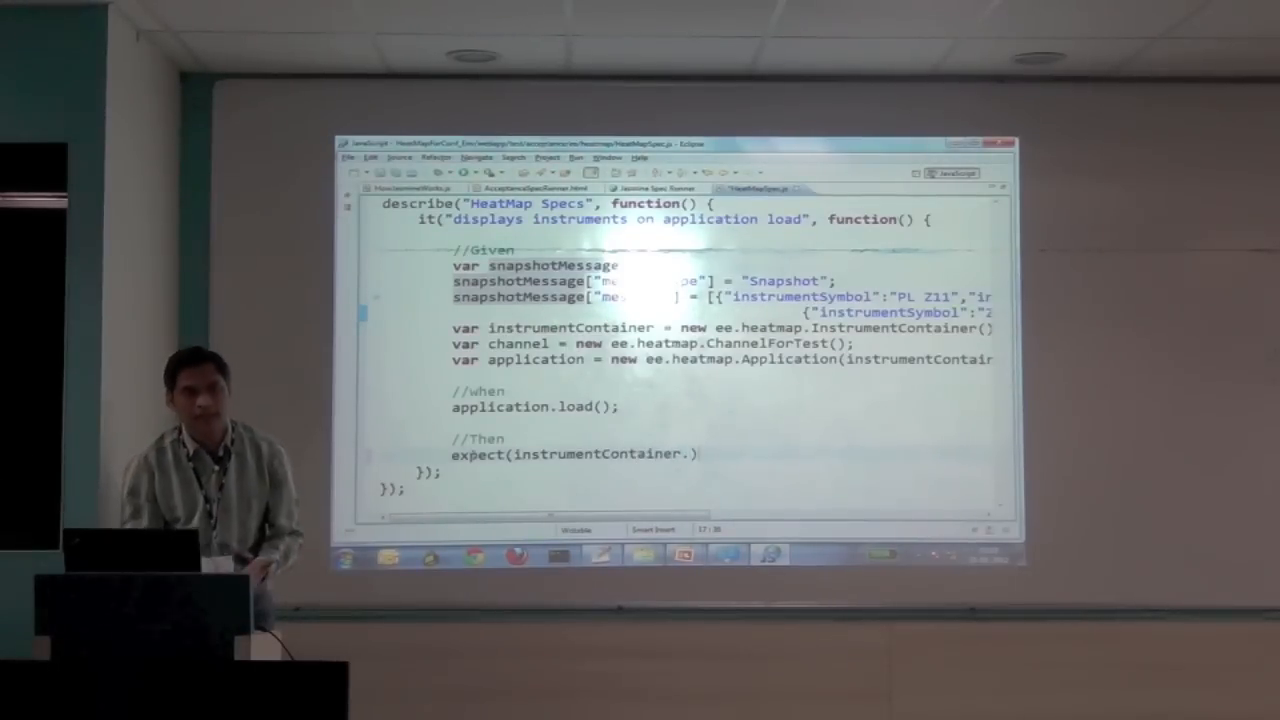
pyautogui.write('instruments[0')
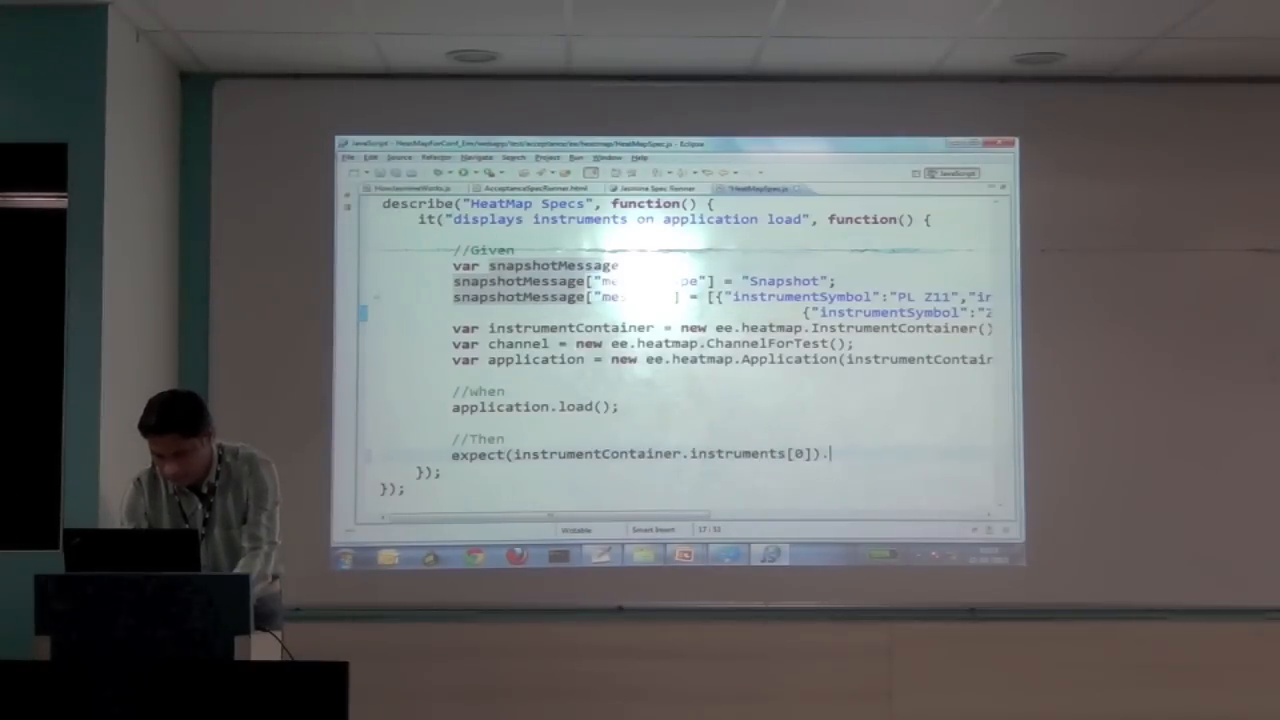
pyautogui.write('toE')
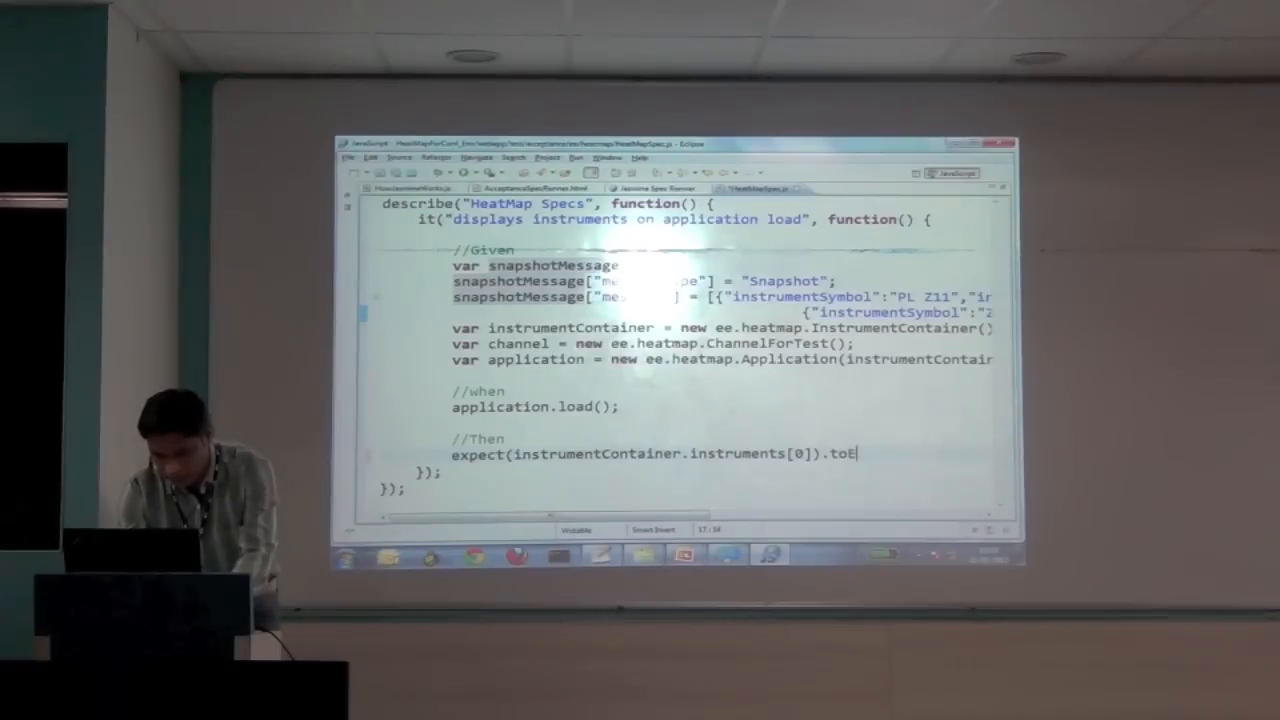
pyautogui.write('qual()')
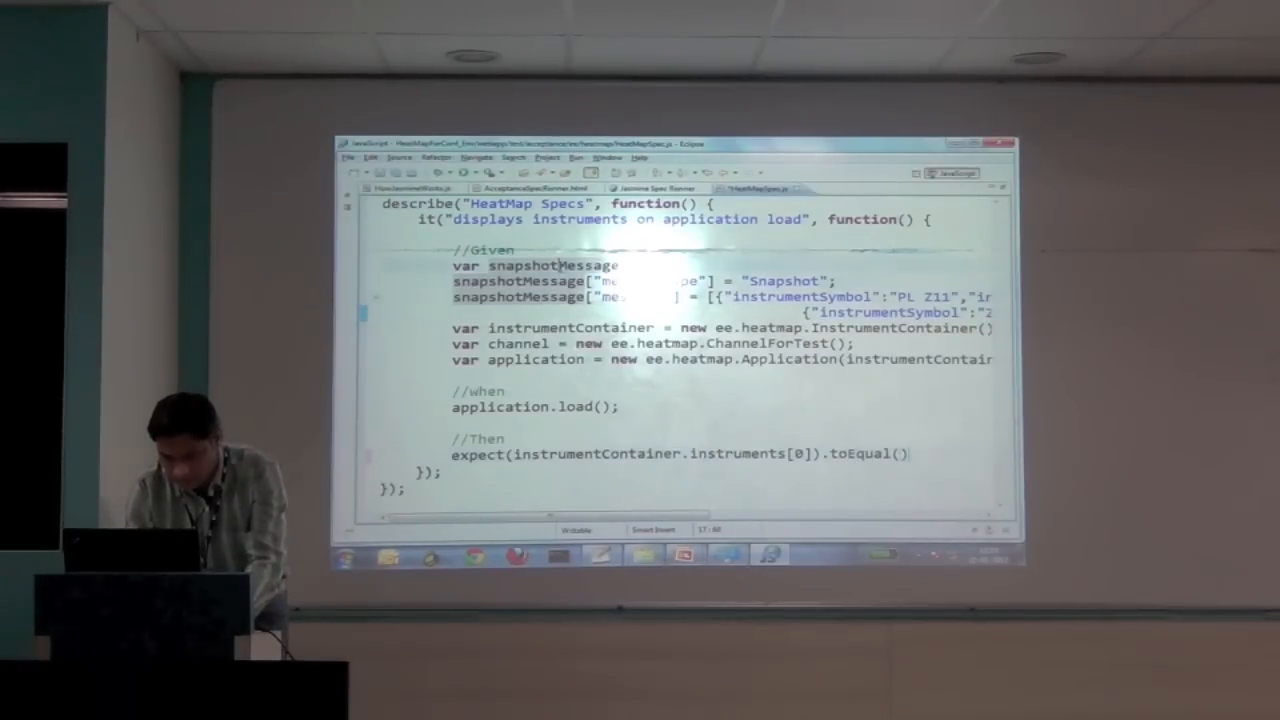
pyautogui.doubleClick(550, 266)
pyautogui.write('snapshotMessage["message')
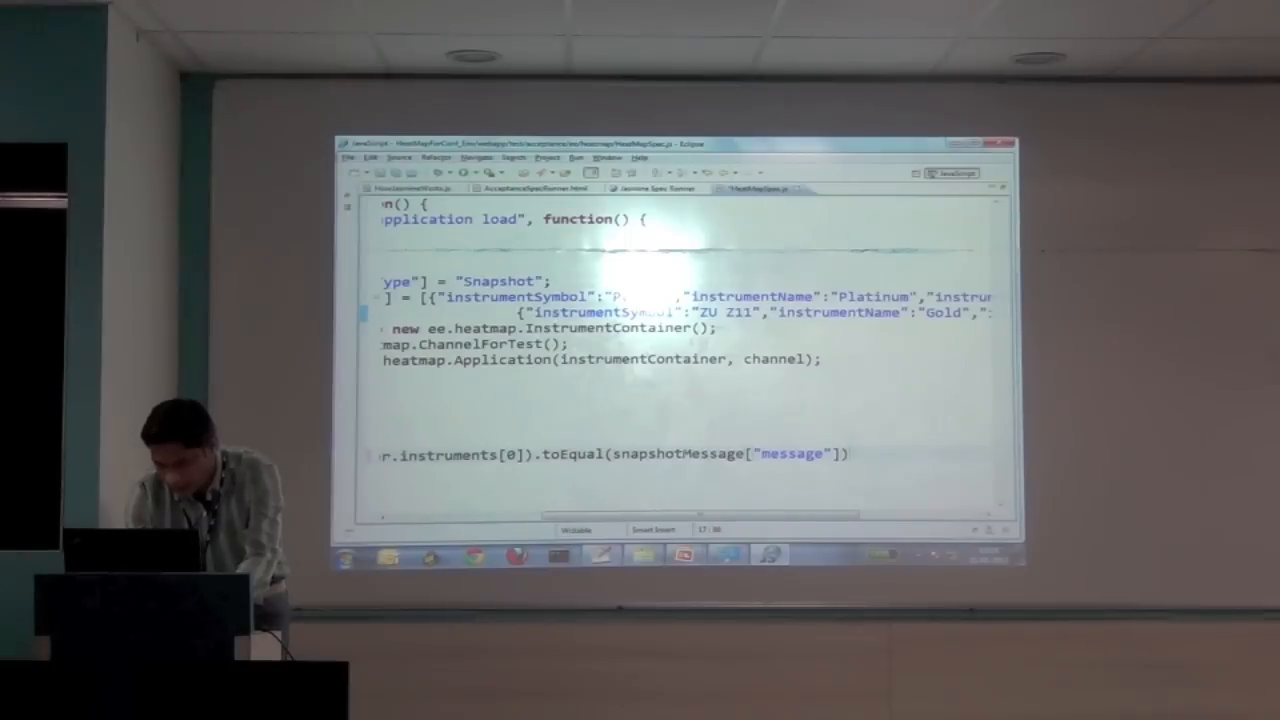
pyautogui.write('[0]')
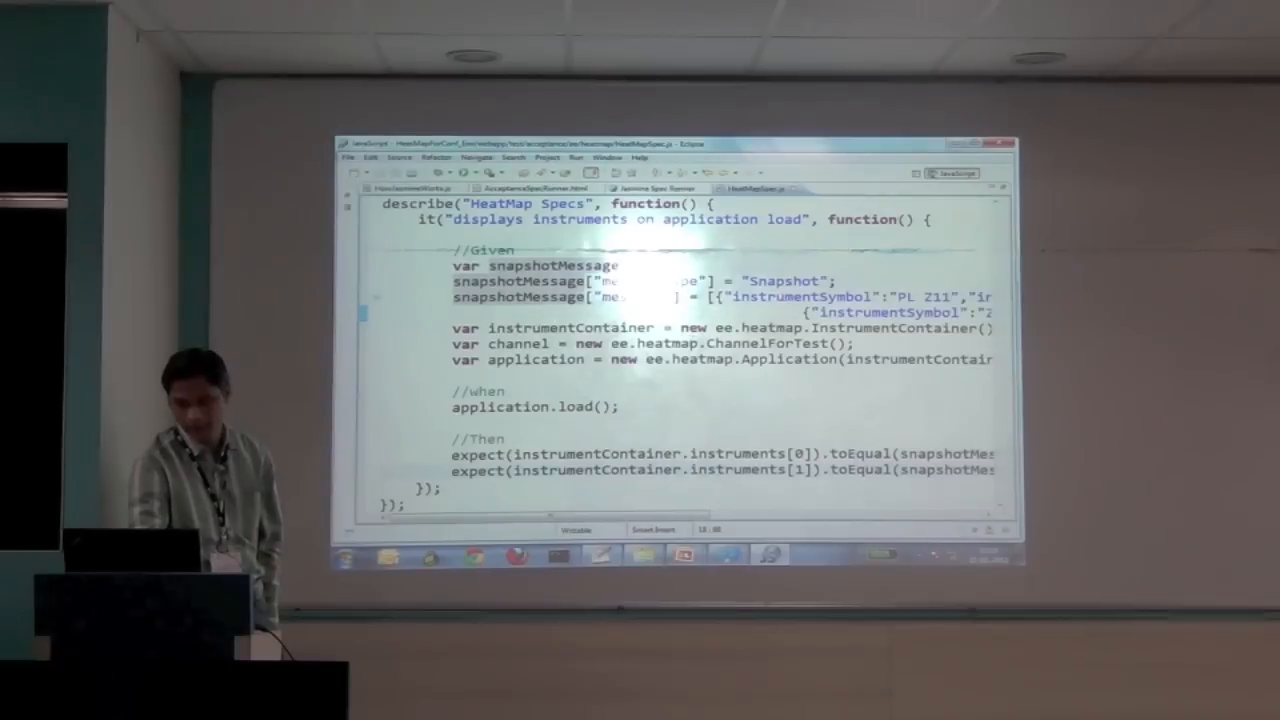
# - Add the instruments[1] expectation and open the File menu
pyautogui.doubleClick(897, 328)
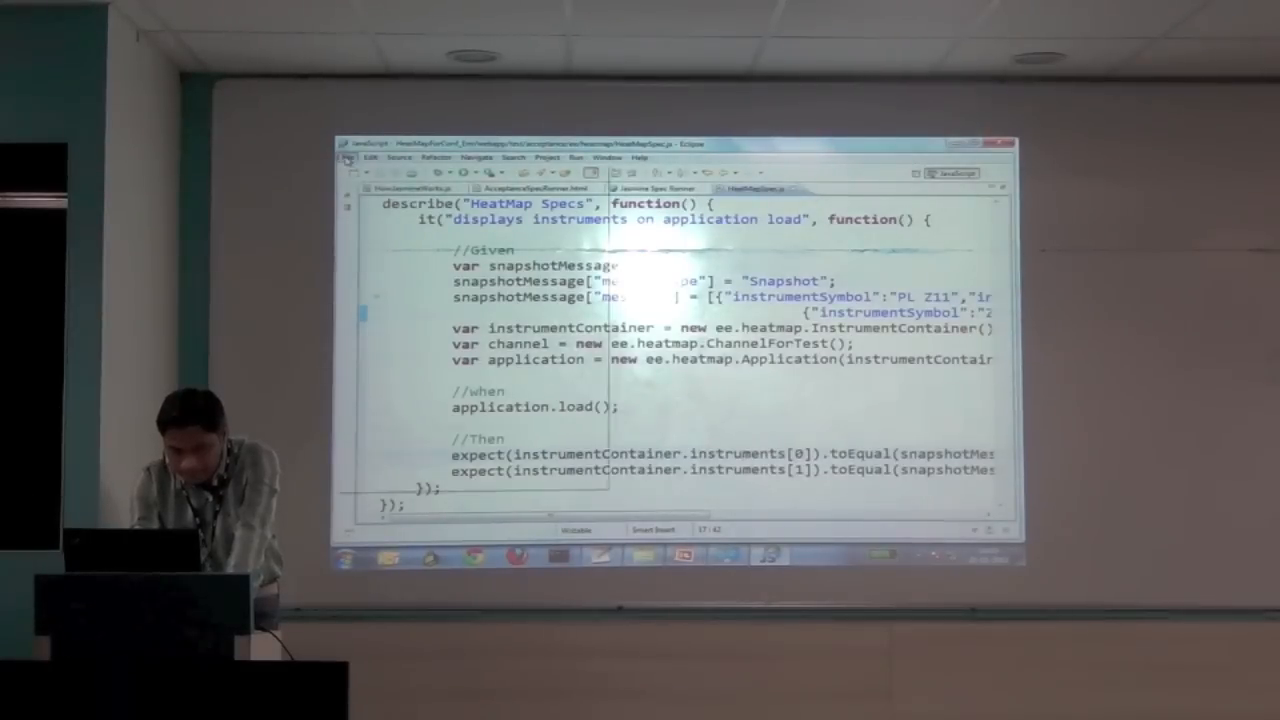
pyautogui.click(348, 157)
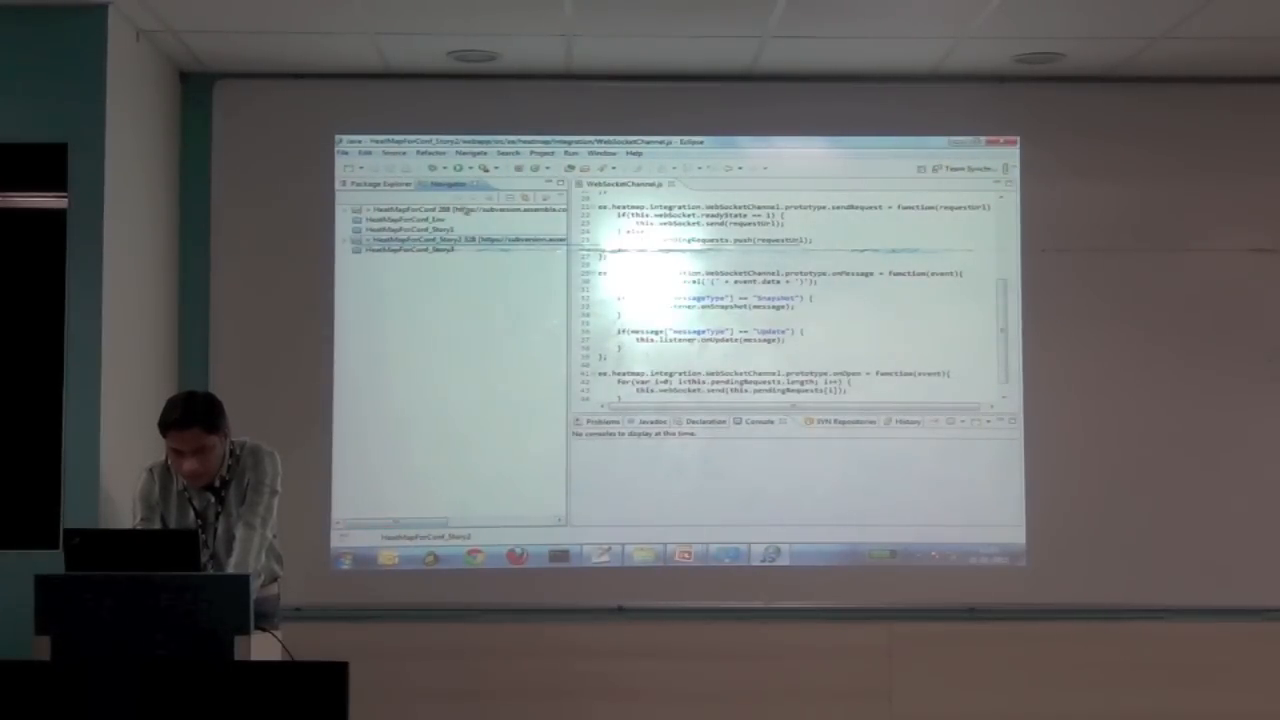
# - Open HeatMapSpec.js from Story1's webapp/test/acceptance/ee/heatmap folder
pyautogui.rightClick(430, 210)
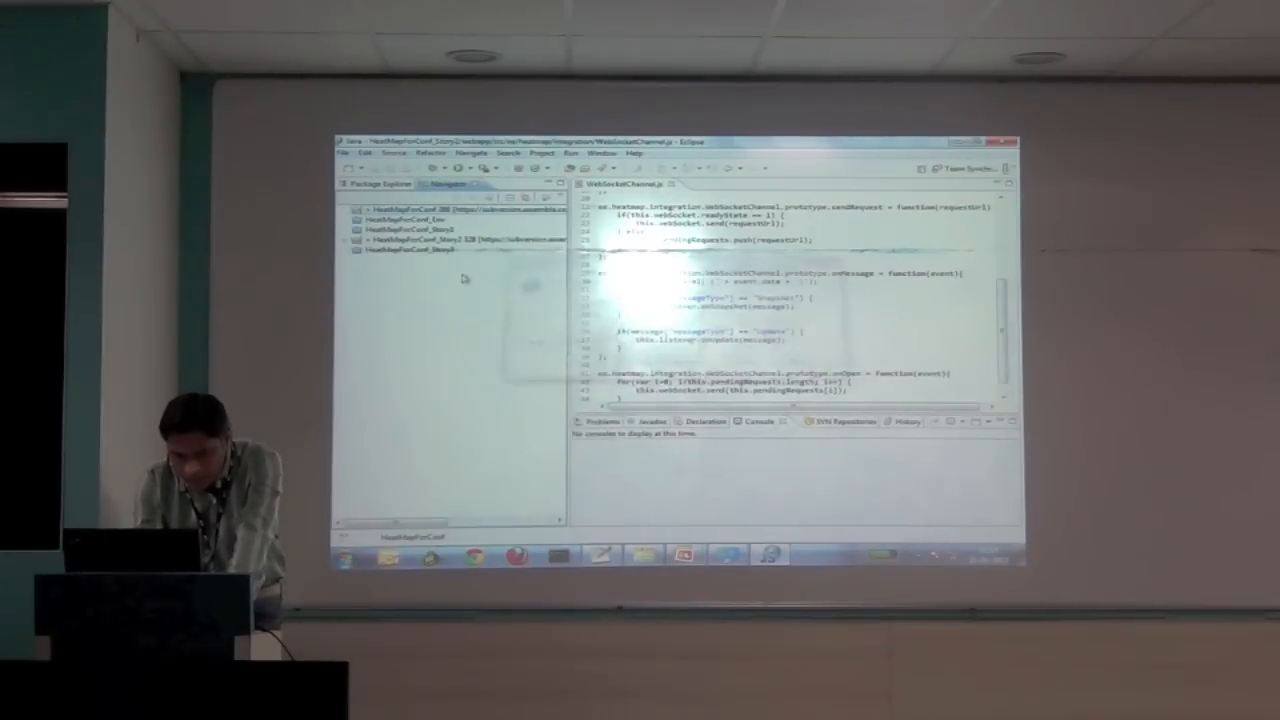
pyautogui.rightClick(400, 218)
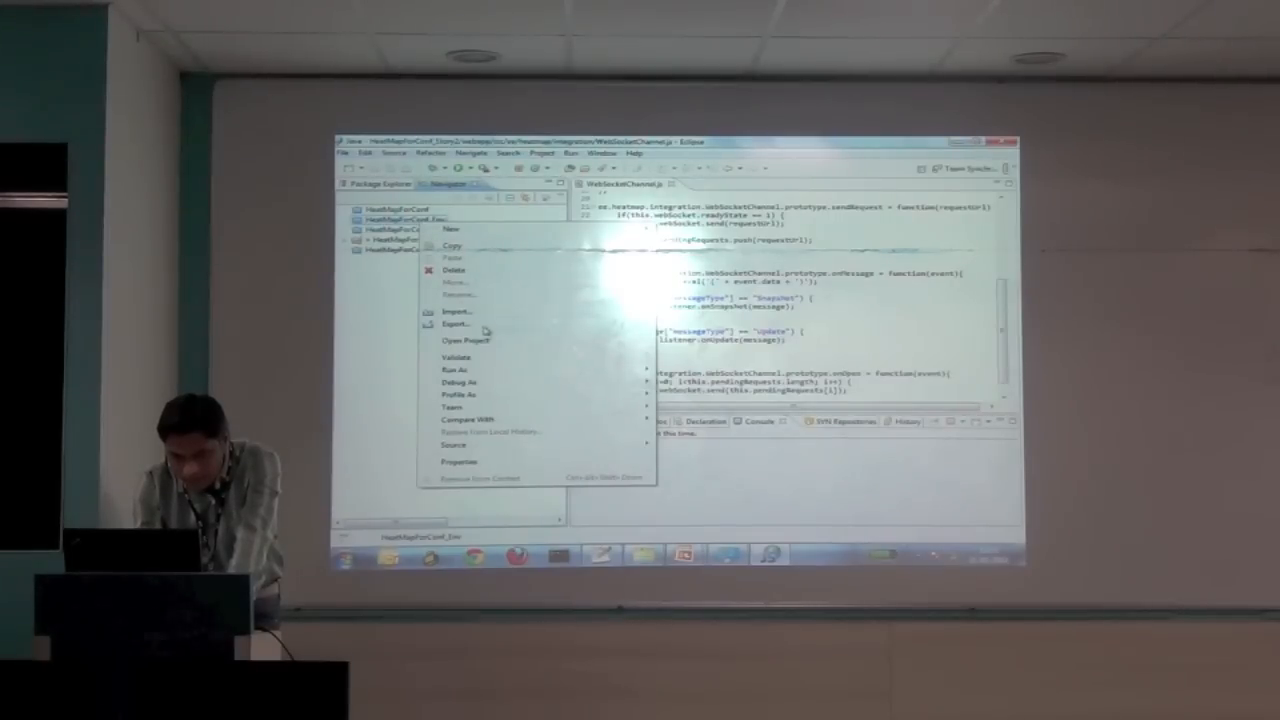
pyautogui.moveTo(388, 265)
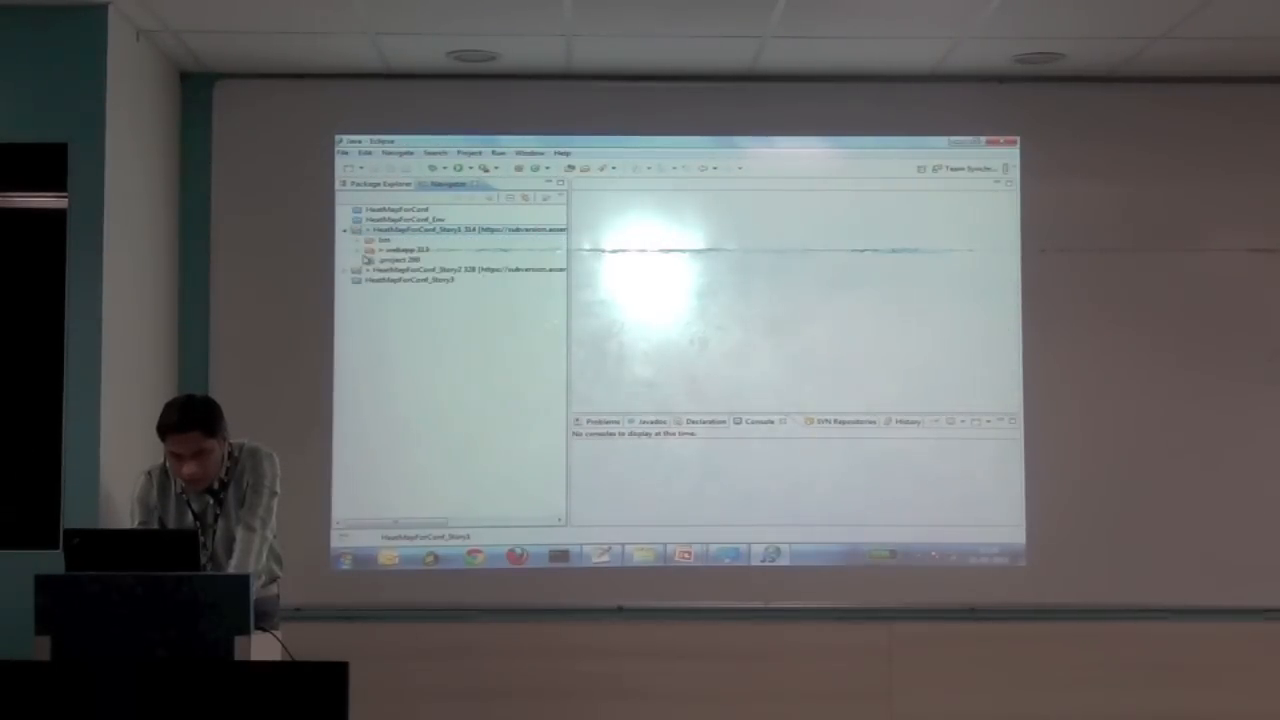
pyautogui.click(363, 258)
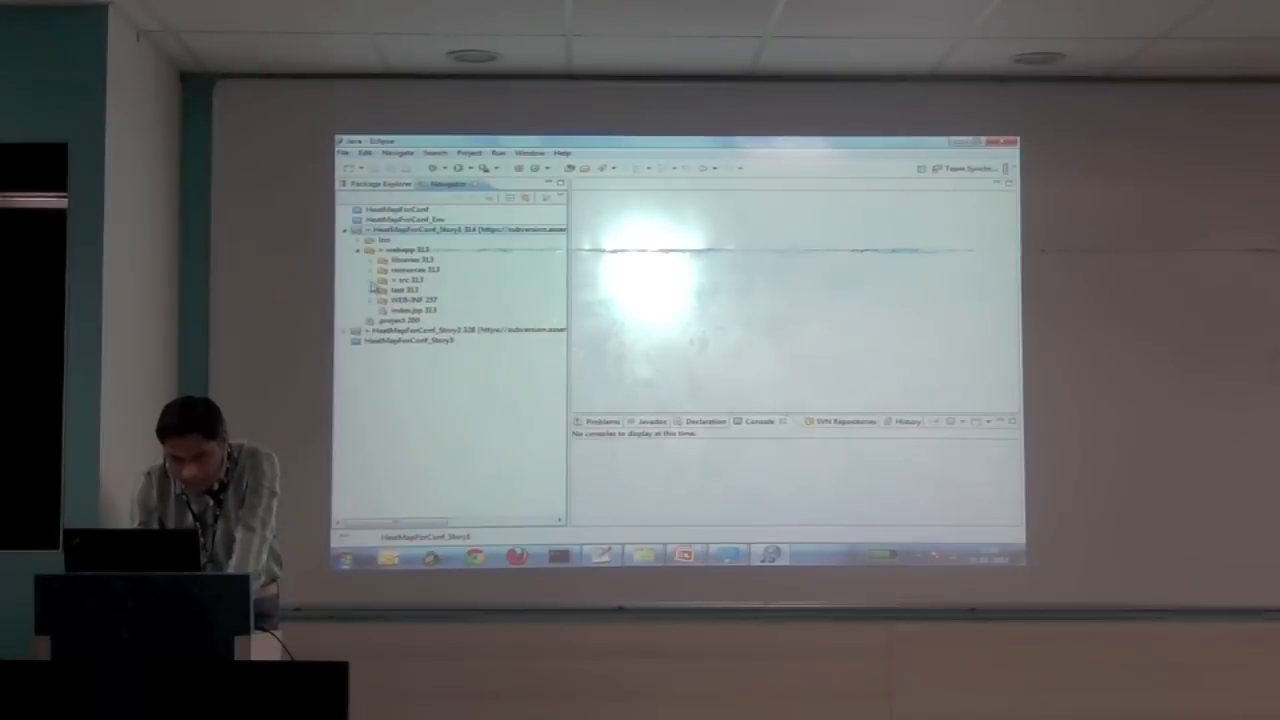
pyautogui.click(378, 289)
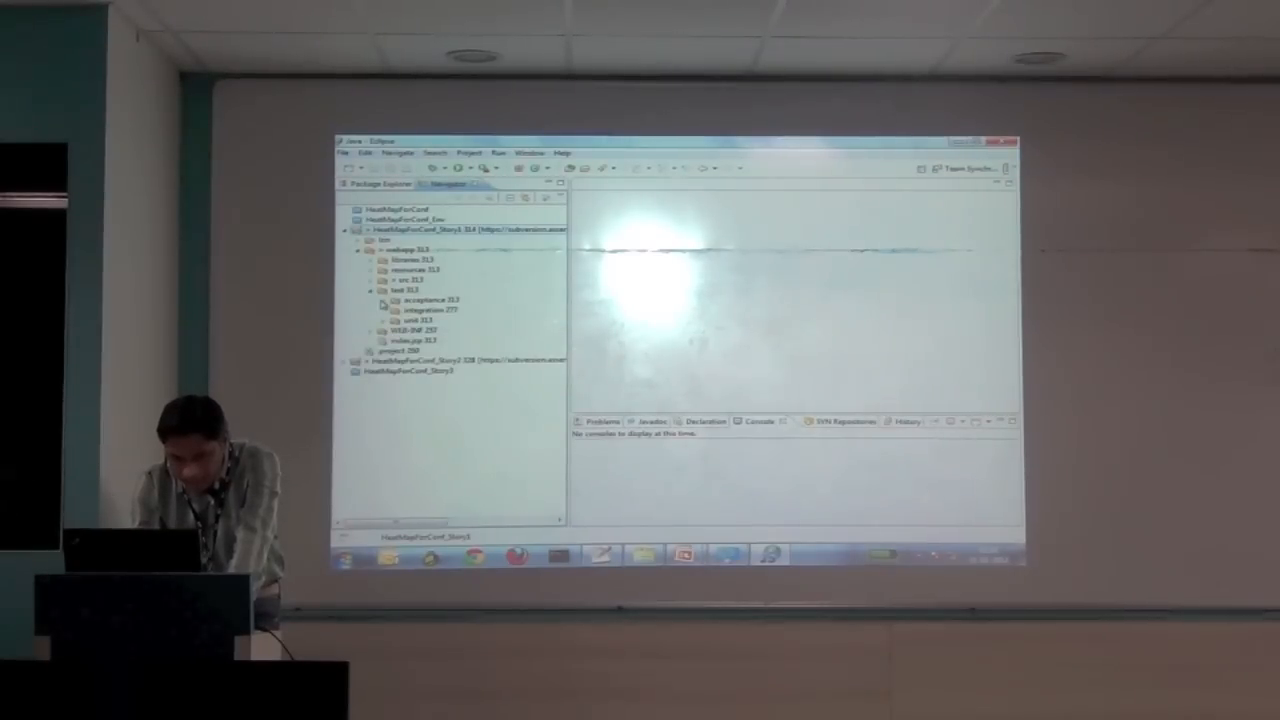
pyautogui.click(383, 299)
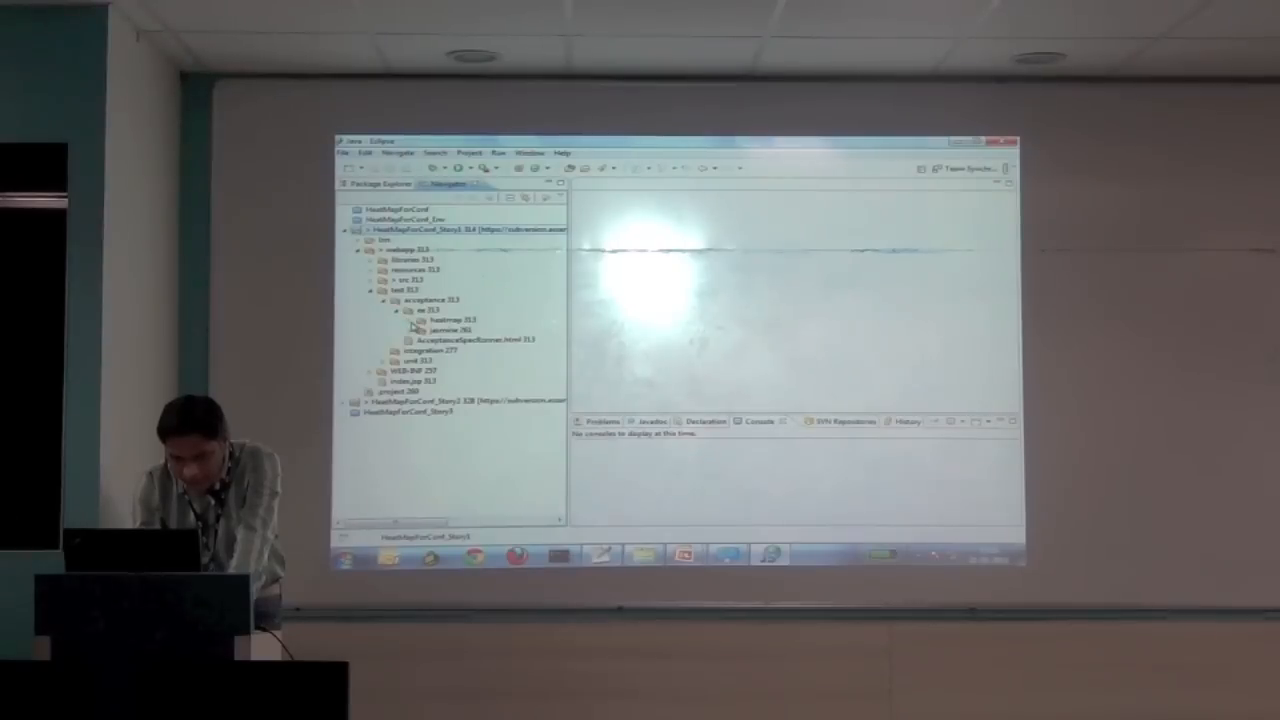
pyautogui.click(416, 319)
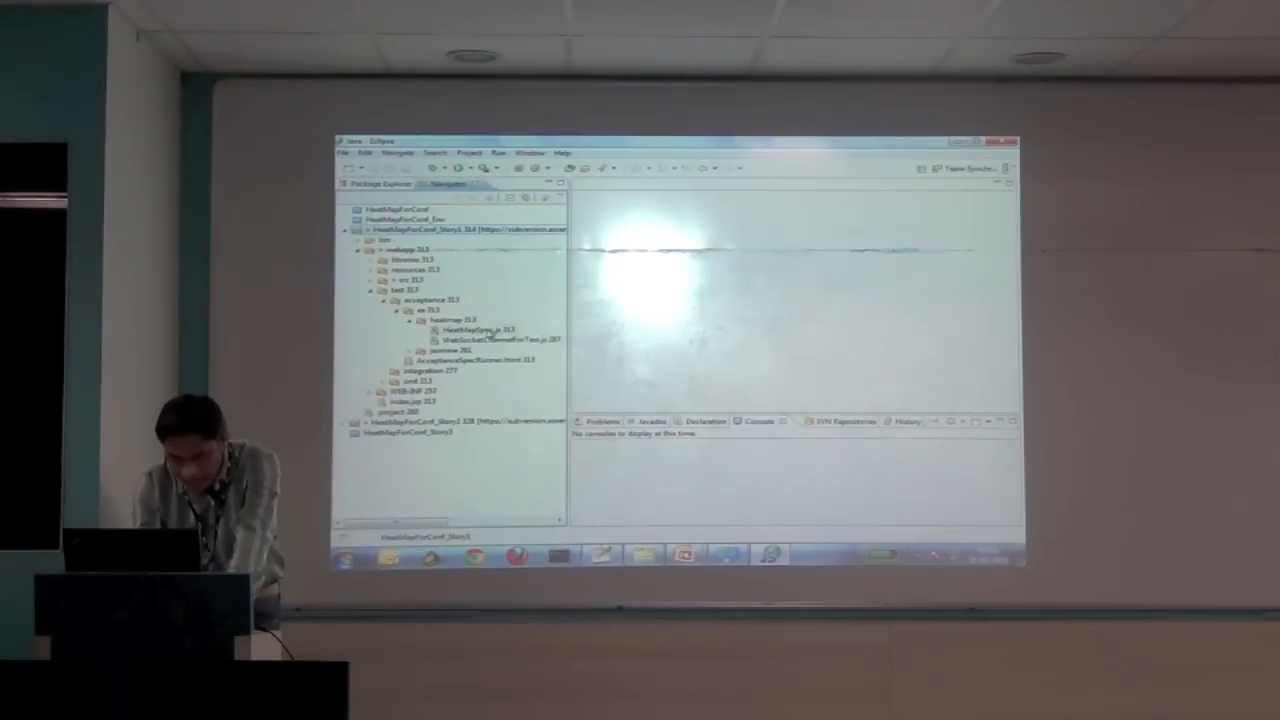
pyautogui.doubleClick(470, 329)
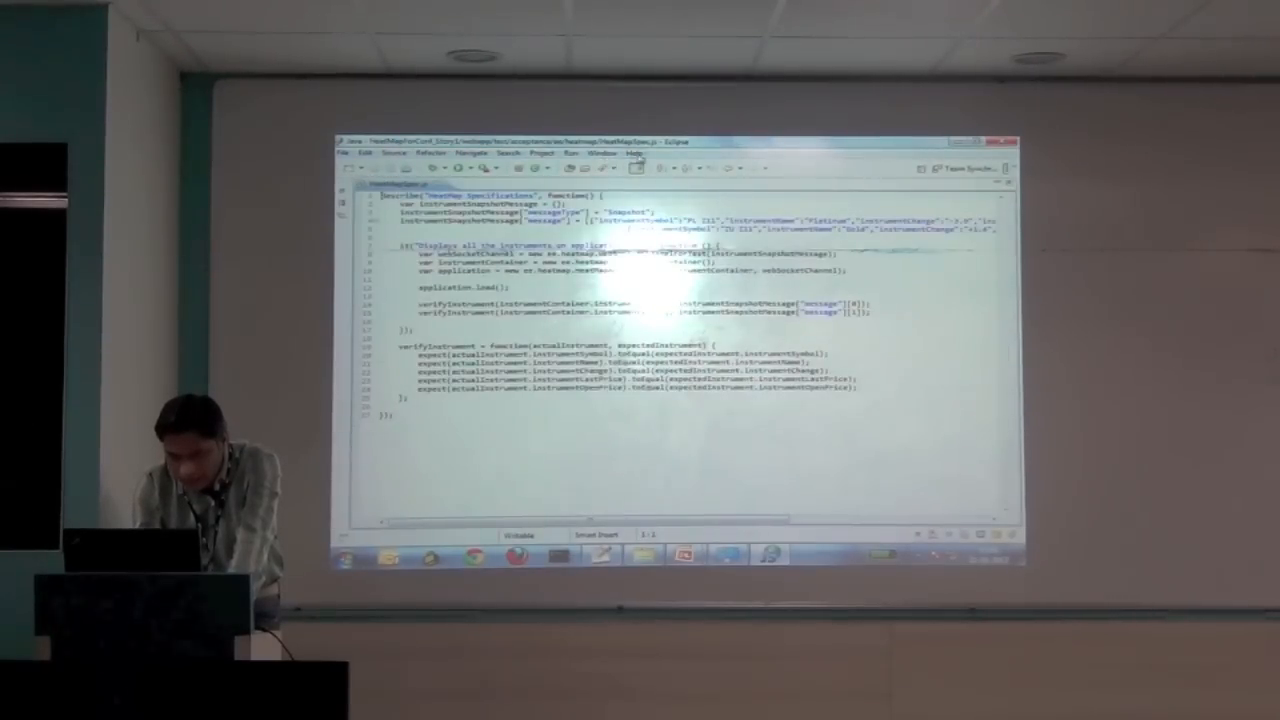
# - In Preferences, set the block selection font to size 16 and begin editing Text Font
pyautogui.click(601, 153)
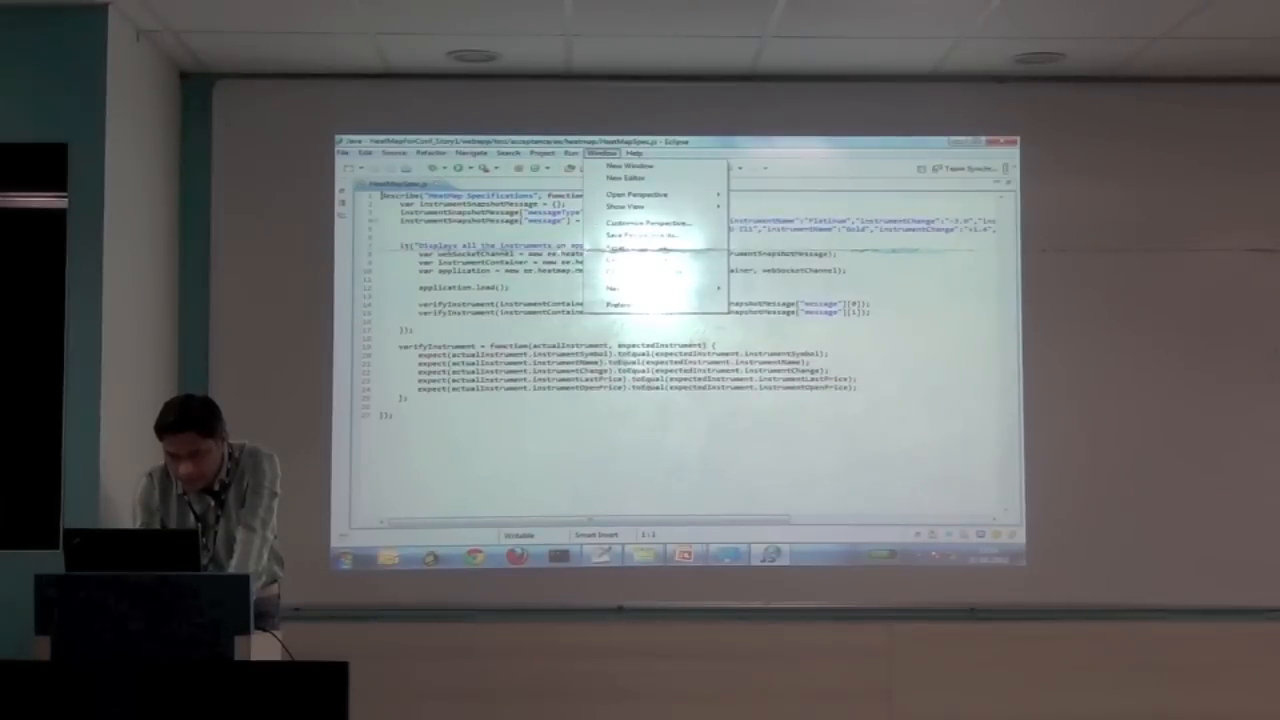
pyautogui.click(619, 301)
pyautogui.write('font')
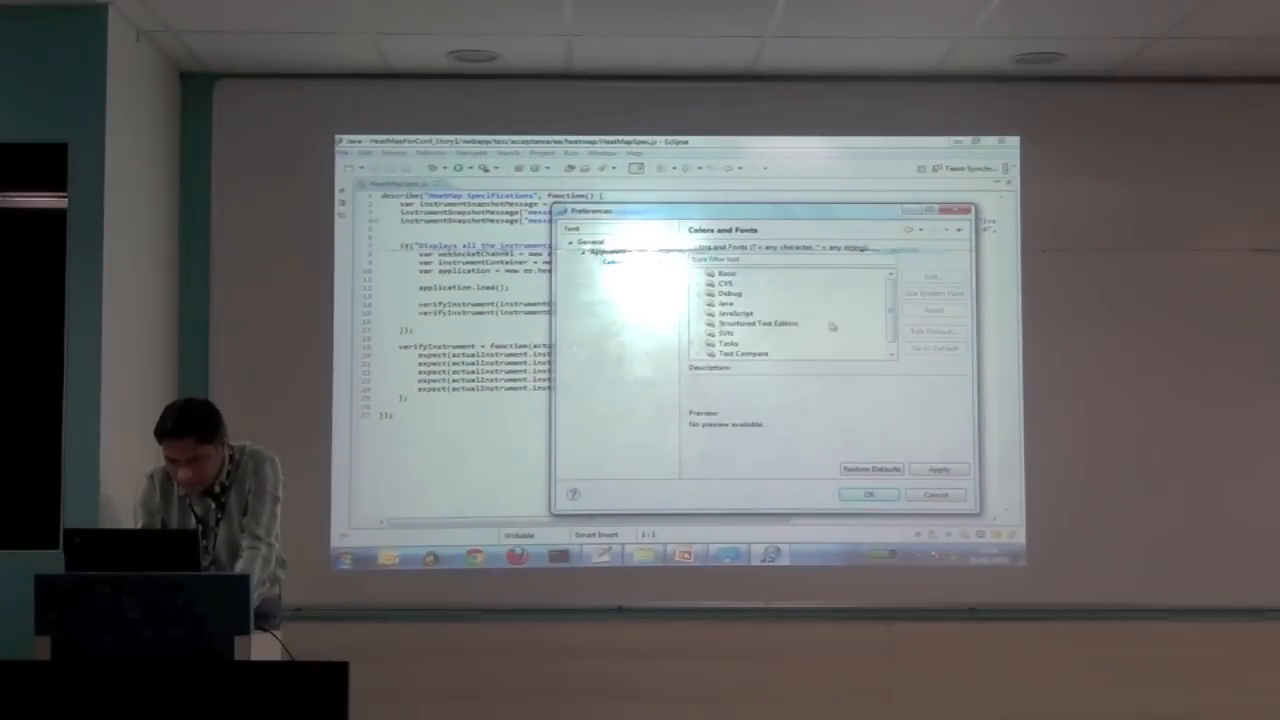
pyautogui.click(702, 272)
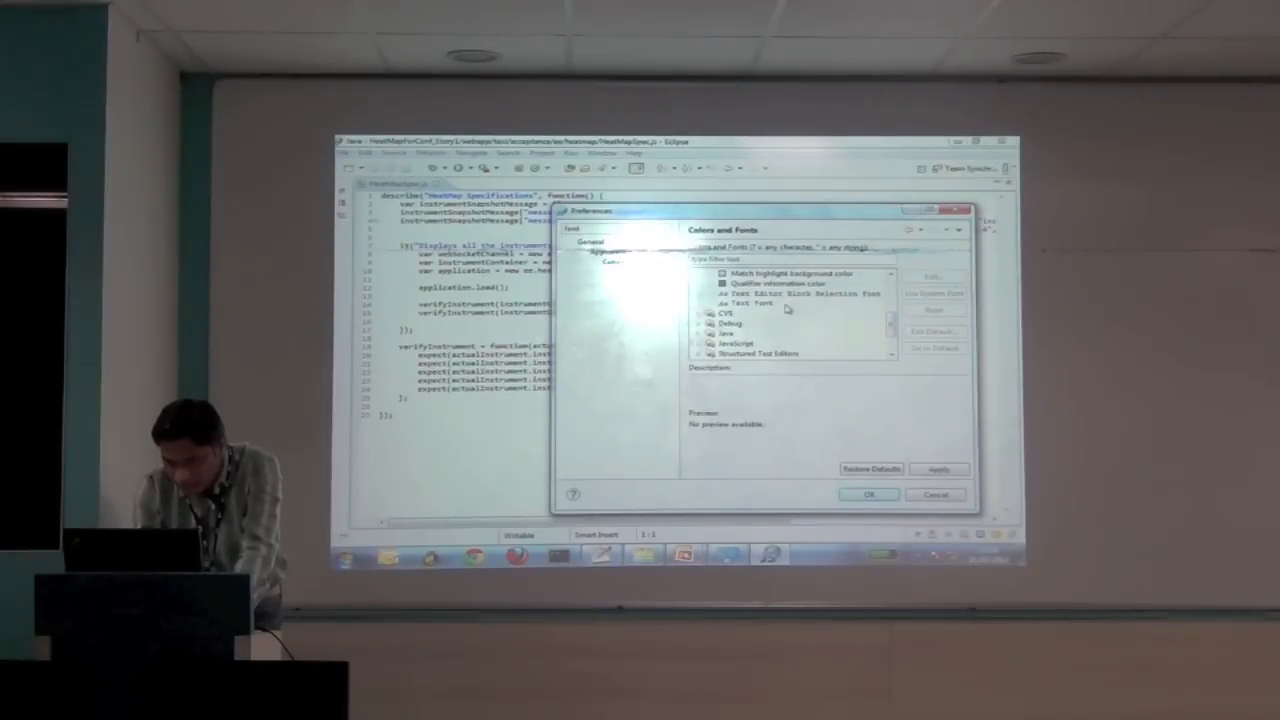
pyautogui.click(800, 293)
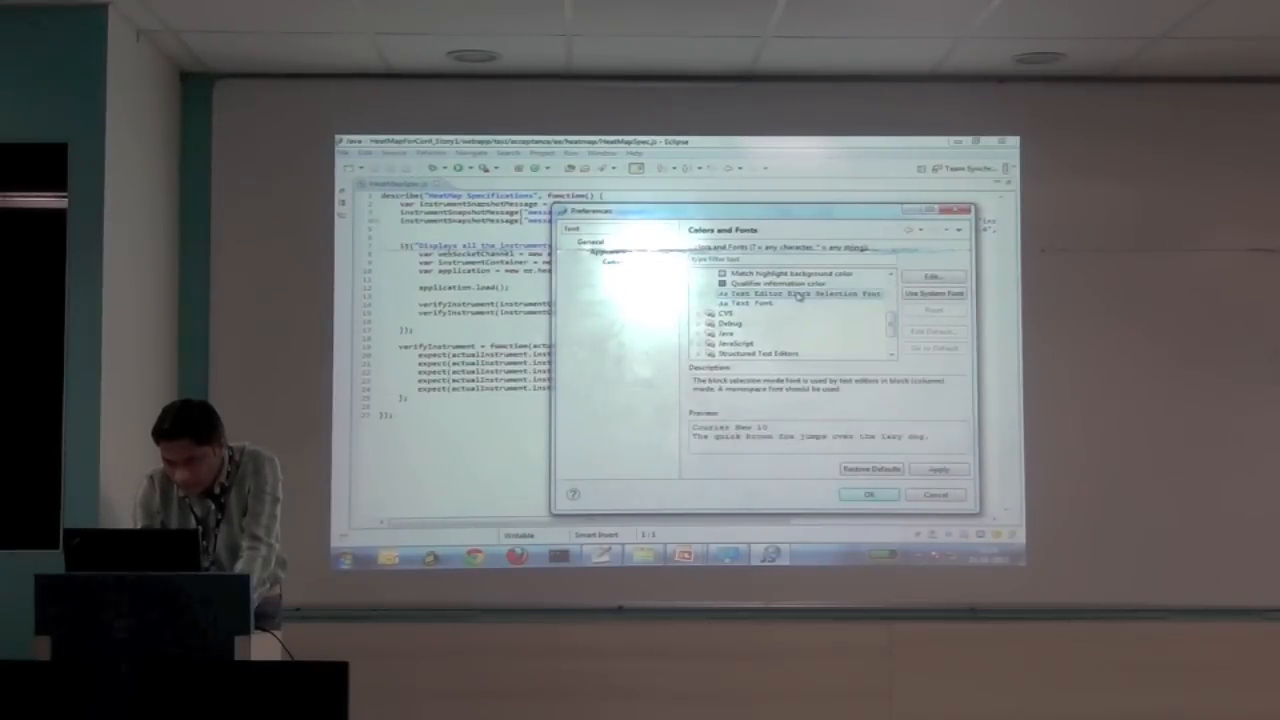
pyautogui.click(932, 276)
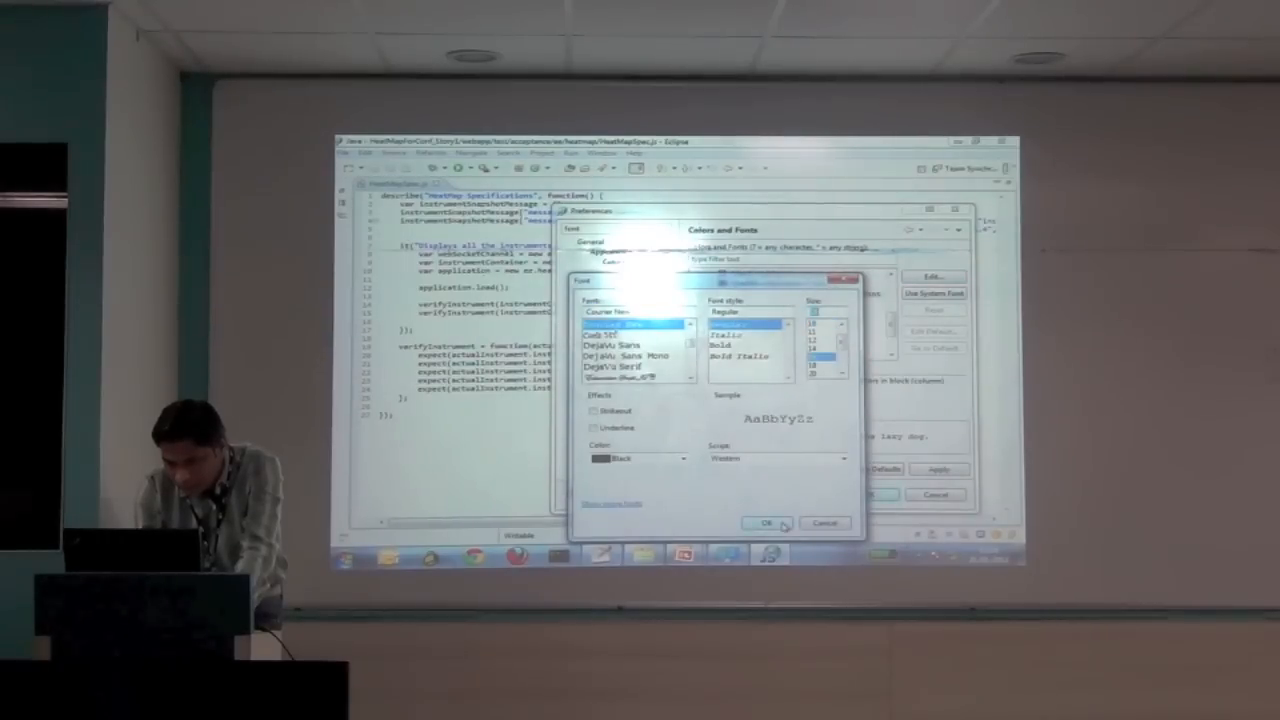
pyautogui.click(766, 523)
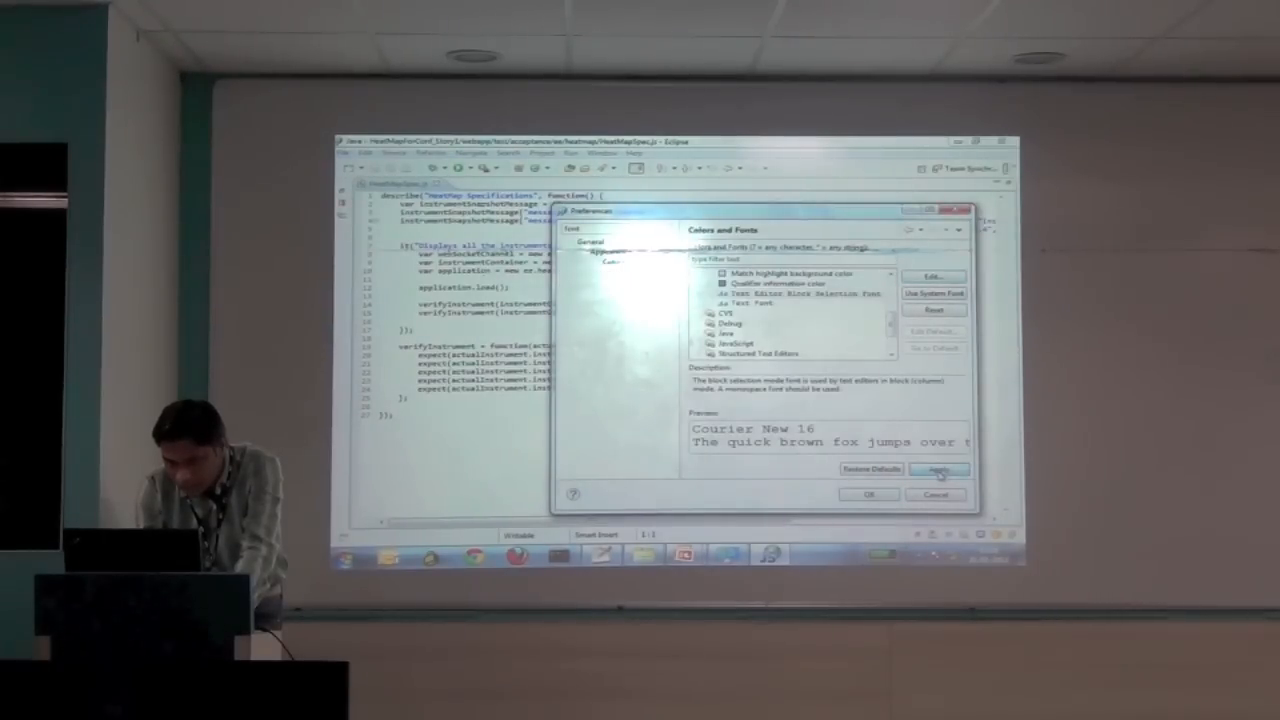
pyautogui.click(937, 468)
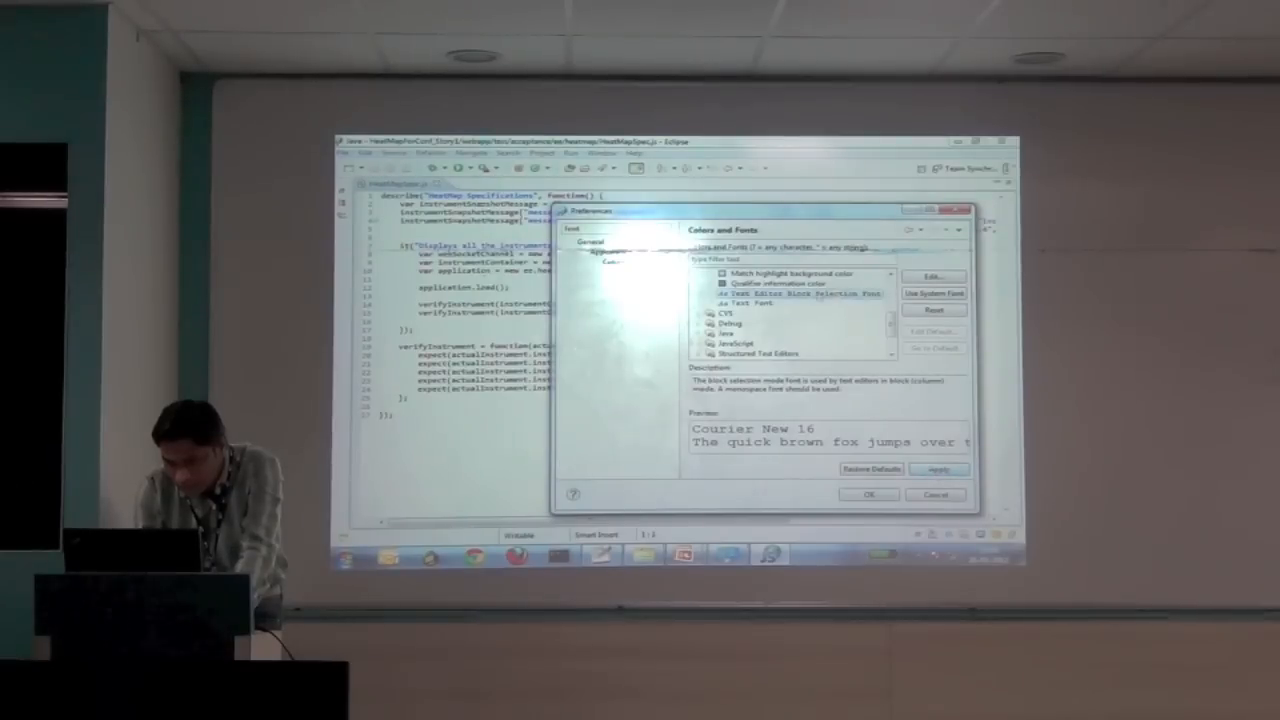
pyautogui.click(758, 304)
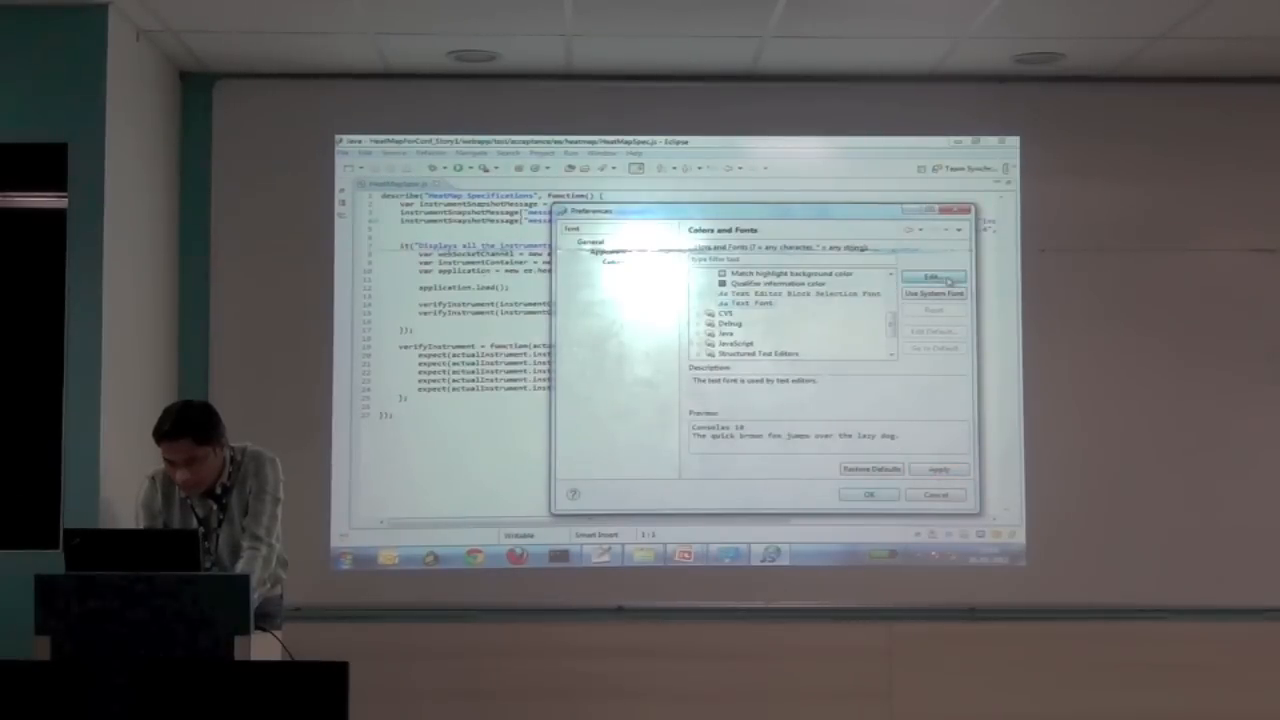
pyautogui.click(931, 277)
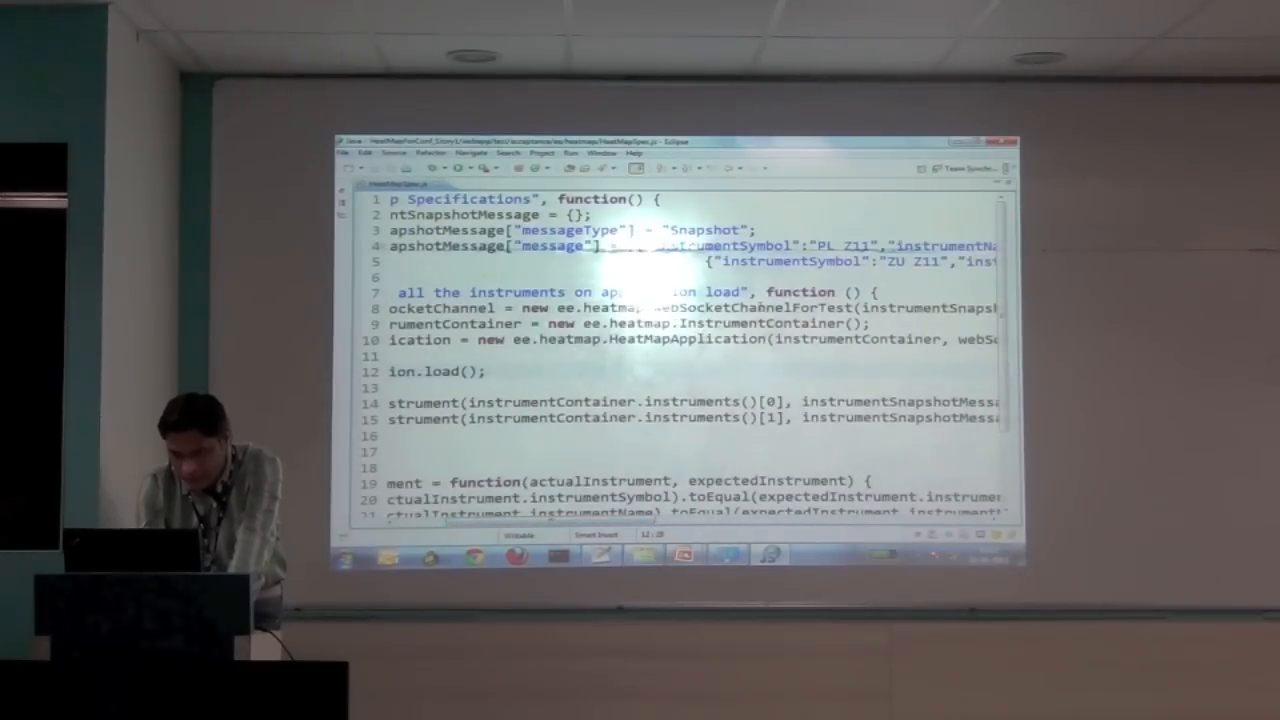
# - Open HeatMapApplication.js beside the spec to show its constructor, load and onSnapshot functions
pyautogui.doubleClick(755, 308)
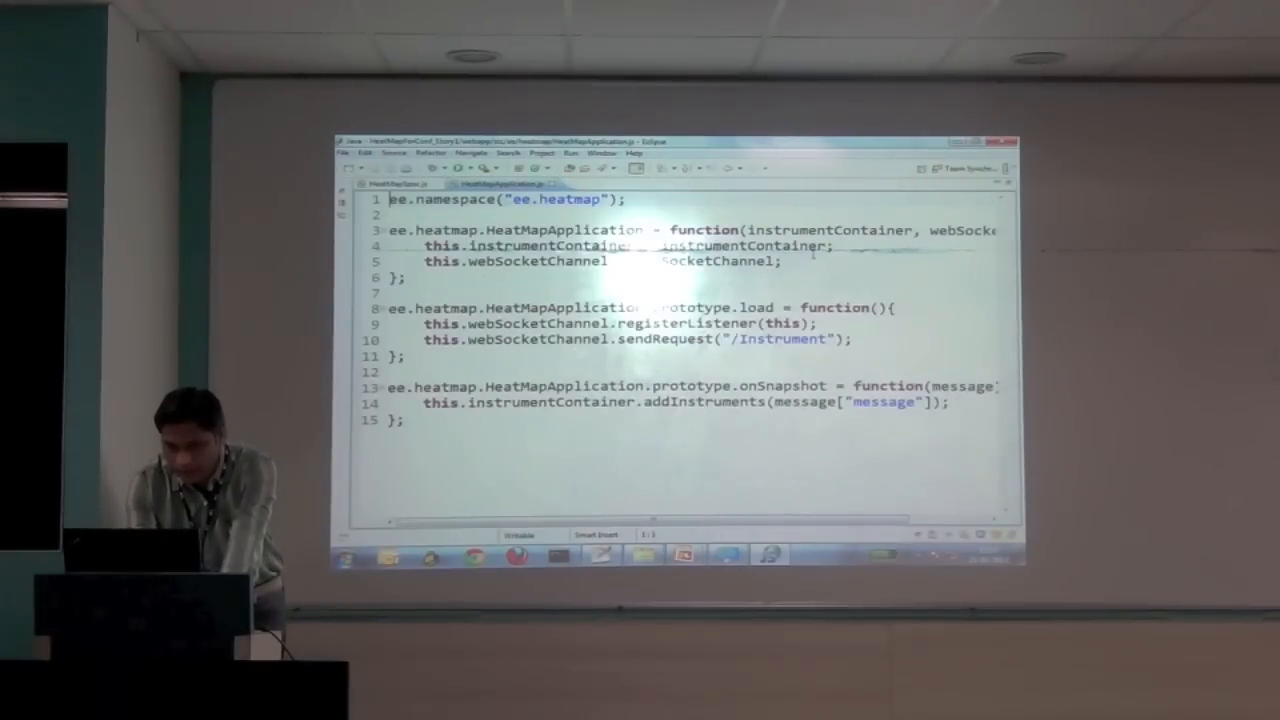
# - Open HeatMapApplicationTest.js from test/unit/ee/heatmap as a third editor tab
pyautogui.doubleClick(757, 307)
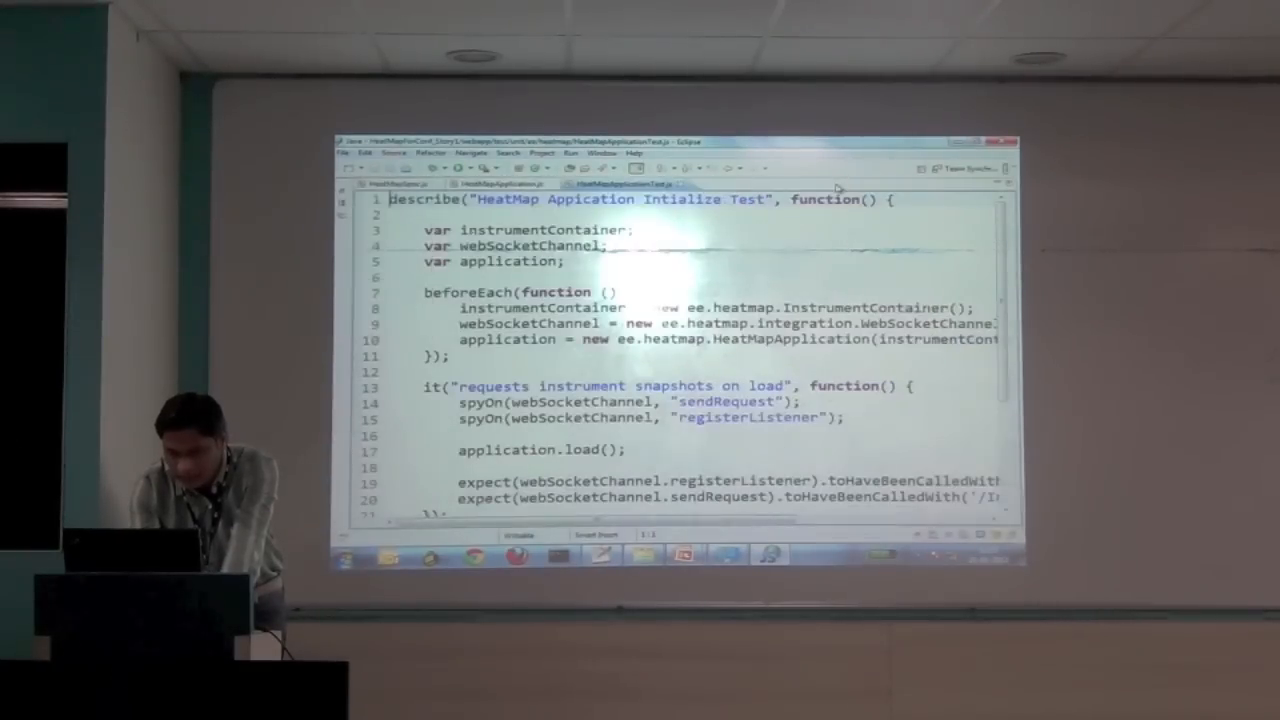
pyautogui.scroll(-3)
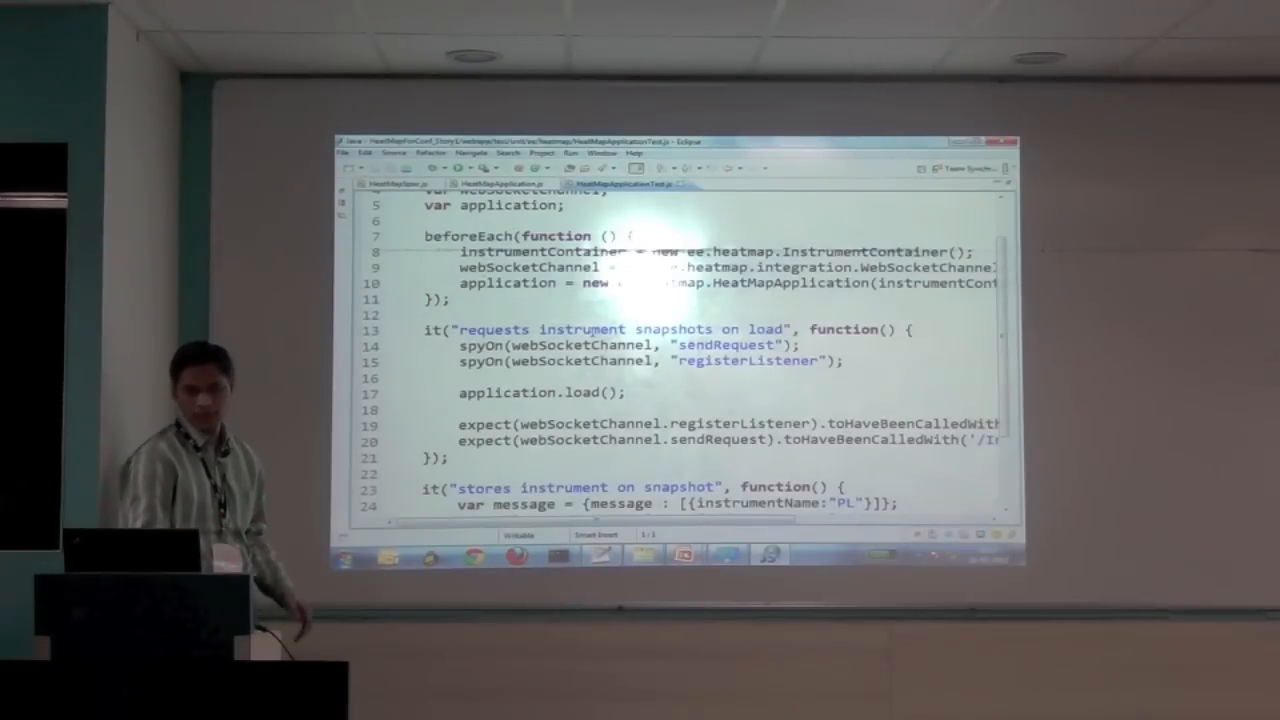
pyautogui.doubleClick(580, 392)
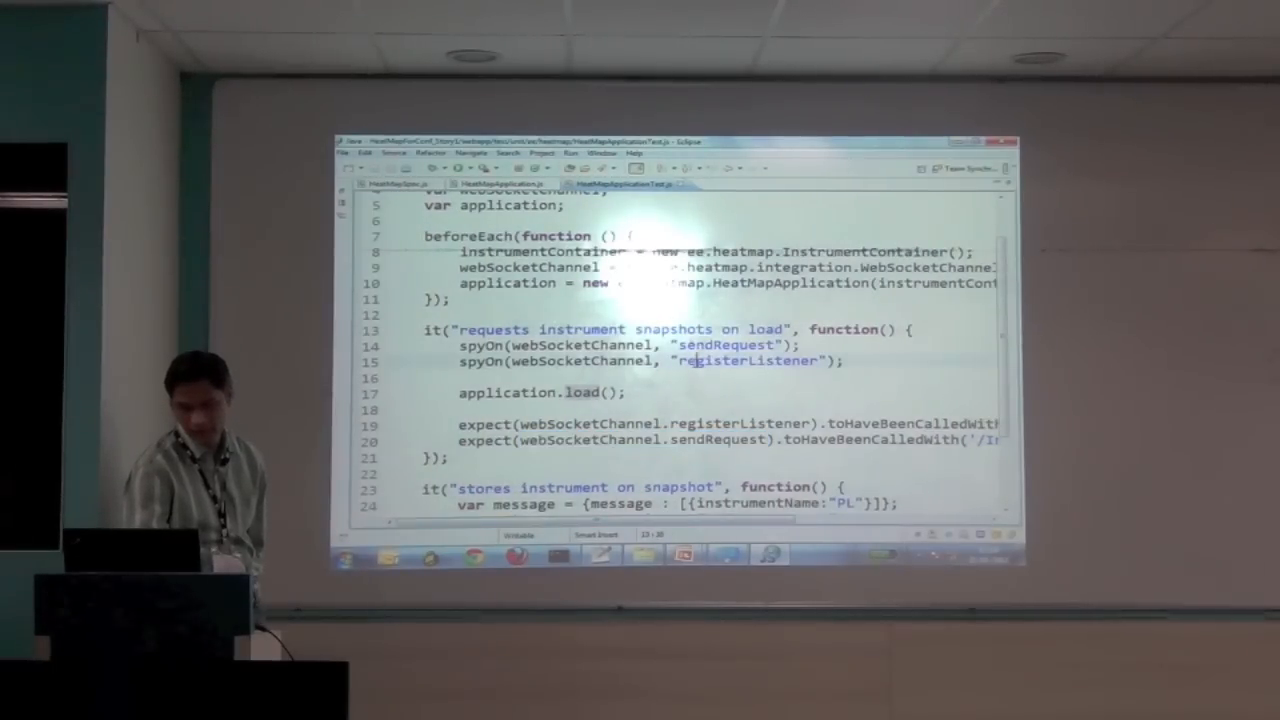
pyautogui.doubleClick(578, 345)
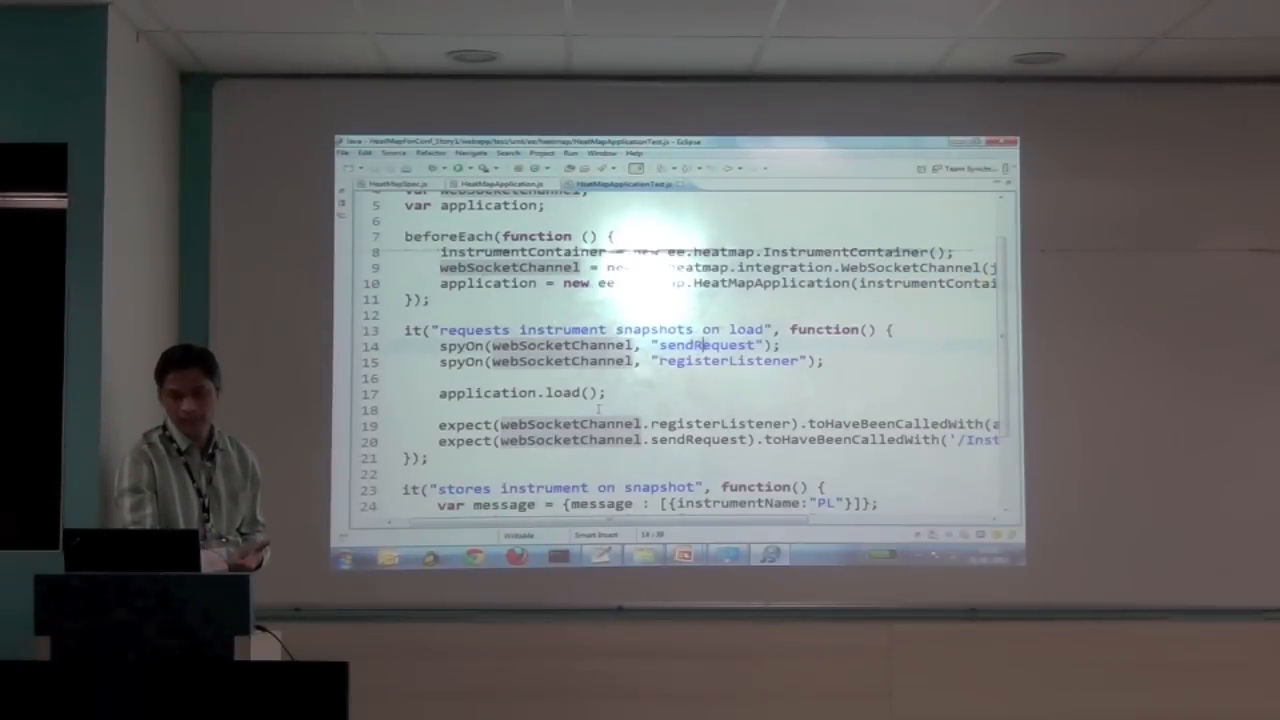
pyautogui.doubleClick(900, 422)
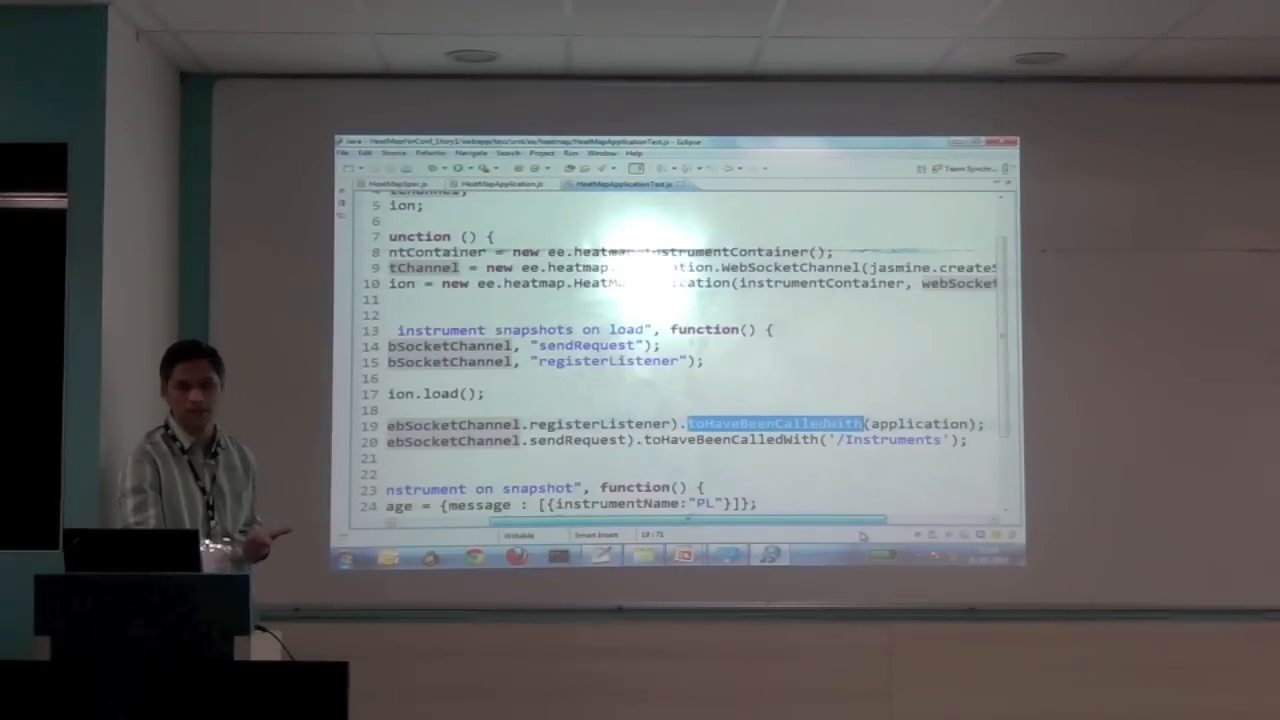
pyautogui.hscroll(-3)
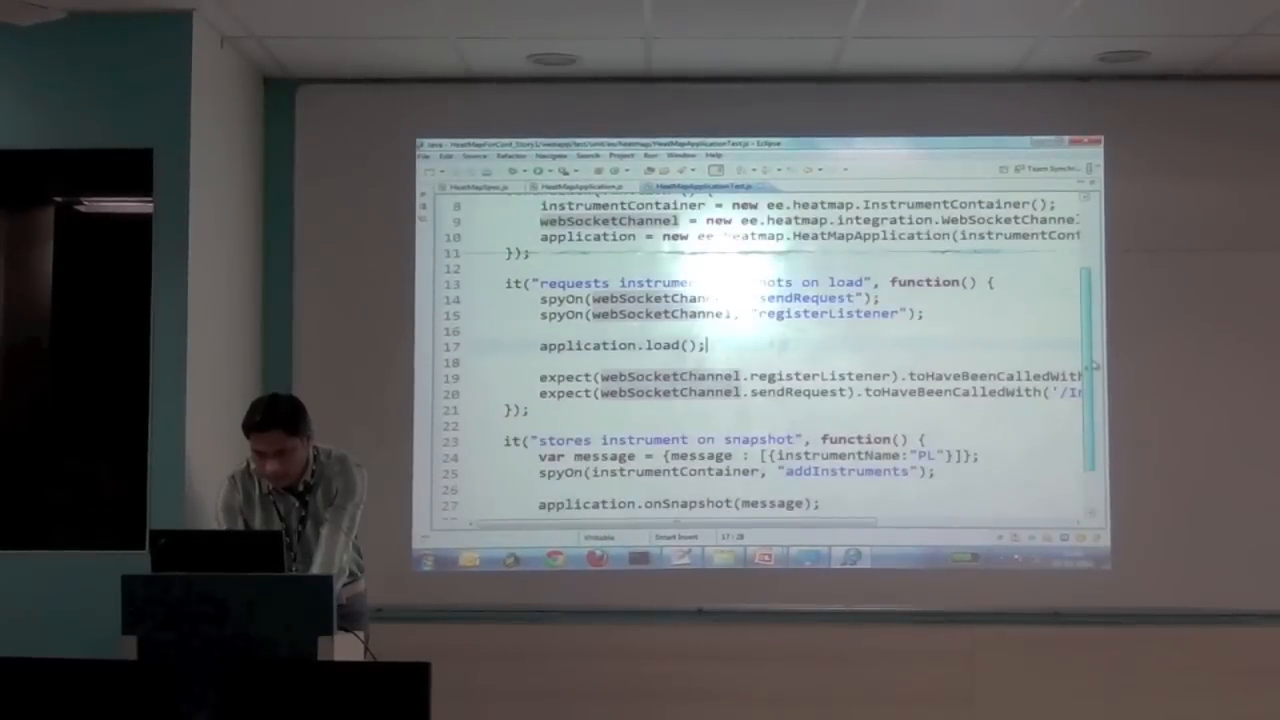
# - Move webSocketChannel from line 19's registerListener expectation to line 21, then restore the Navigator
pyautogui.scroll(-3)
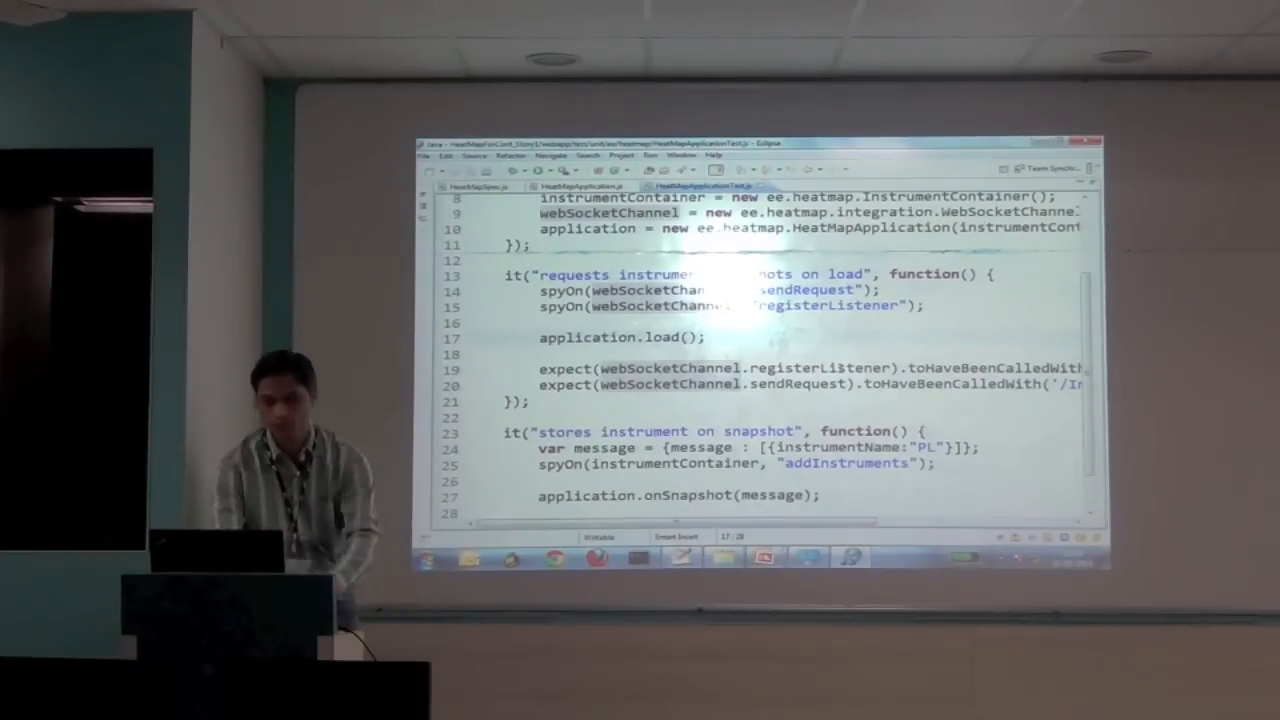
pyautogui.scroll(-3)
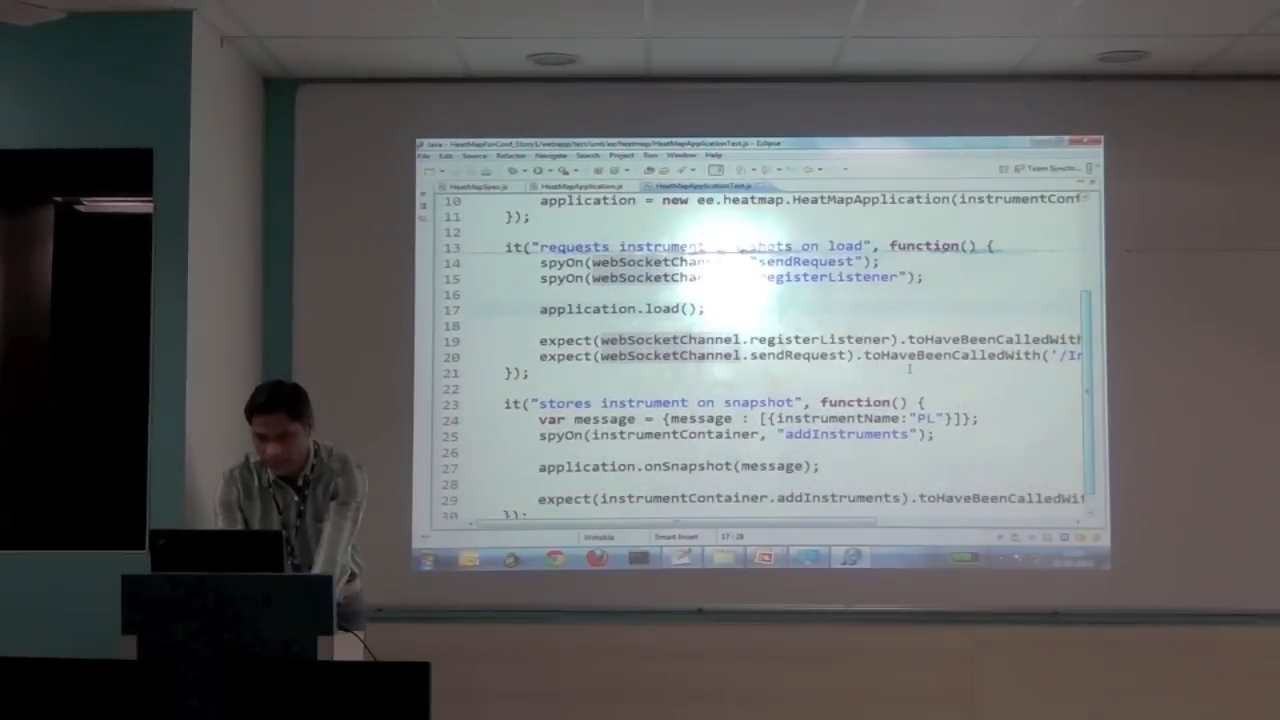
pyautogui.doubleClick(817, 339)
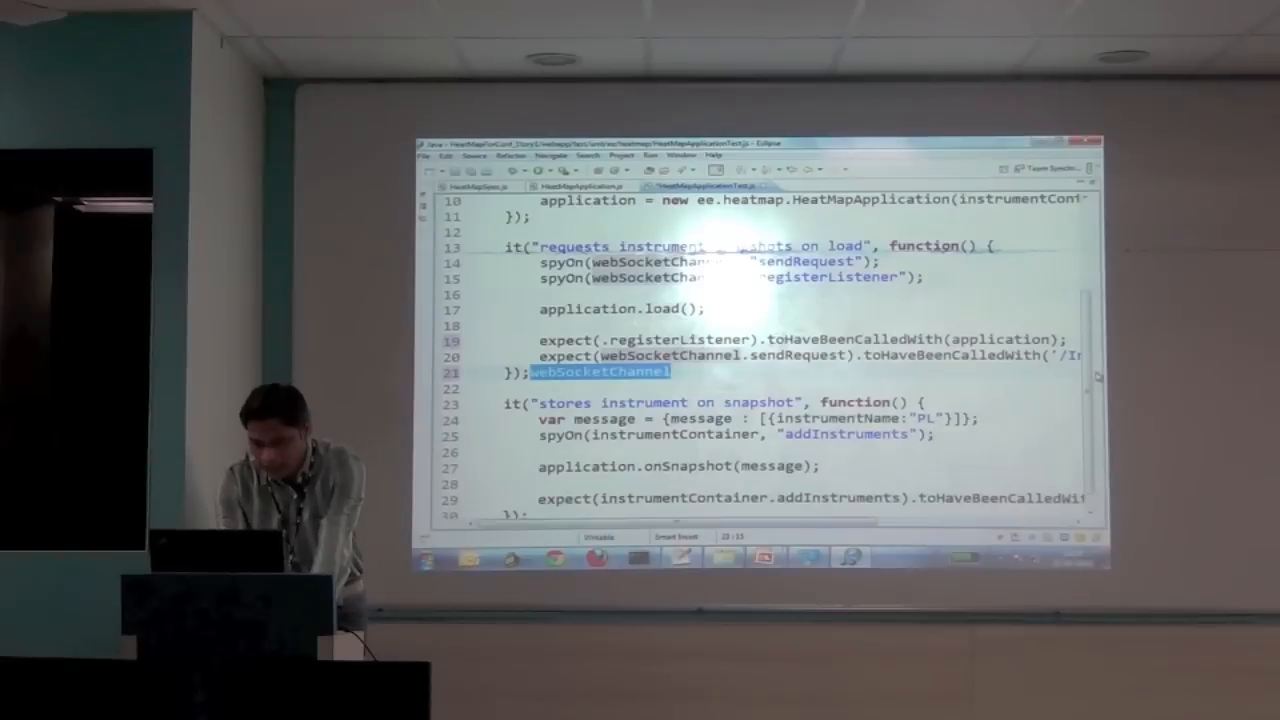
pyautogui.scroll(-3)
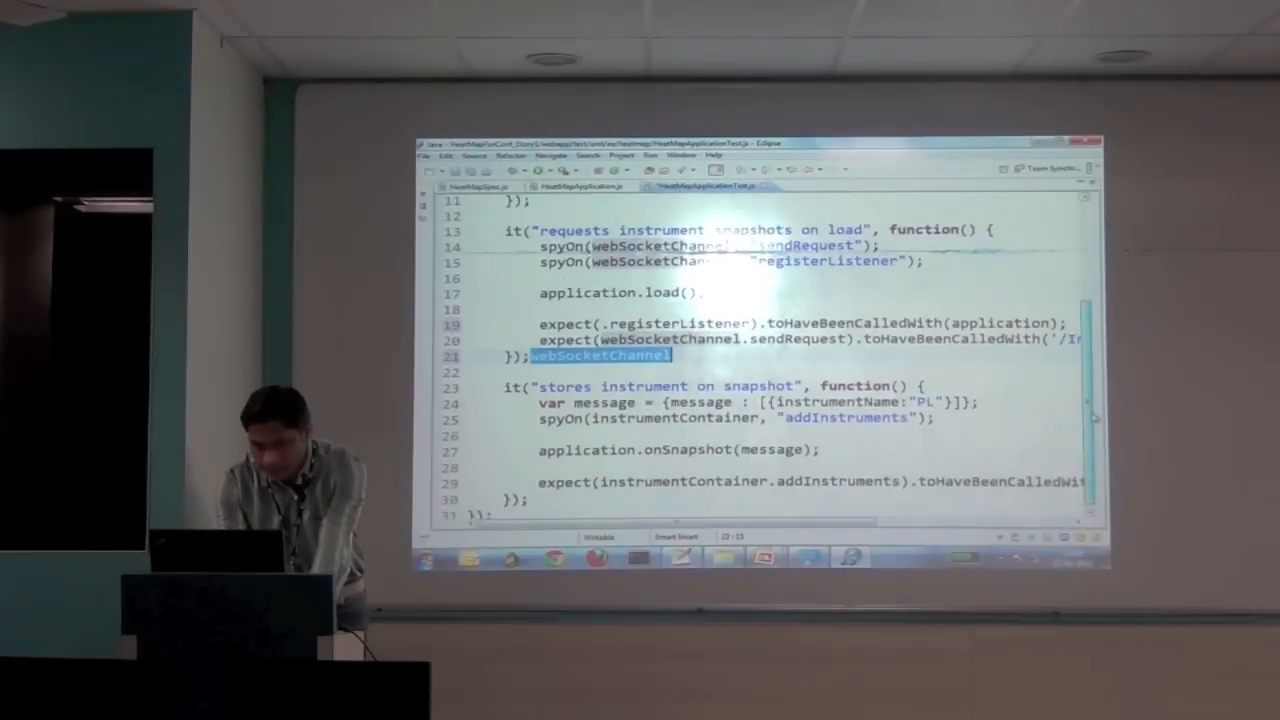
pyautogui.scroll(-3)
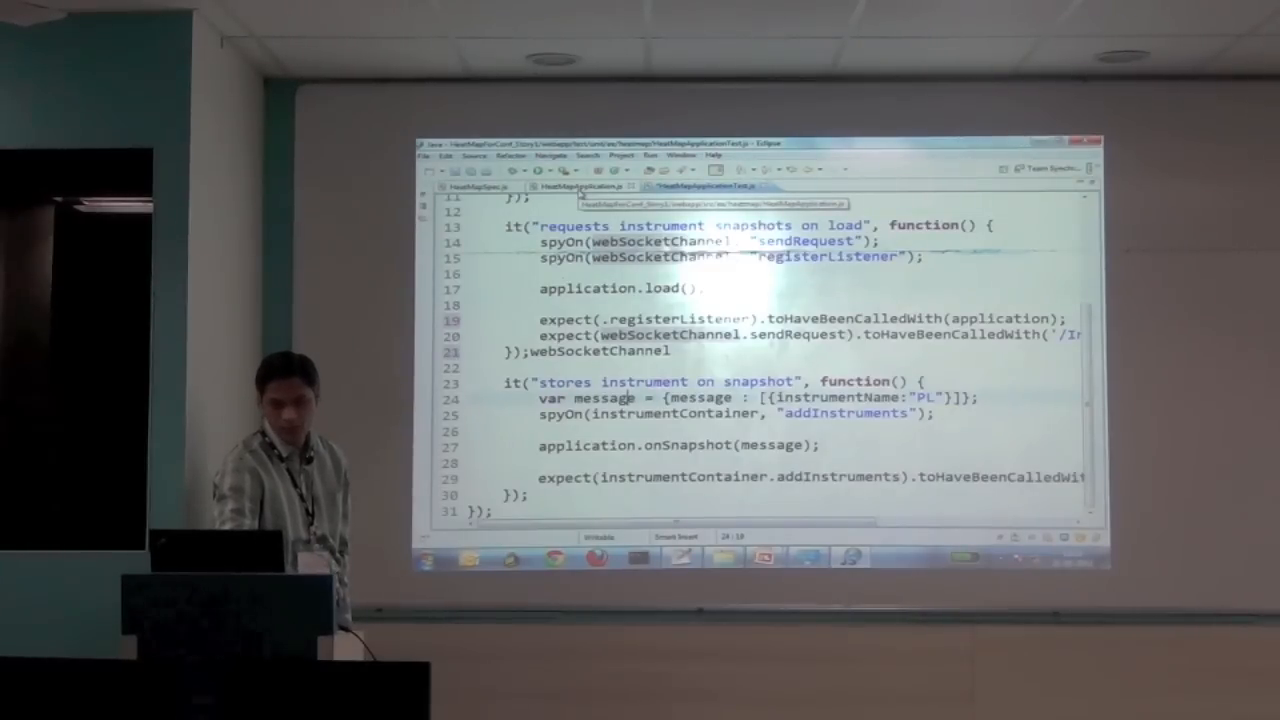
pyautogui.doubleClick(687, 445)
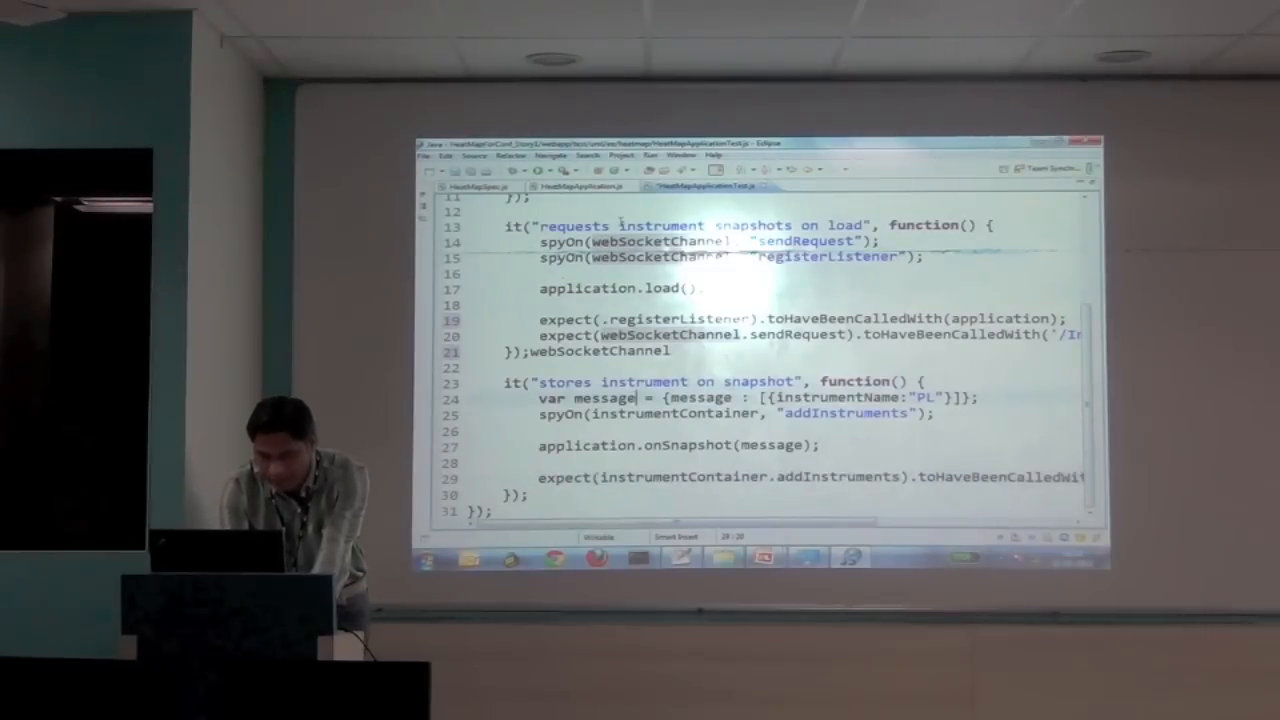
pyautogui.click(577, 186)
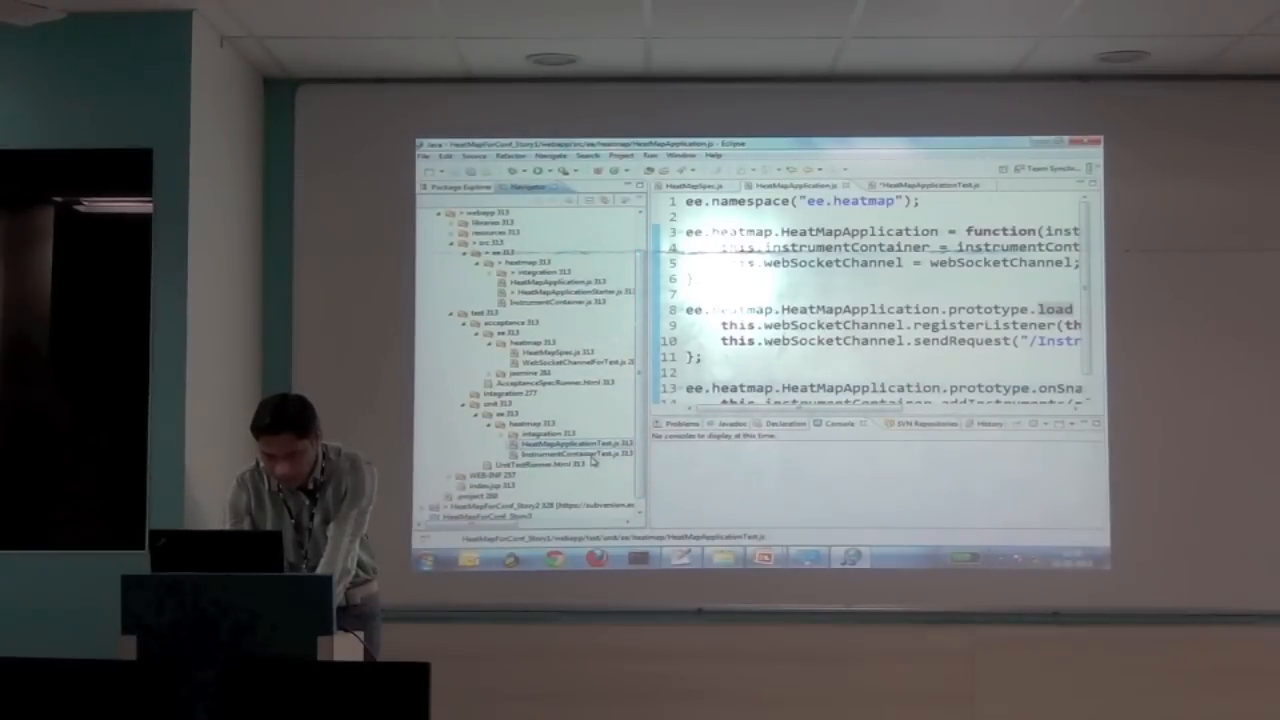
# - Run UnitTestRunner.html in the web browser for 6 passing specs, then return to HeatMapApplicationTest.js
pyautogui.rightClick(555, 447)
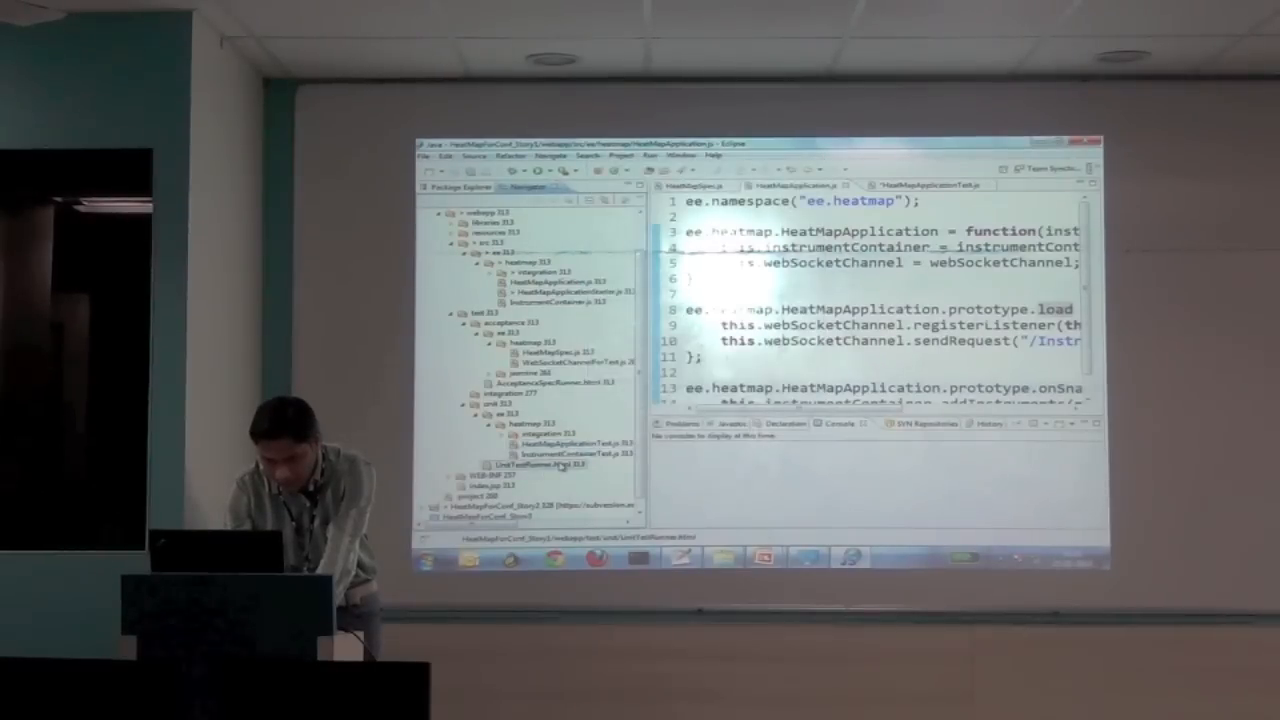
pyautogui.rightClick(565, 463)
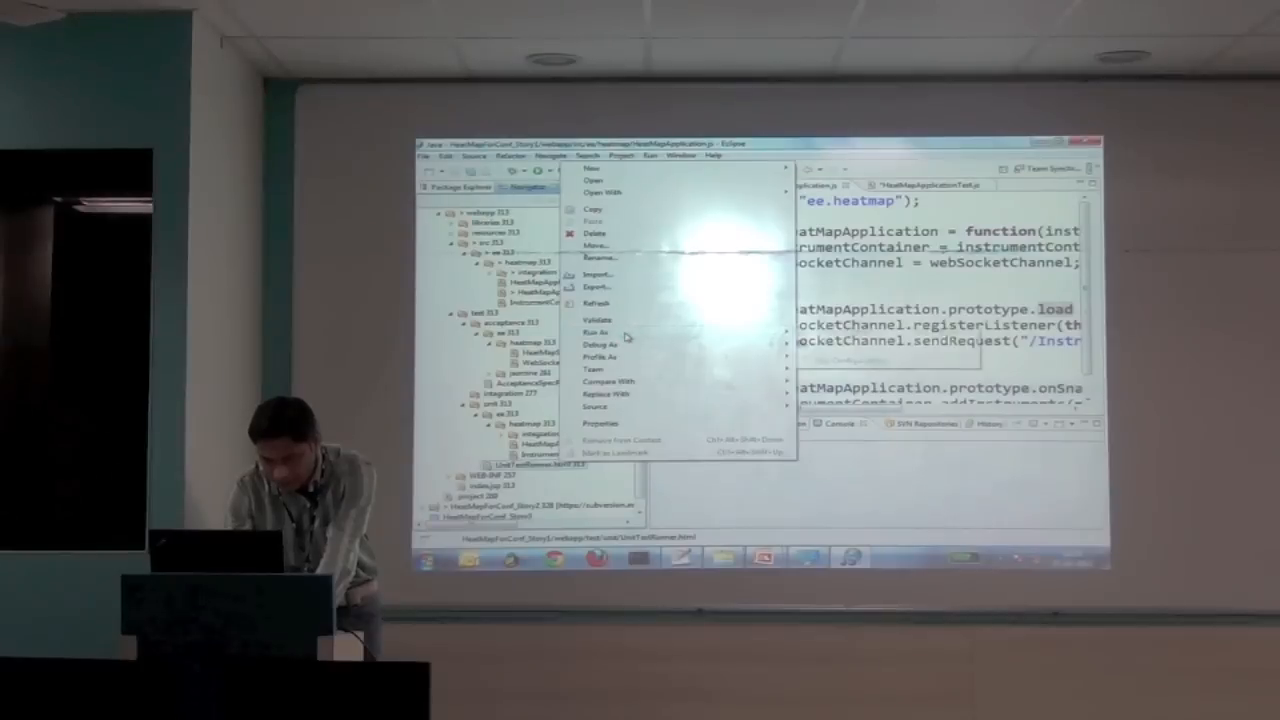
pyautogui.moveTo(730, 197)
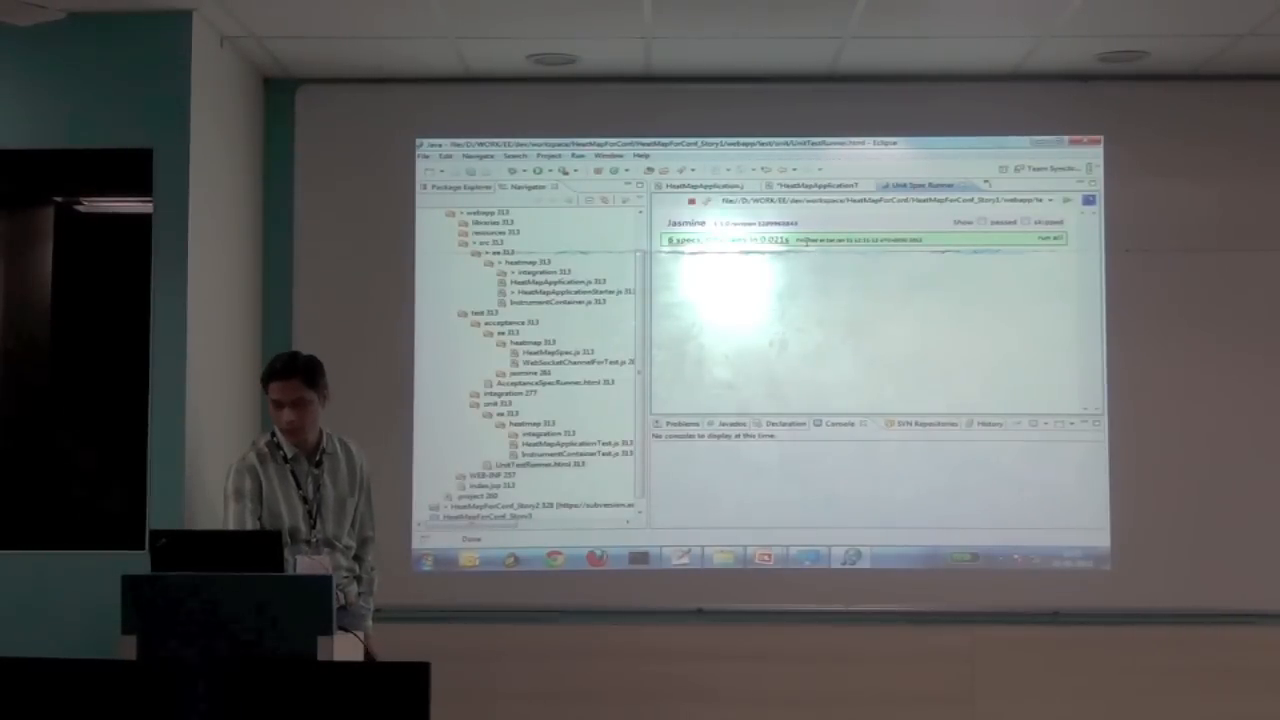
pyautogui.click(815, 185)
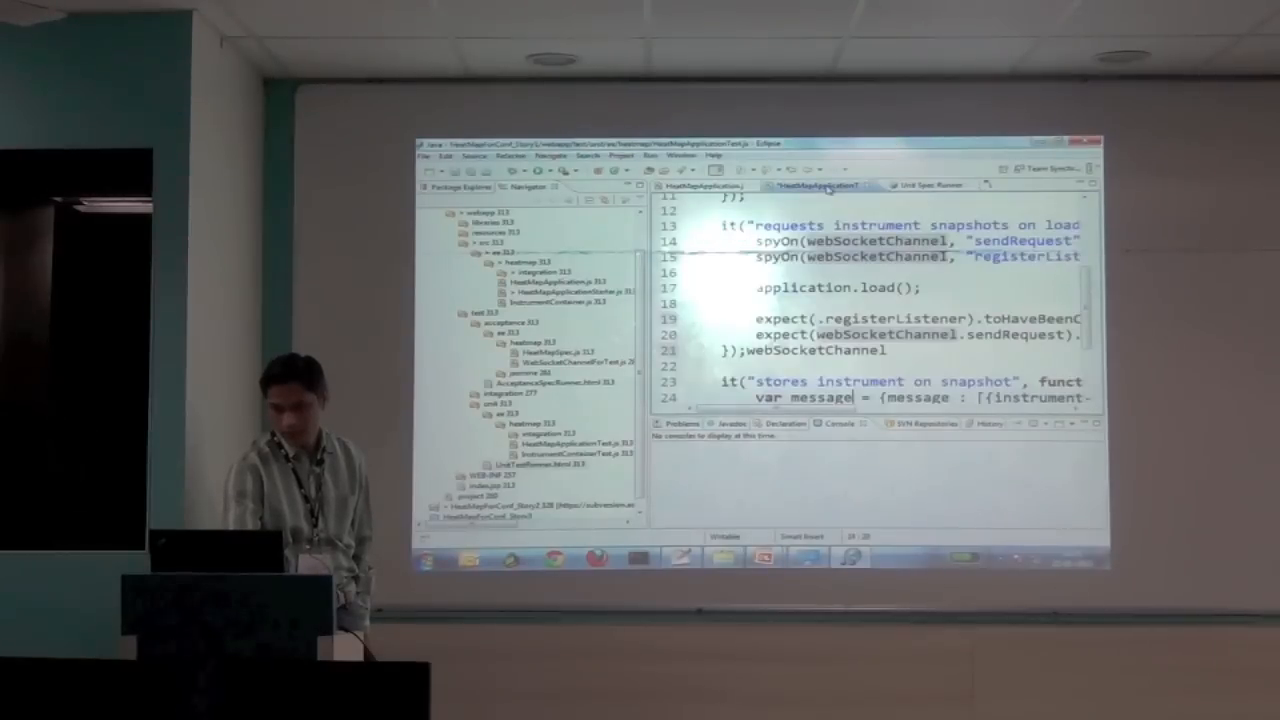